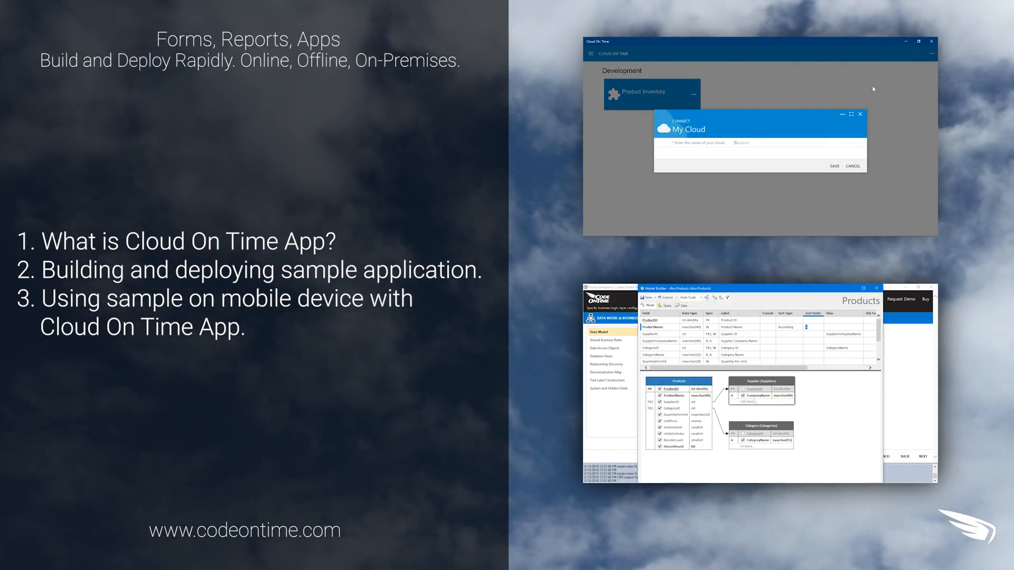
# Search microsoft.com for 'northwind catalog'.
pyautogui.write('northwind catalog')
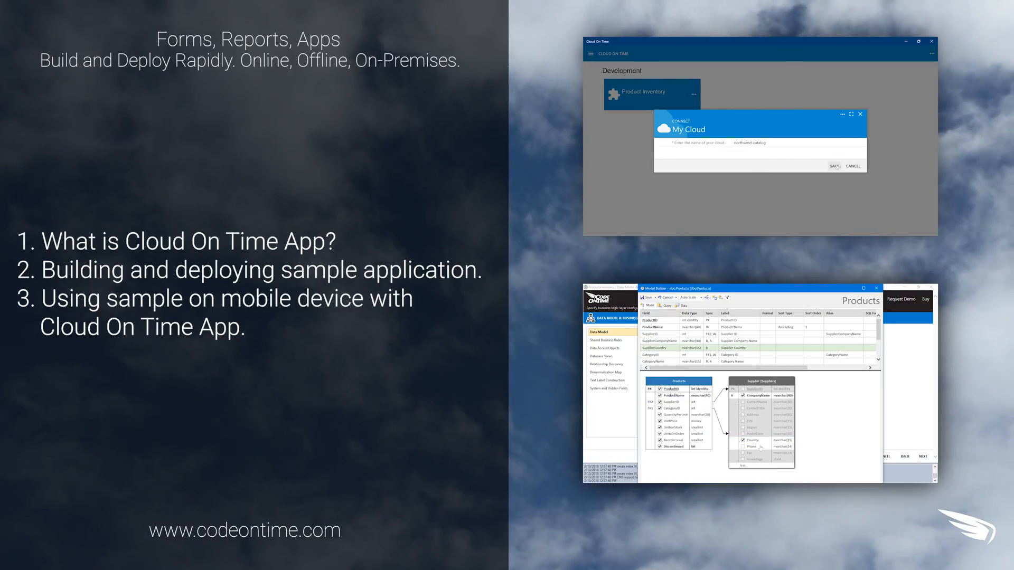
pyautogui.click(834, 166)
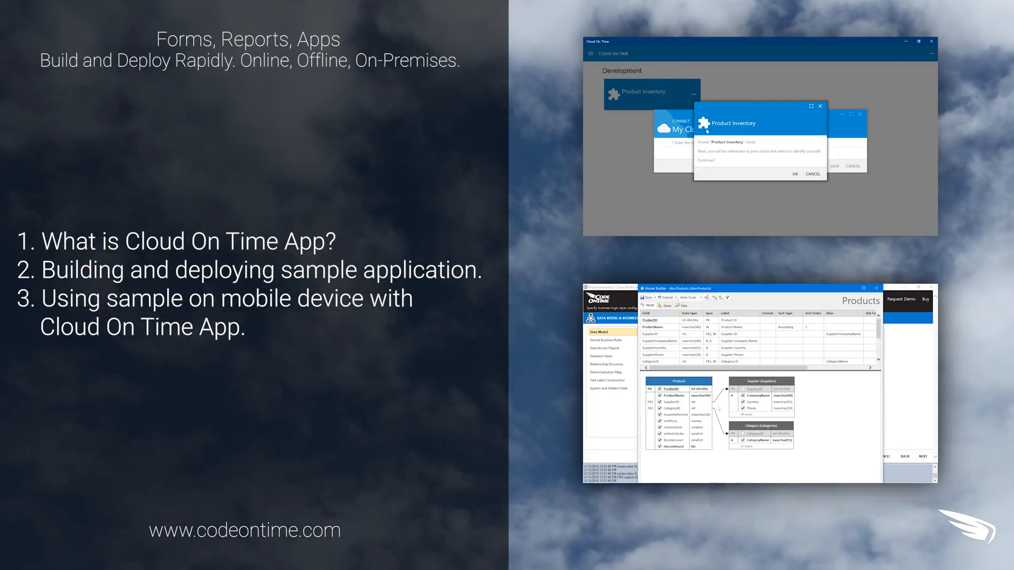
pyautogui.click(794, 174)
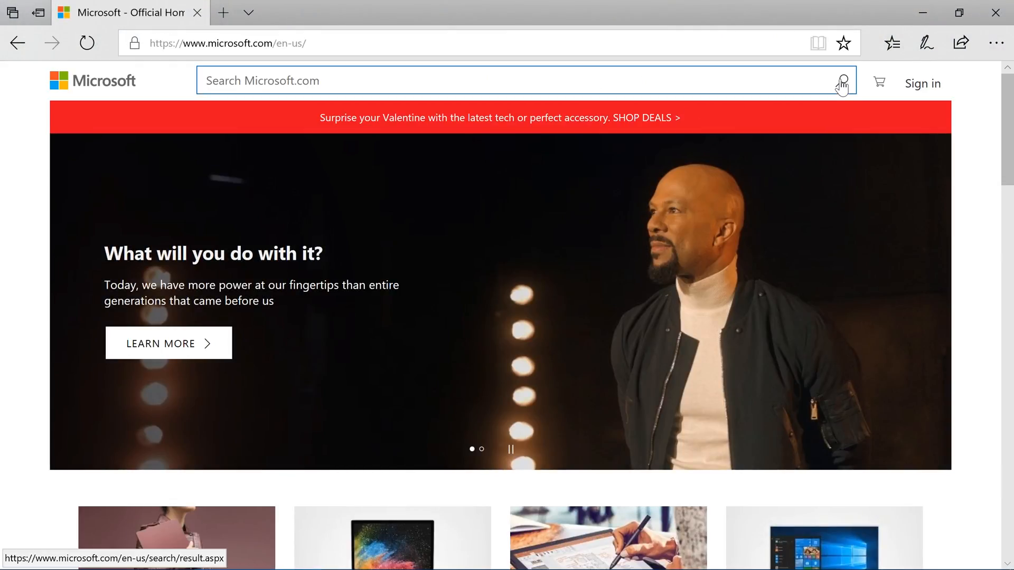
# Search for 'cloud on time', go to the Cloud On Time app listing and request Get the app.
pyautogui.write('cloud on time')
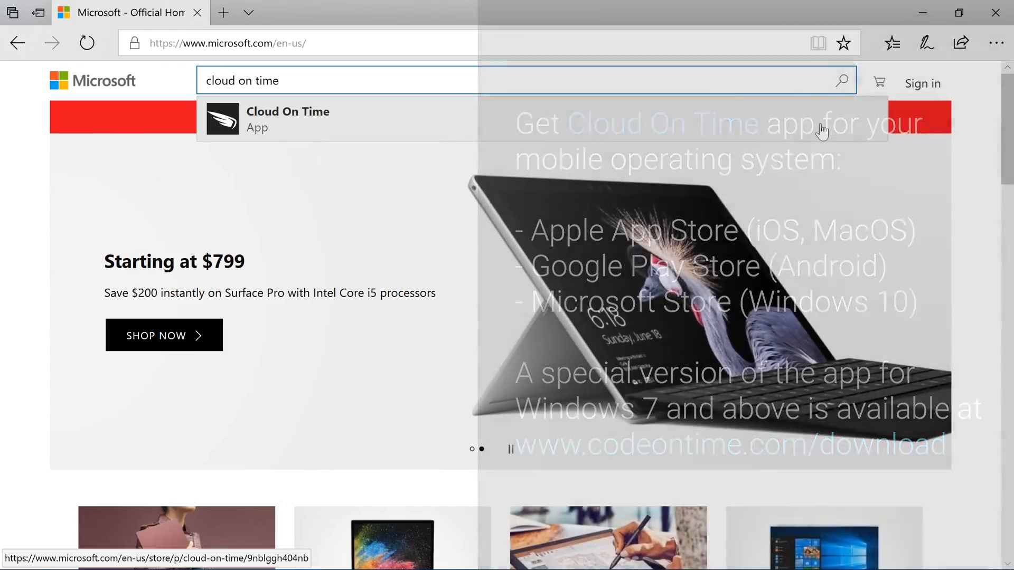
pyautogui.click(287, 119)
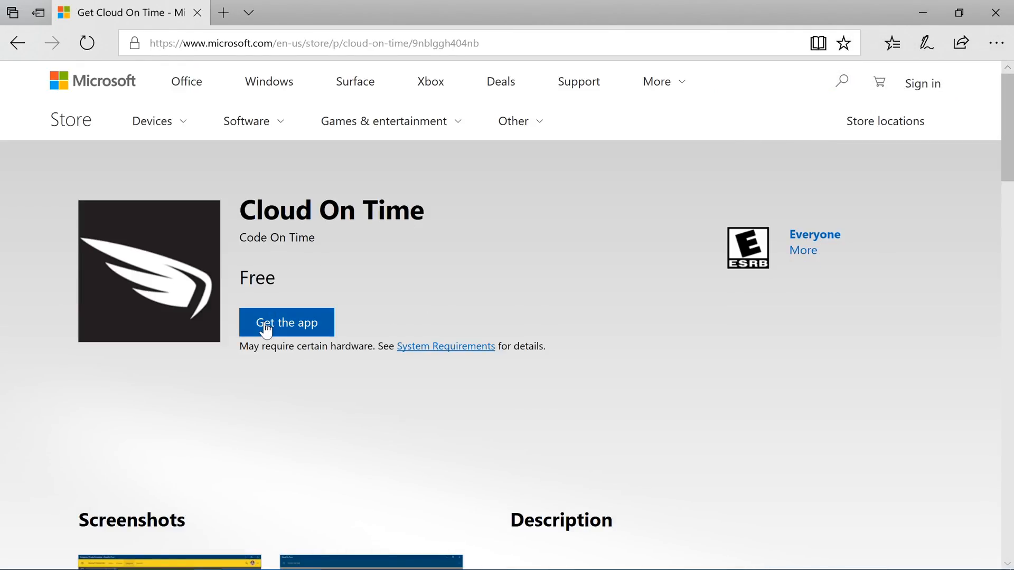
pyautogui.click(286, 322)
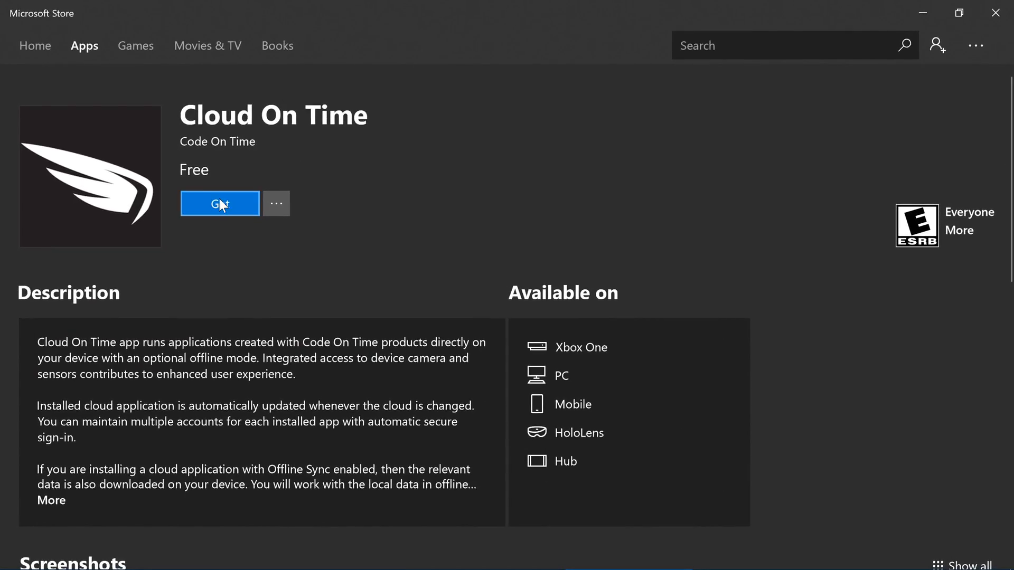
# Install the free Cloud On Time app from its Microsoft Store page.
pyautogui.click(220, 204)
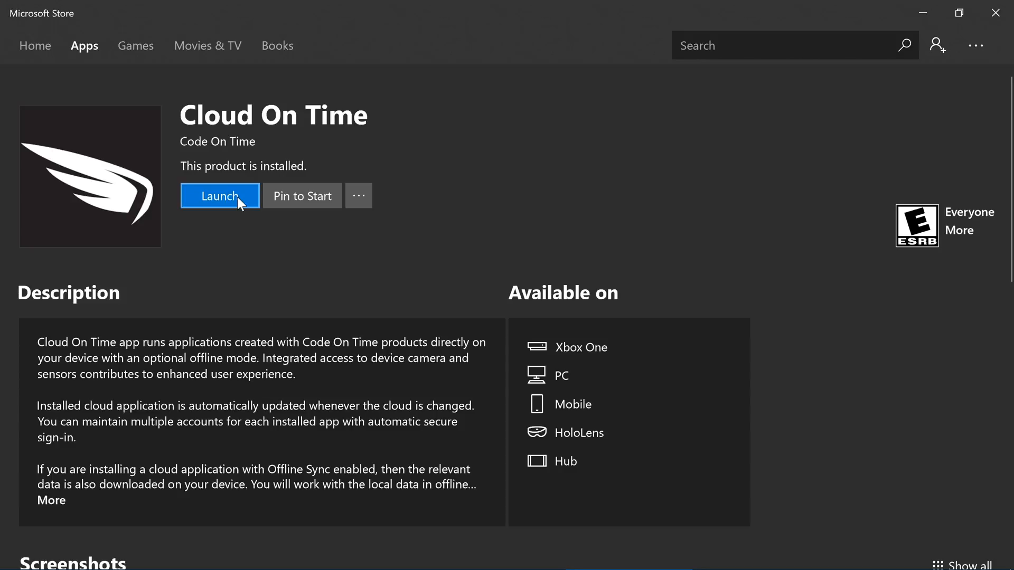
# Launch Cloud On Time and connect to the cloud named 'northwind-cat'.
pyautogui.click(219, 195)
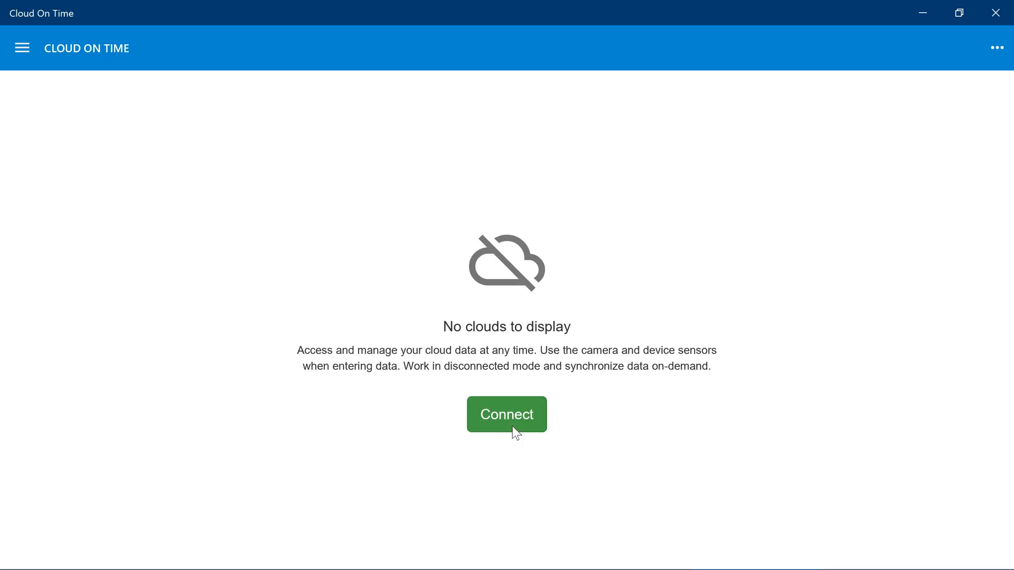
pyautogui.write('northwind-cat')
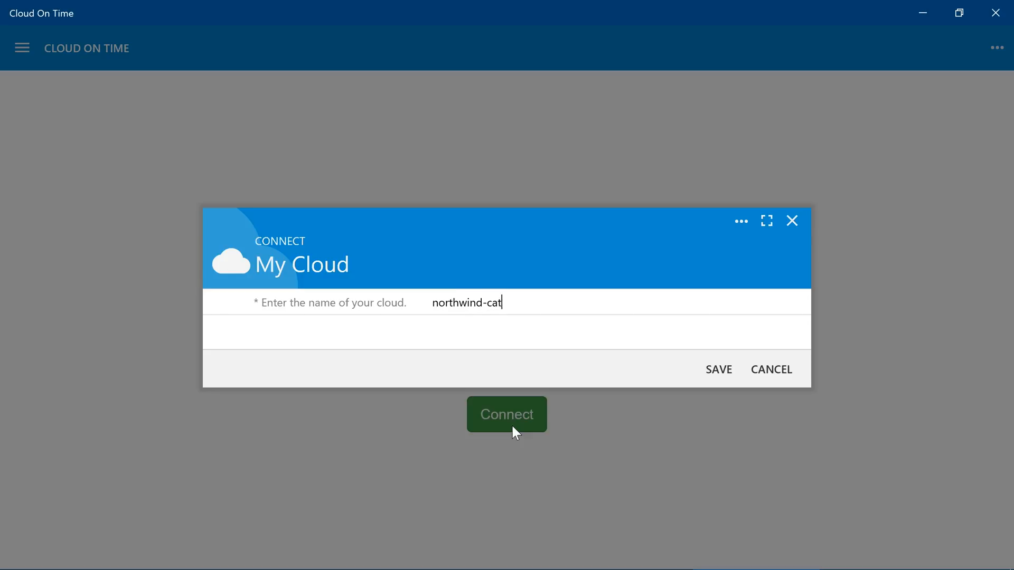
pyautogui.click(506, 414)
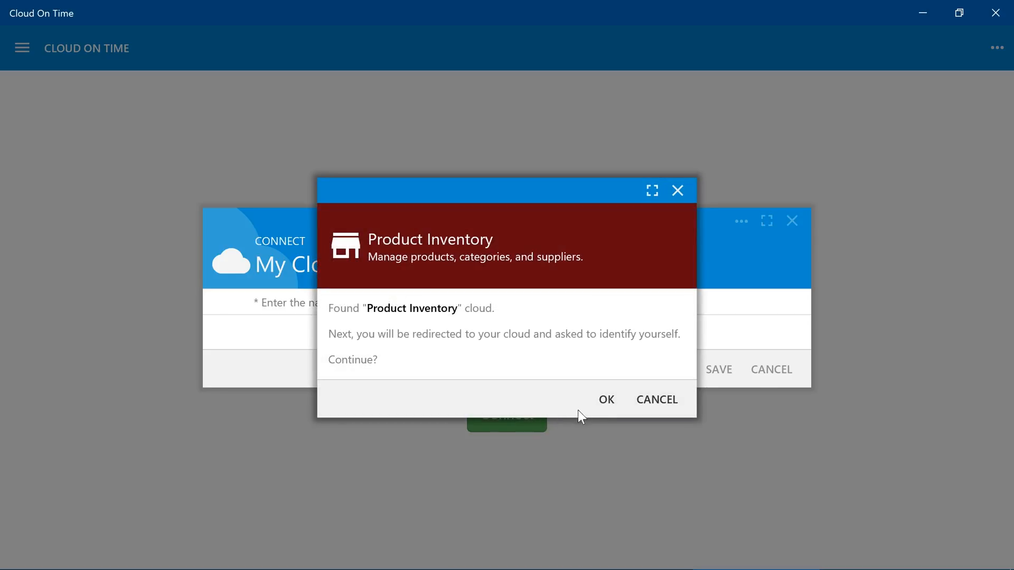
pyautogui.click(605, 400)
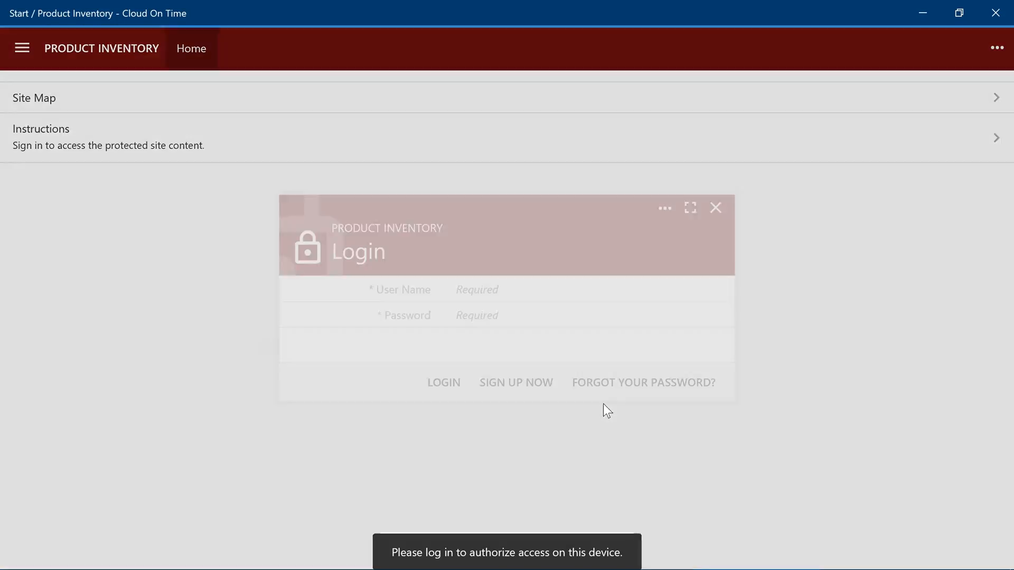
# Sign in to the Product Inventory cloud with the user's password.
pyautogui.write('password')
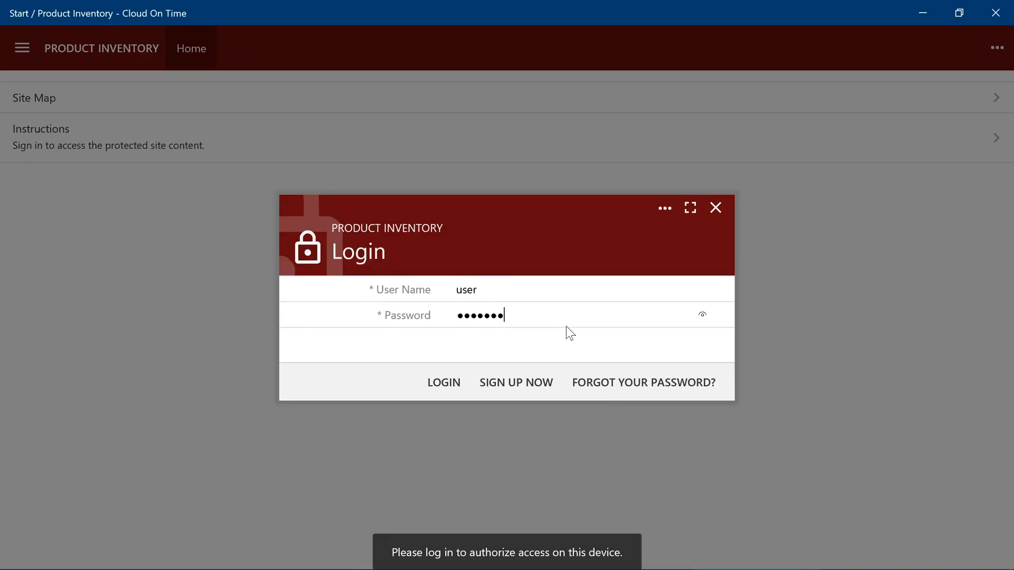
pyautogui.click(442, 383)
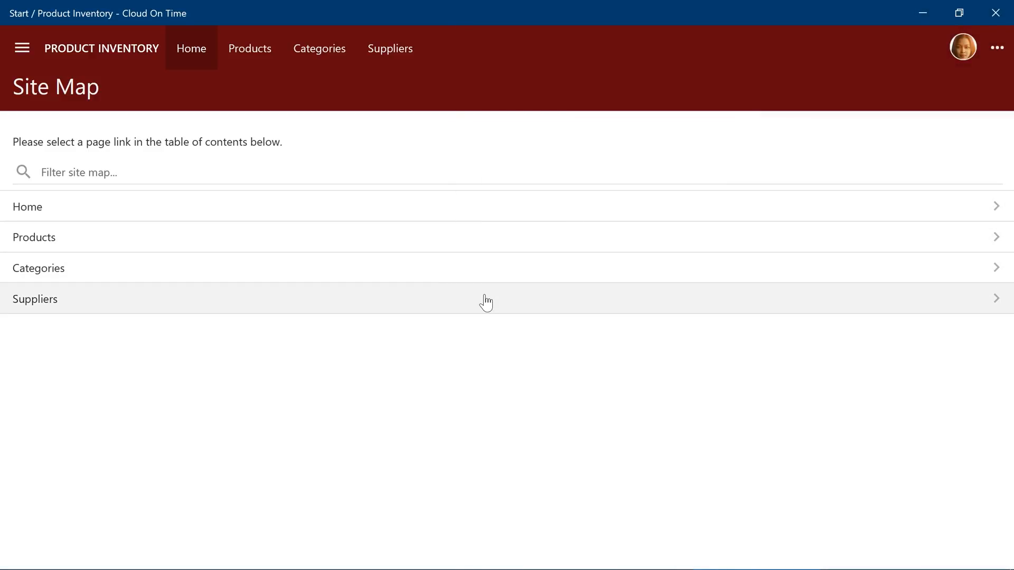
# Create supplier 'Supplier 1' with a new Product 1 (values C, 1.8) and save it.
pyautogui.click(35, 299)
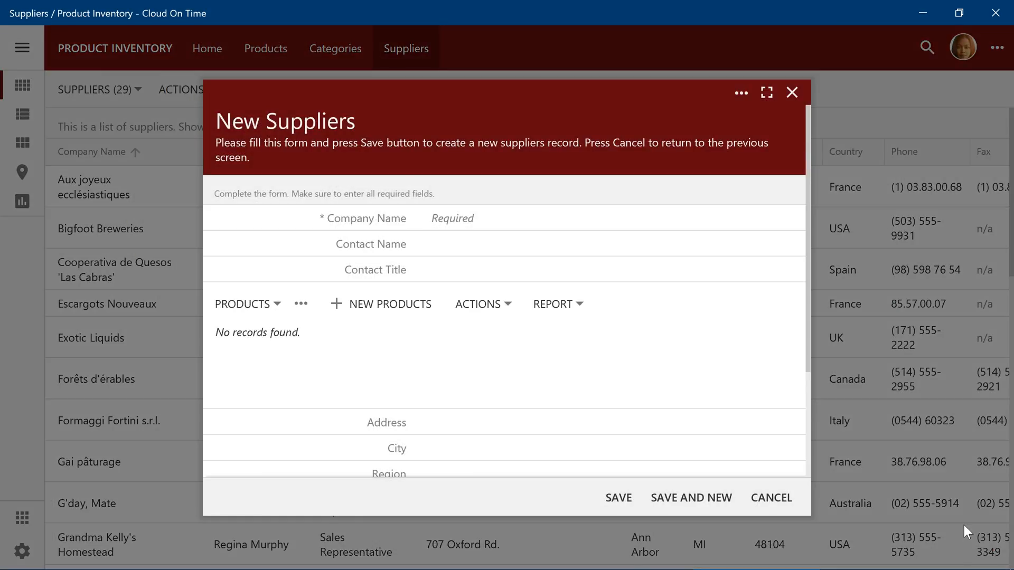
pyautogui.write('Supplier 1')
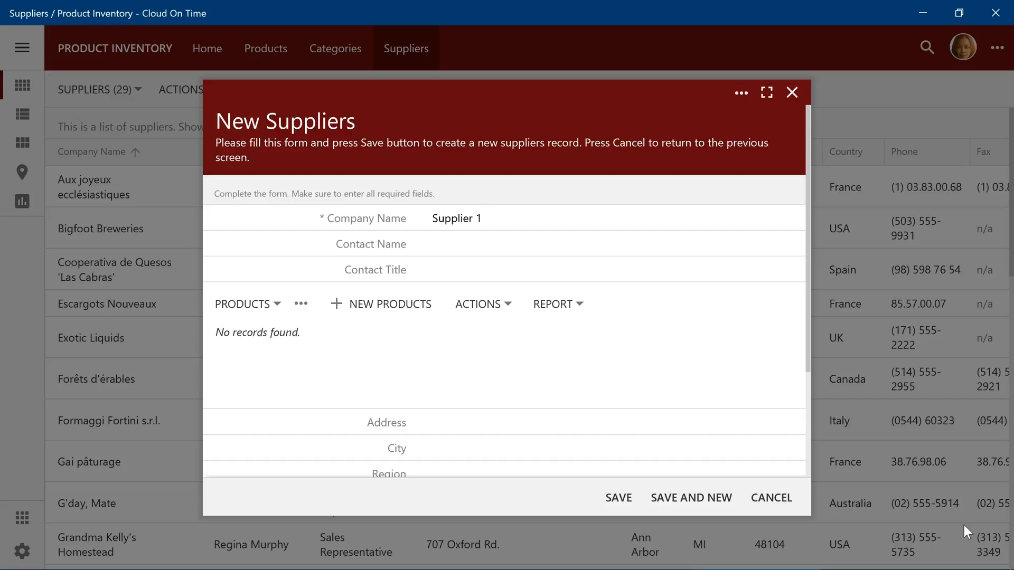
pyautogui.click(390, 304)
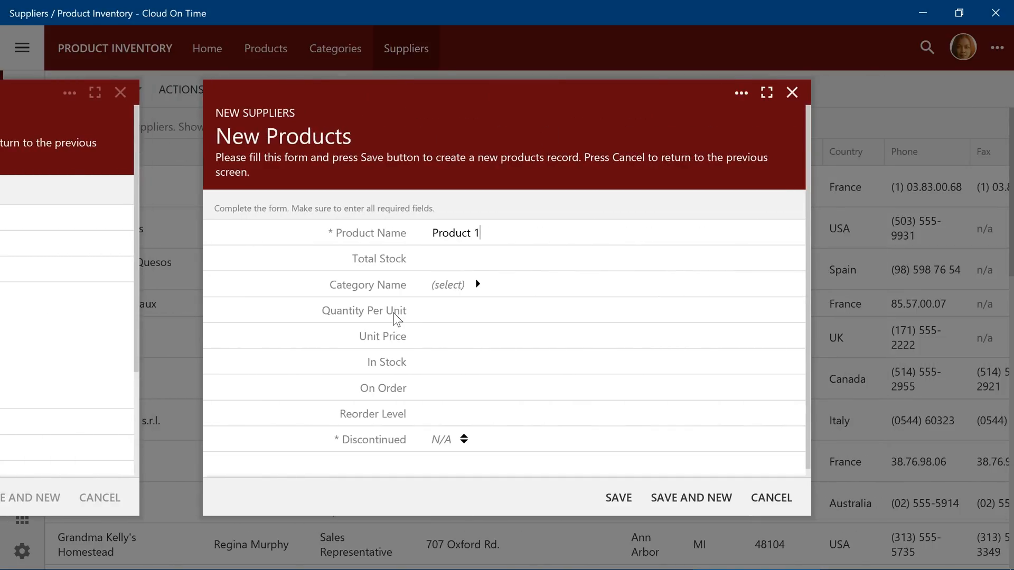
pyautogui.click(448, 284)
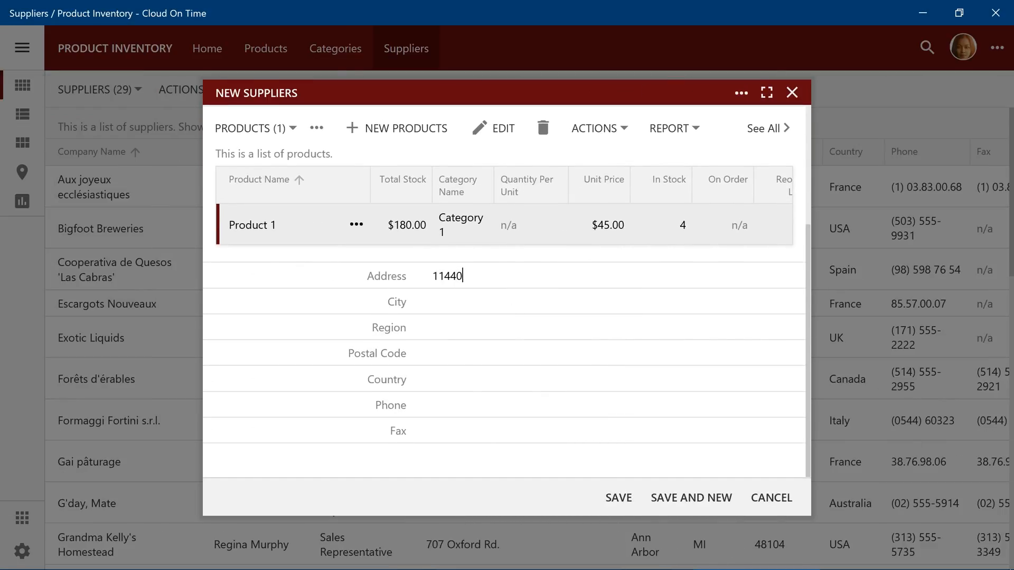
pyautogui.write('C')
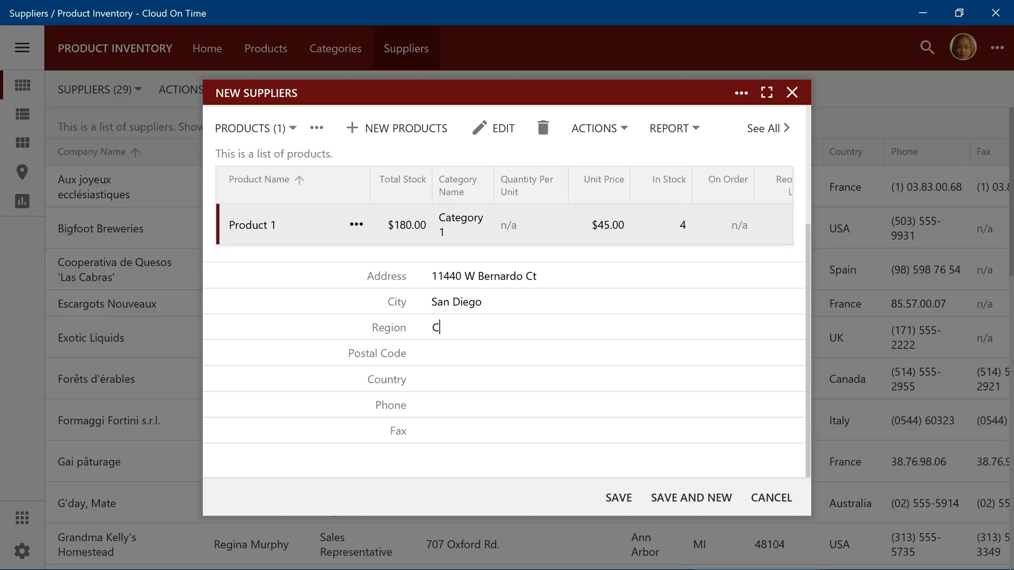
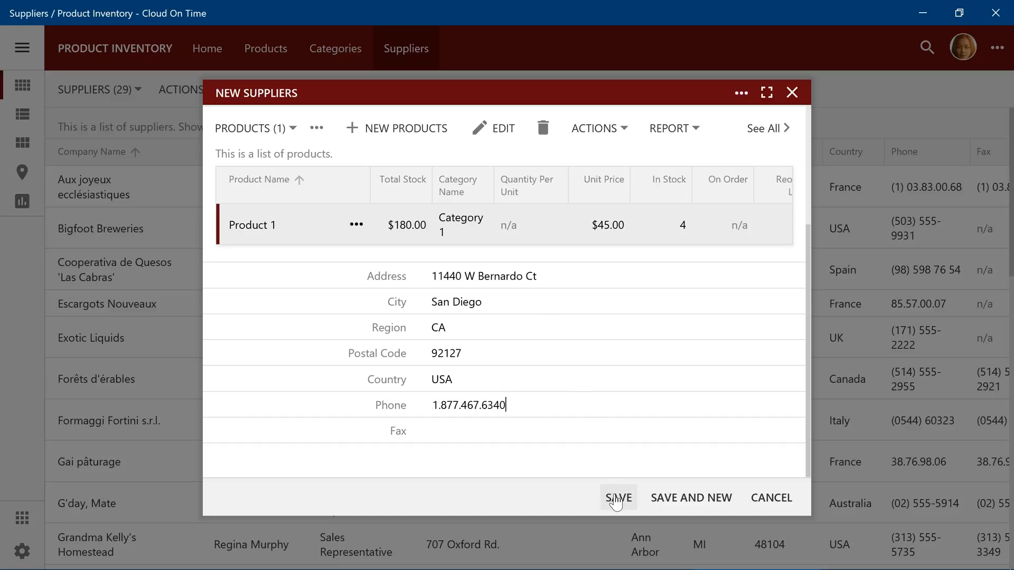
pyautogui.click(618, 498)
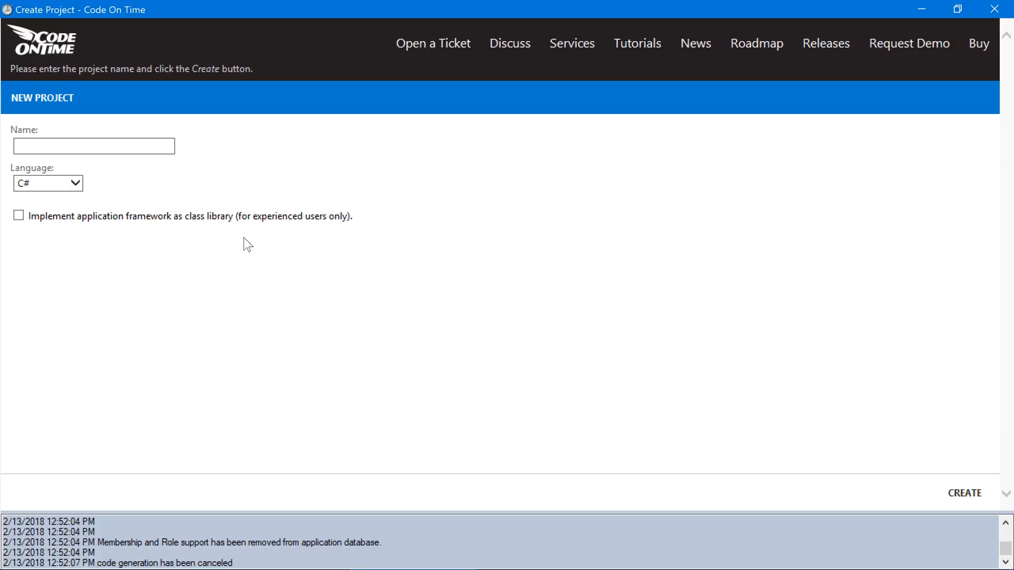
# Create a C# project named ProductInventory.
pyautogui.write('ProductInventor')
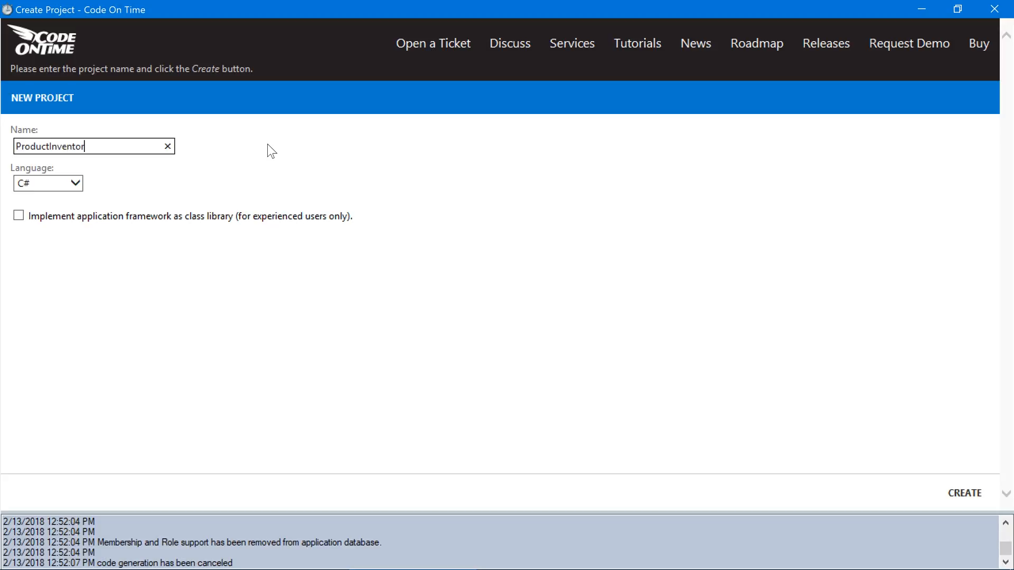
pyautogui.write('y')
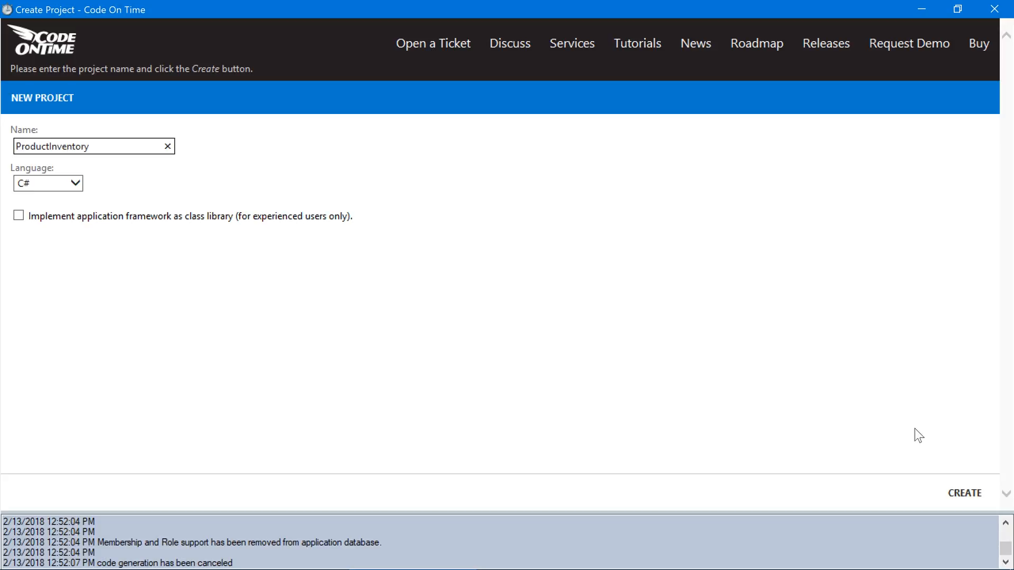
pyautogui.click(965, 494)
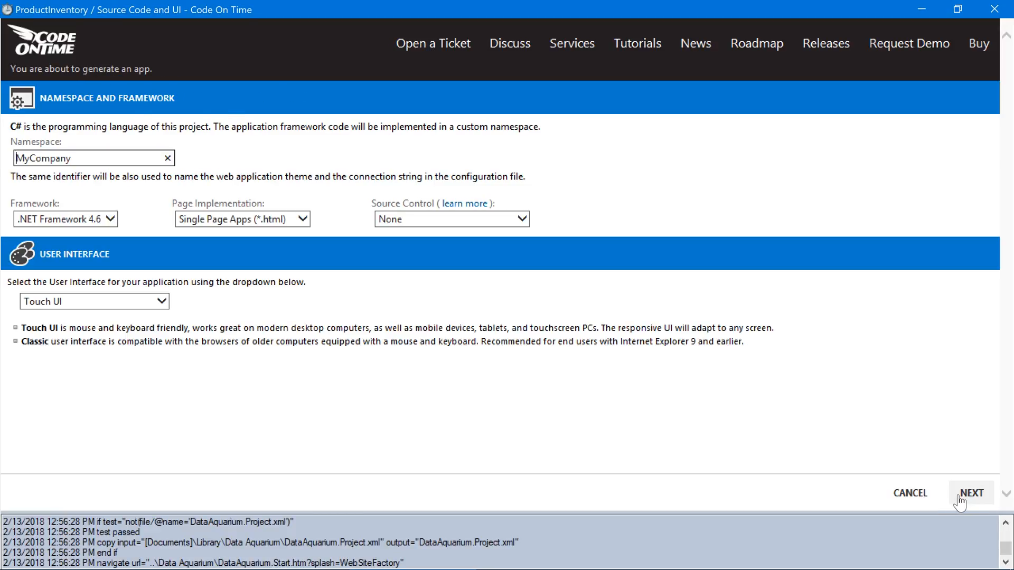
# Keep default namespace/framework and SqlServer provider, and bring up the connection string details.
pyautogui.click(971, 493)
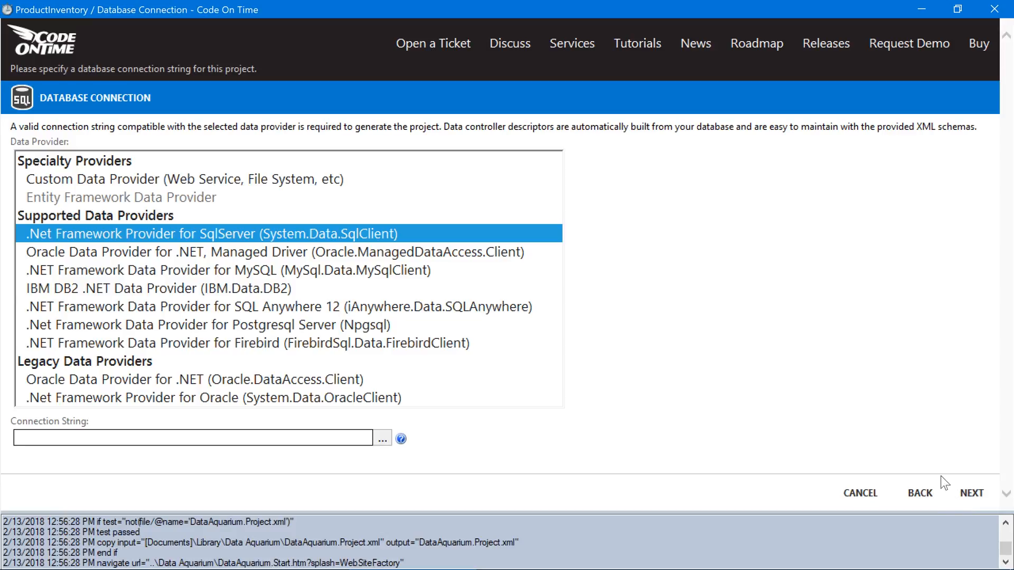
pyautogui.moveTo(731, 455)
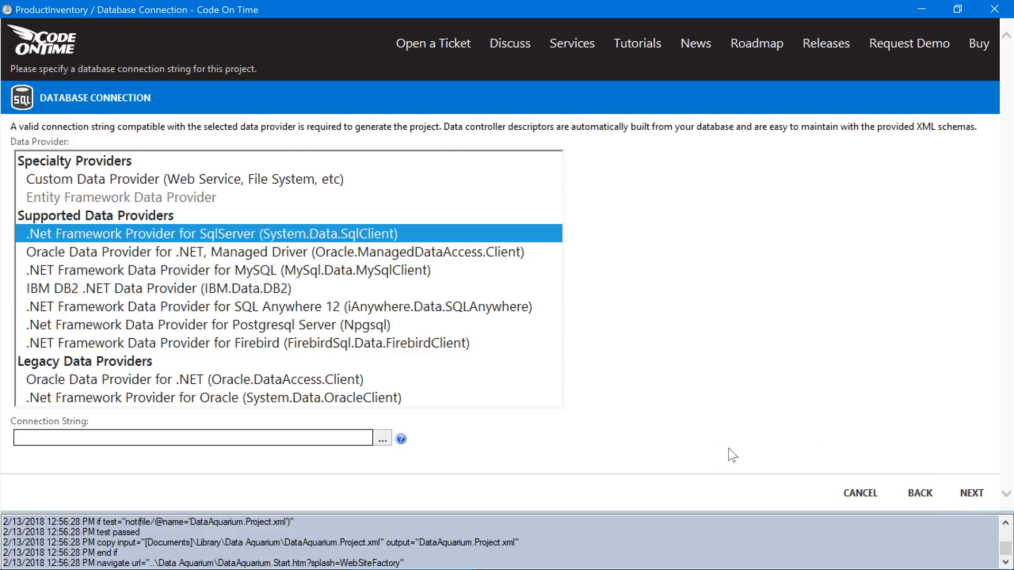
pyautogui.click(971, 493)
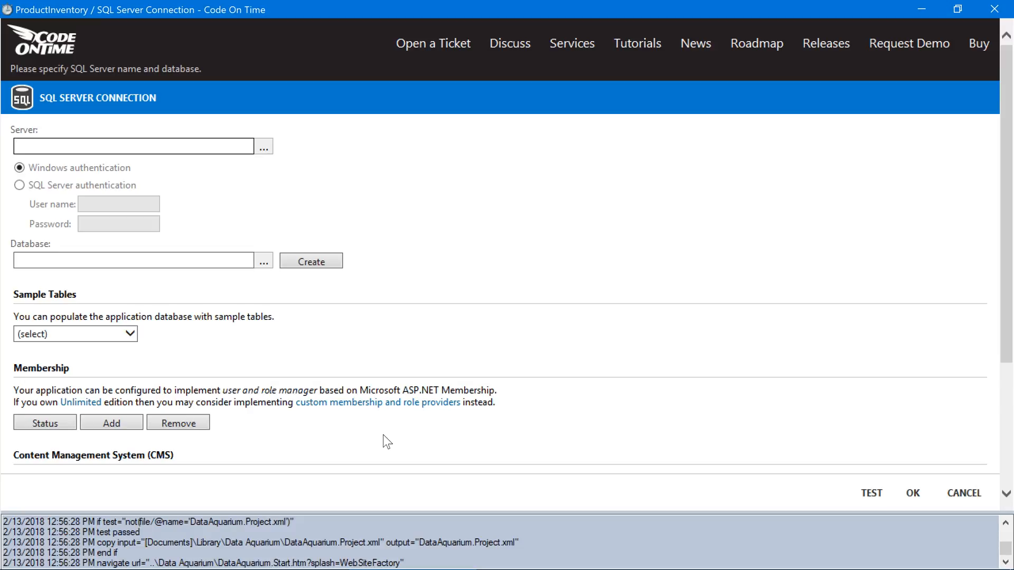
# Set server sandiegodemoserver.database.windows.net and add membership and role support to Northwind.
pyautogui.write('sandiegodemoserver.database.windows.net')
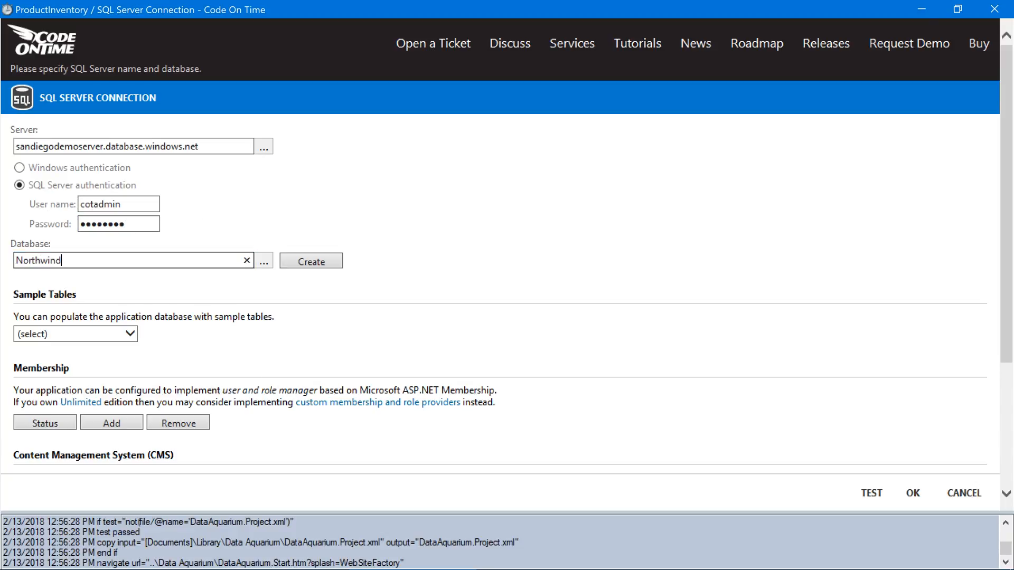
pyautogui.moveTo(329, 367)
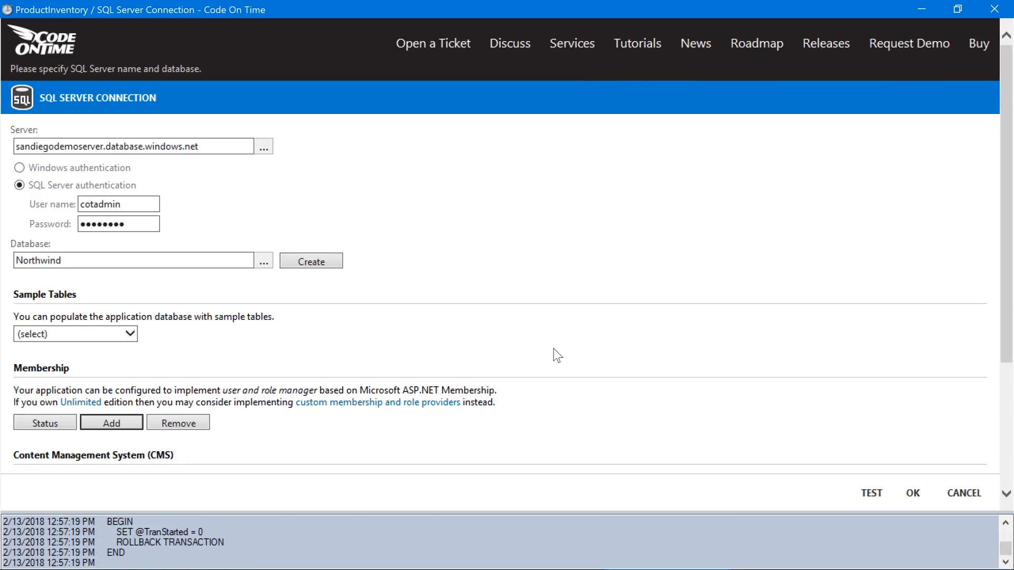
pyautogui.click(111, 422)
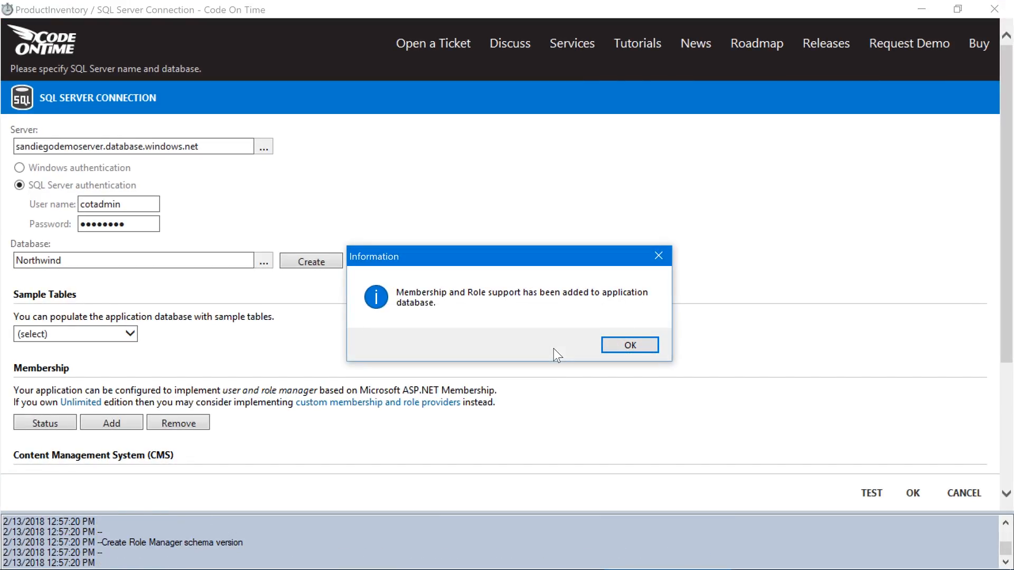
pyautogui.click(628, 344)
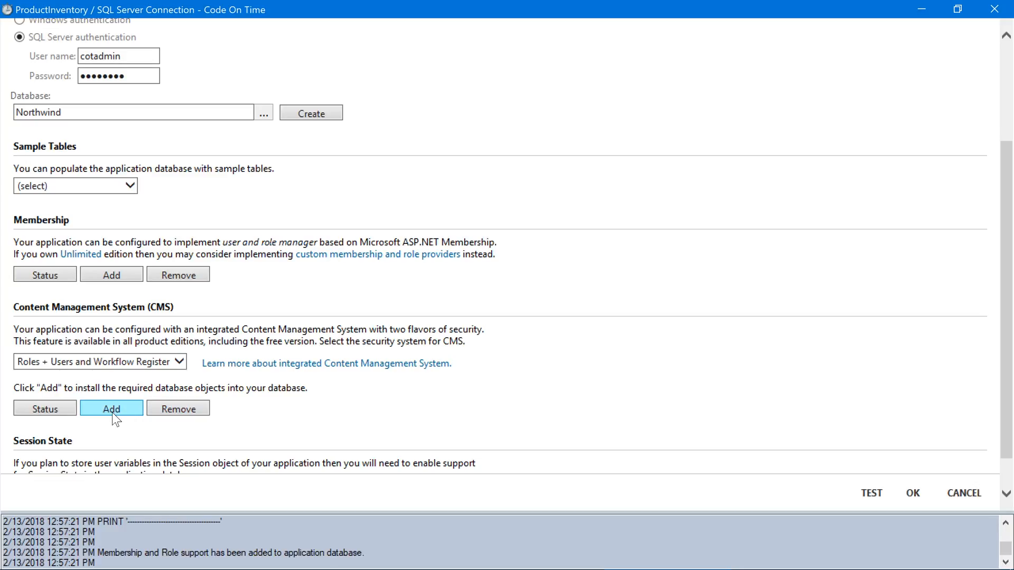
# Add Content Management System support and confirm the SQL Server connection settings.
pyautogui.click(111, 407)
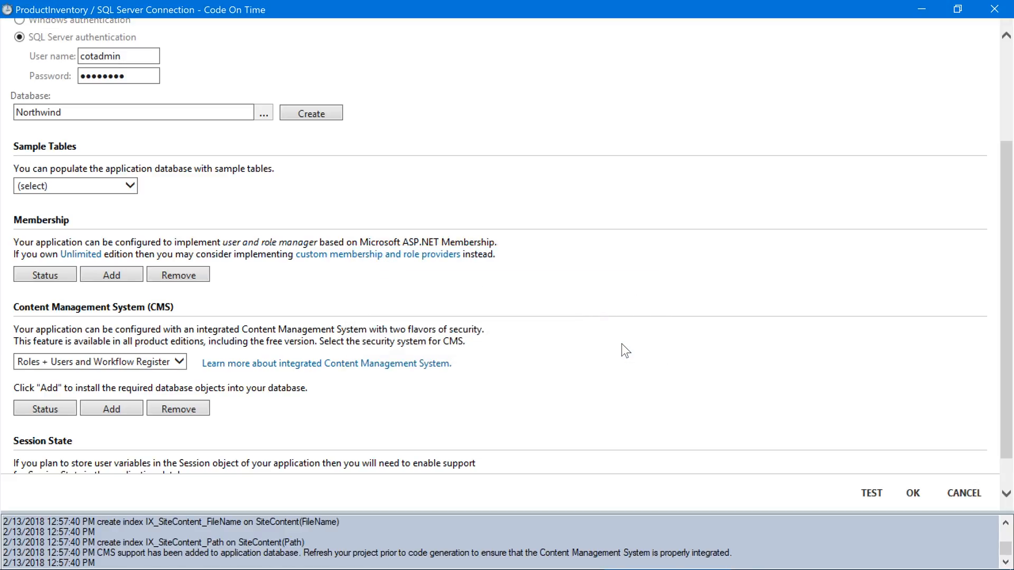
pyautogui.click(912, 493)
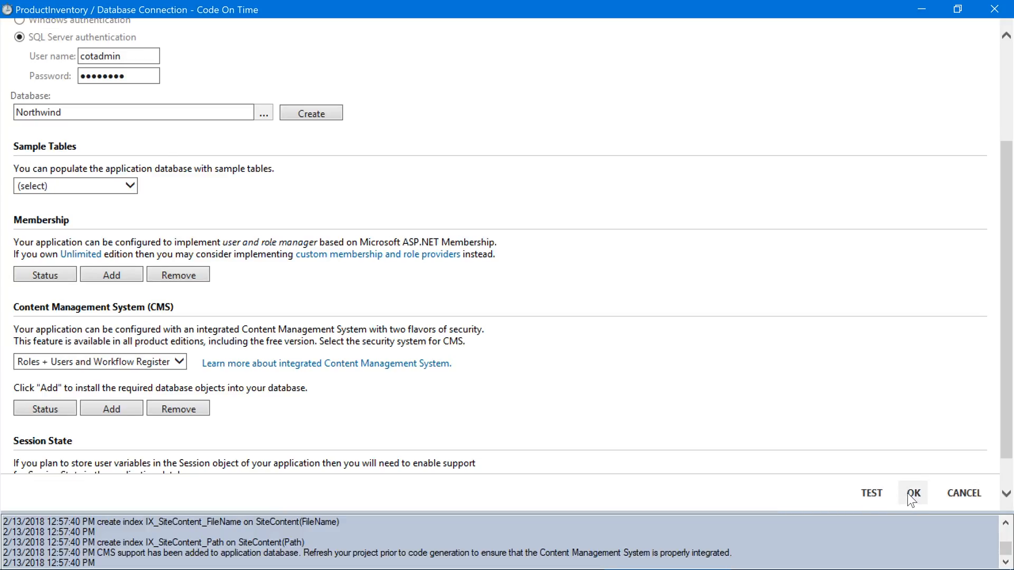
# Accept the database connection and advance to Data Model & Business Logic.
pyautogui.click(913, 493)
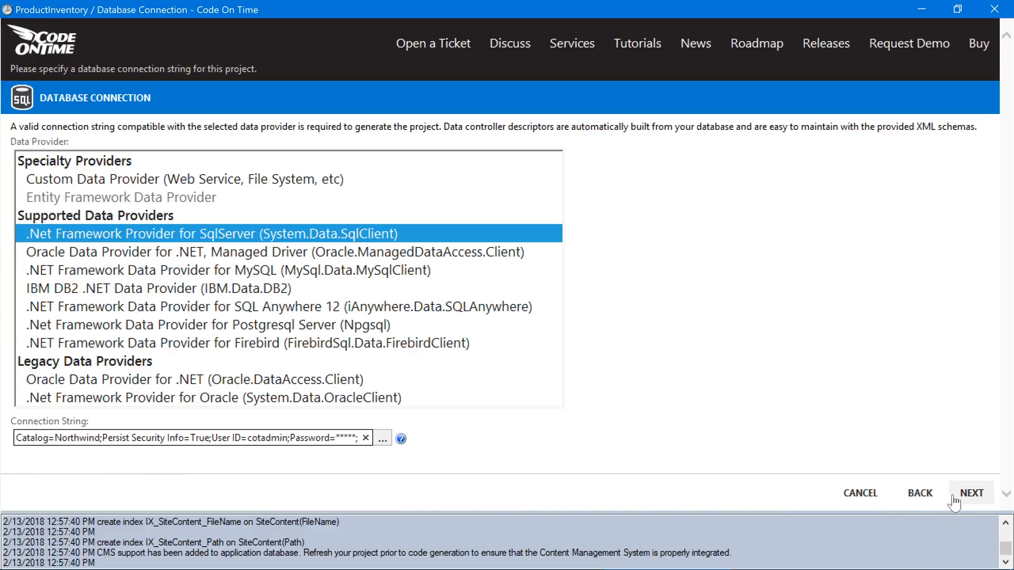
pyautogui.click(970, 494)
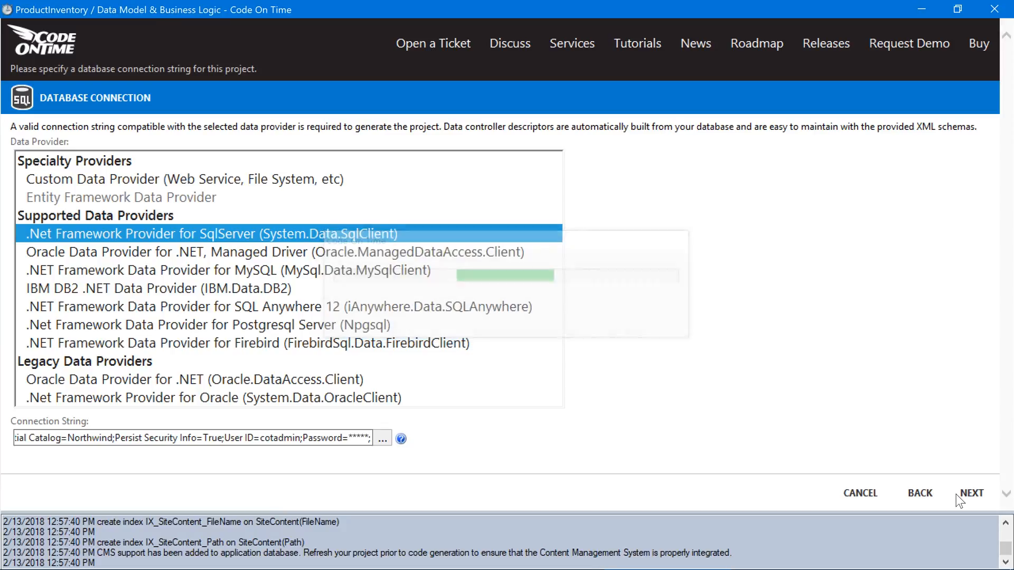
pyautogui.click(970, 493)
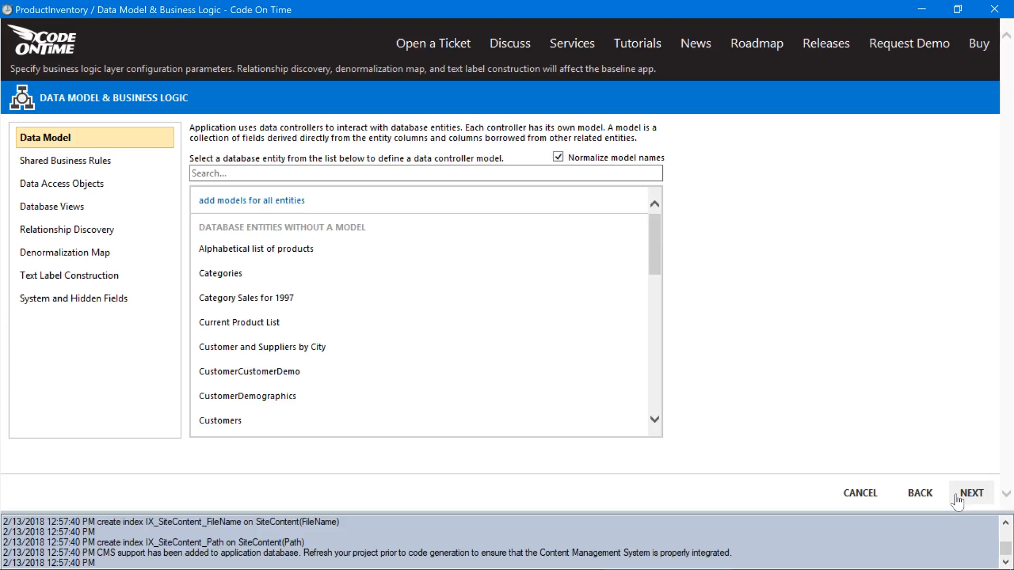
# Build the Products model, expanding the Supplier table to include its Country and Phone fields.
pyautogui.scroll(-3)
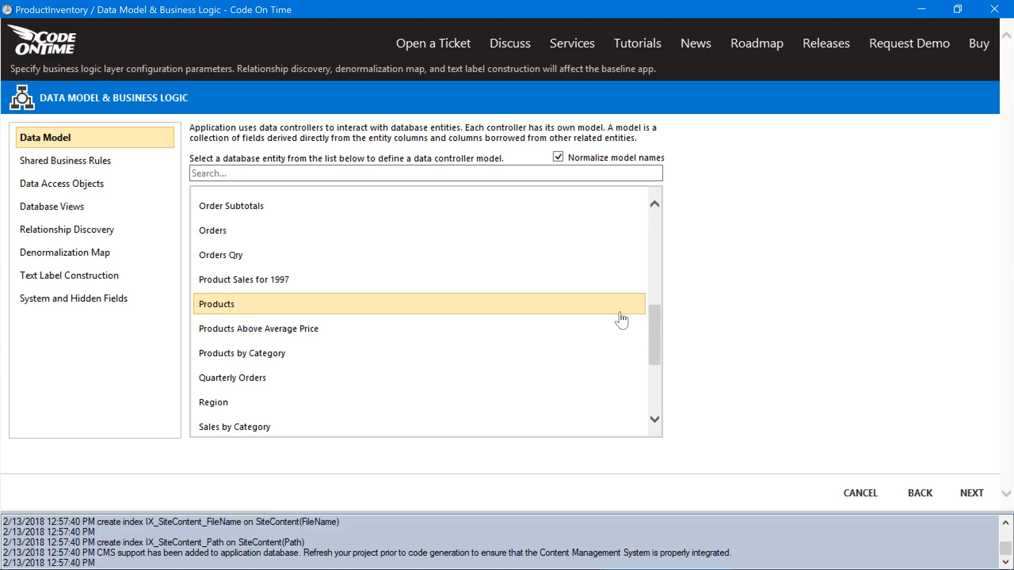
pyautogui.doubleClick(215, 304)
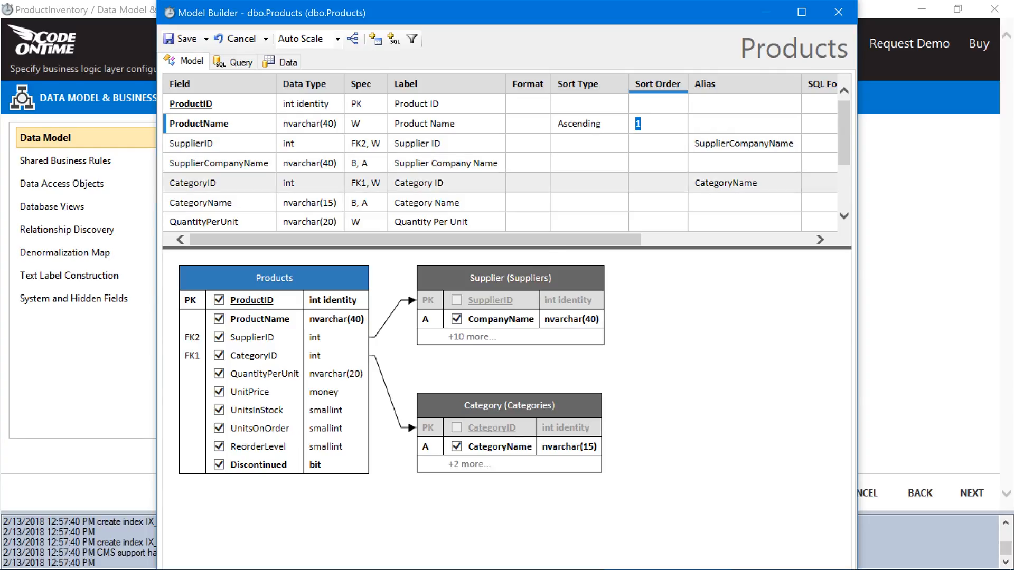
pyautogui.click(473, 336)
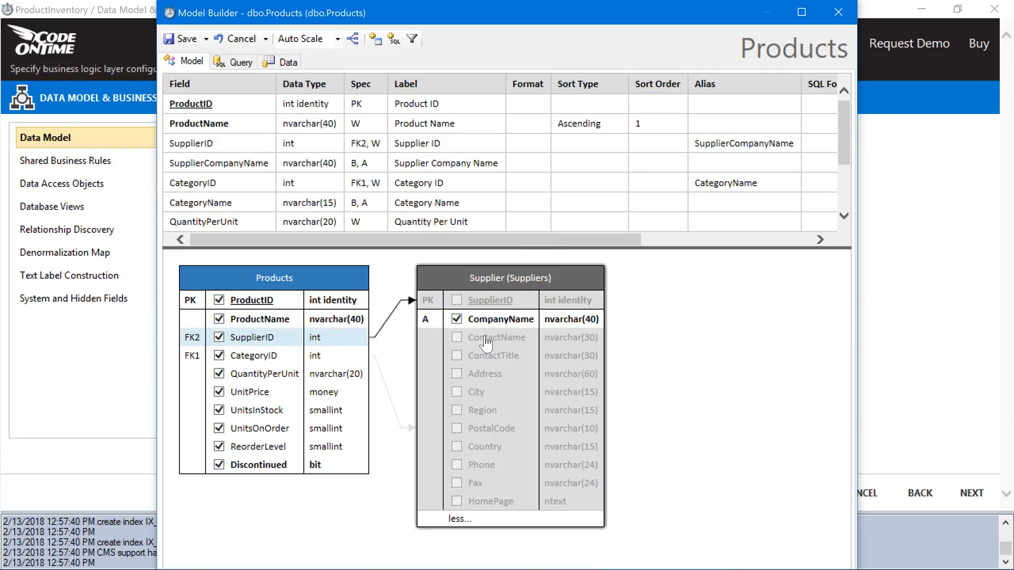
pyautogui.click(456, 447)
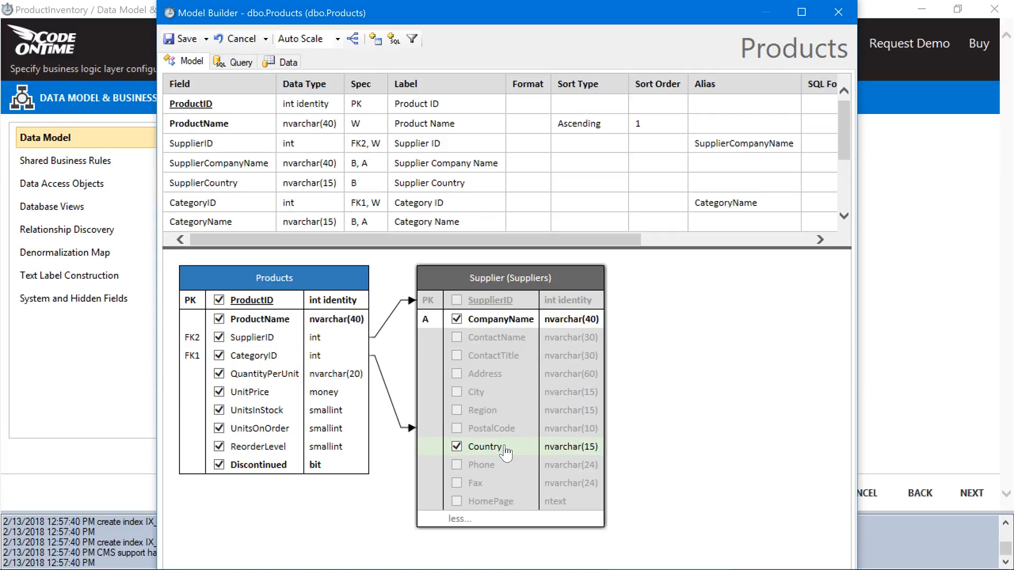
pyautogui.click(457, 465)
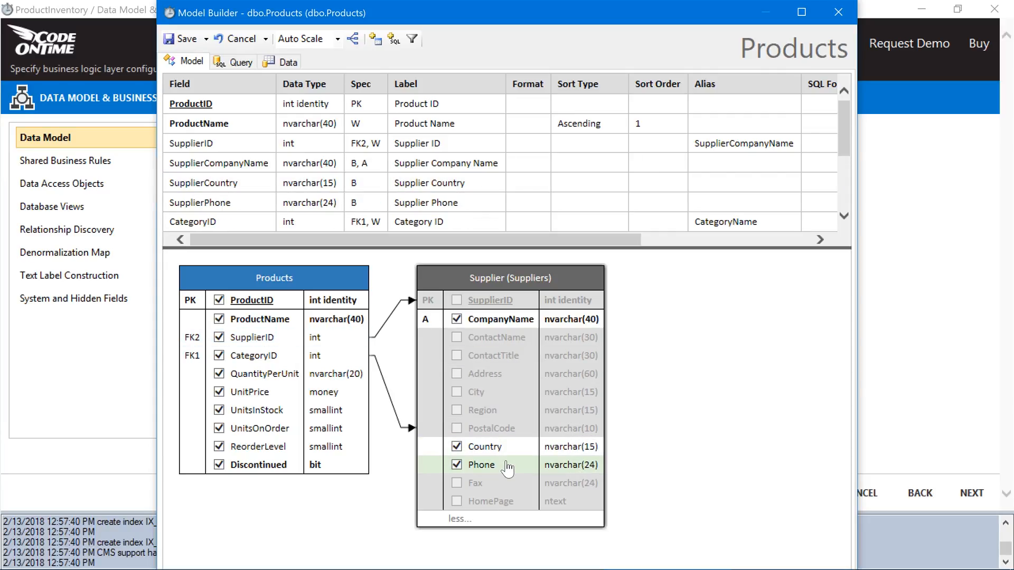
pyautogui.click(459, 519)
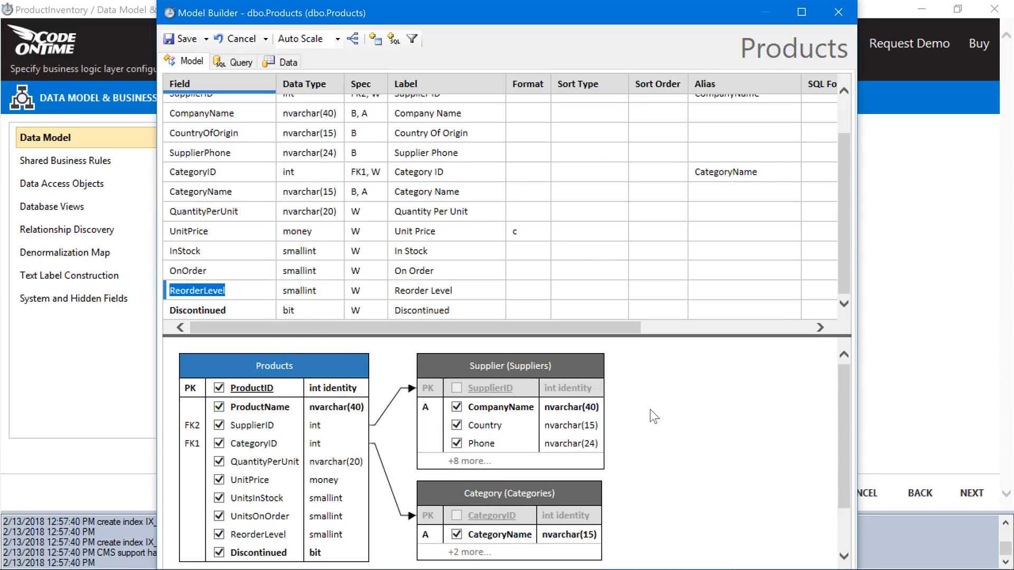
pyautogui.moveTo(692, 422)
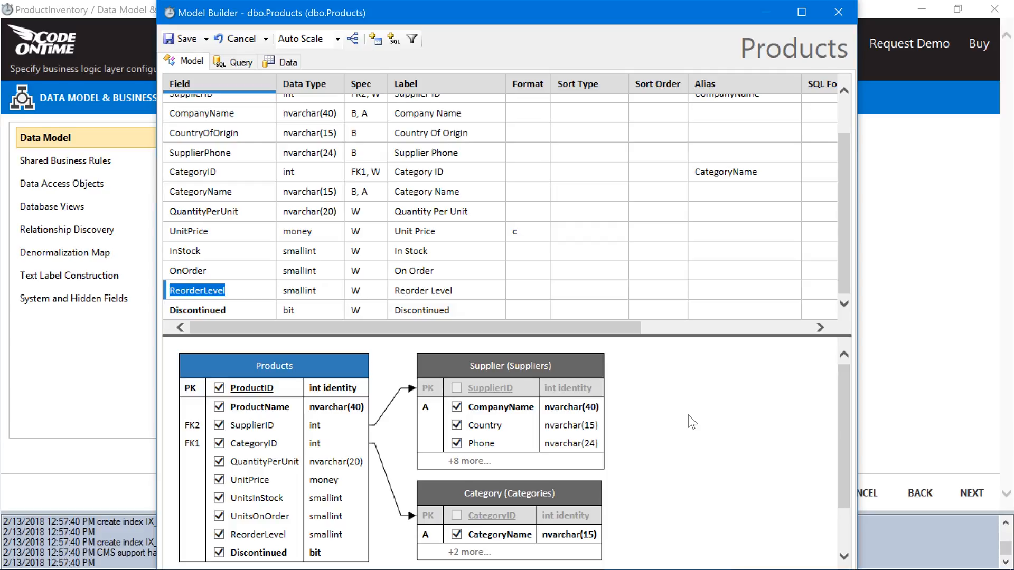
pyautogui.moveTo(419, 66)
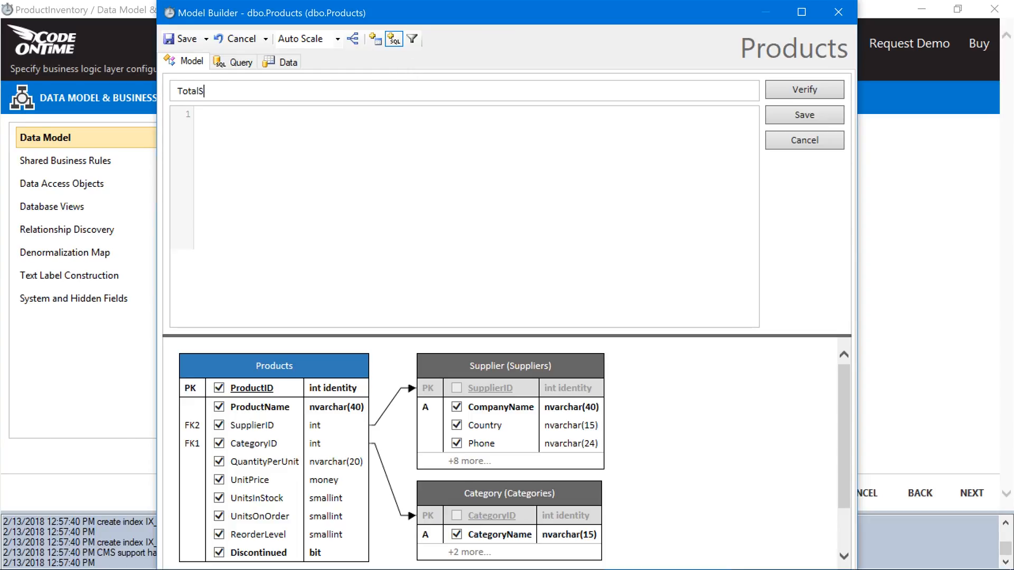
# Define calculated field TotalStock as Products.UnitPrice * … with currency format c.
pyautogui.write('tock')
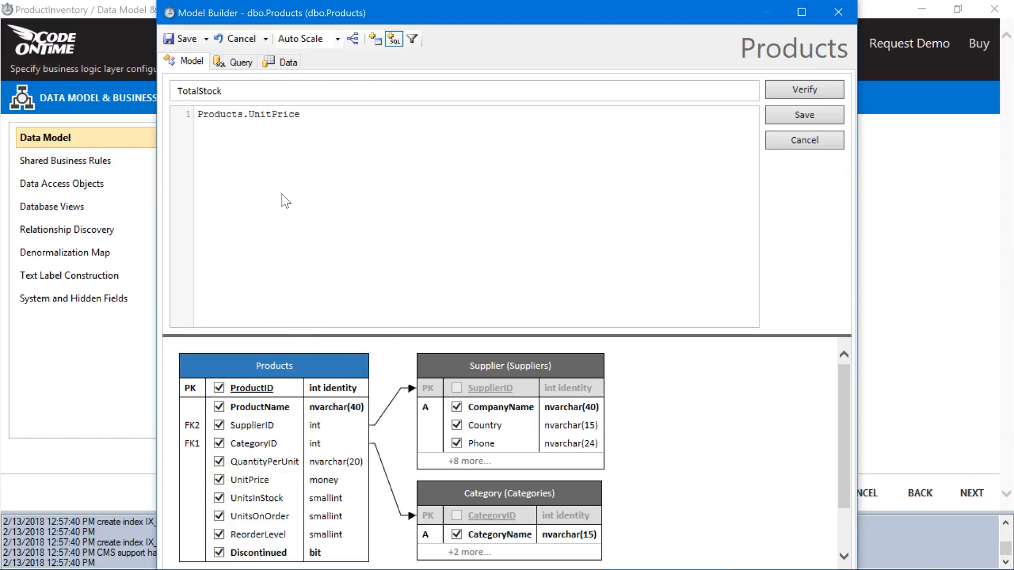
pyautogui.write('*')
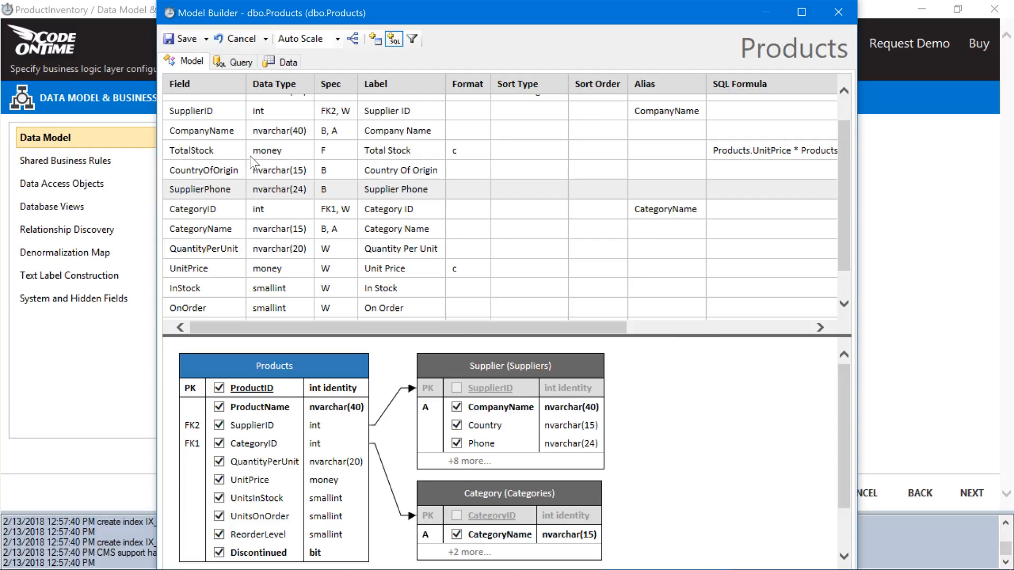
# Preview the product rows to check Aniseed Syrup's computed TotalStock, then save the Products model.
pyautogui.click(287, 62)
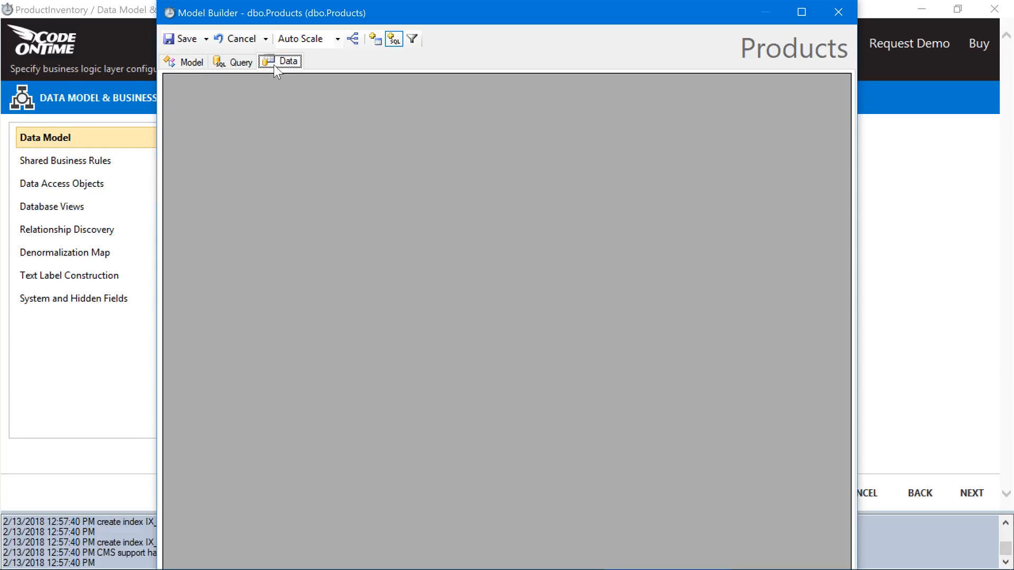
pyautogui.click(281, 61)
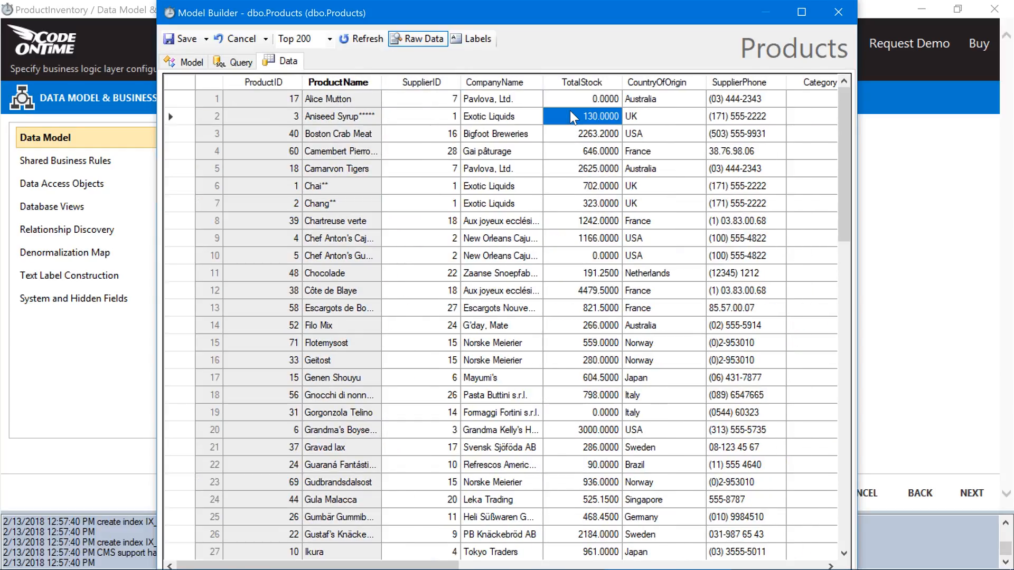
pyautogui.hscroll(3)
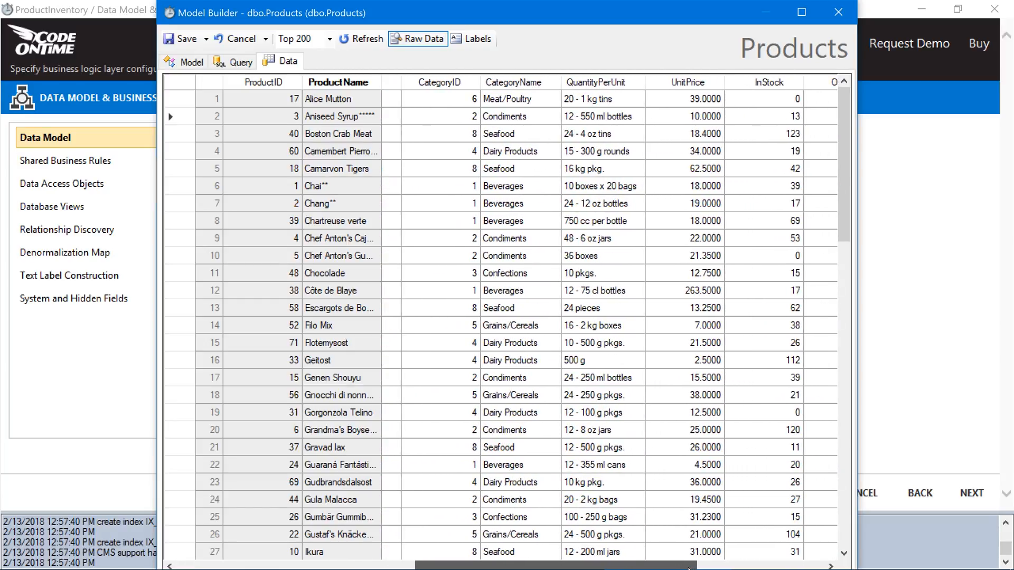
pyautogui.click(688, 116)
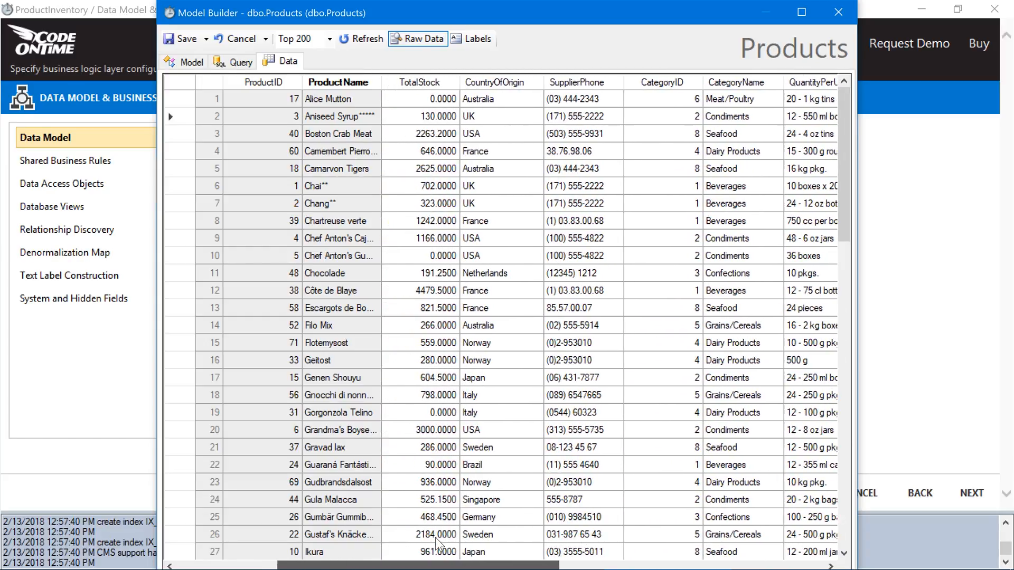
pyautogui.click(421, 116)
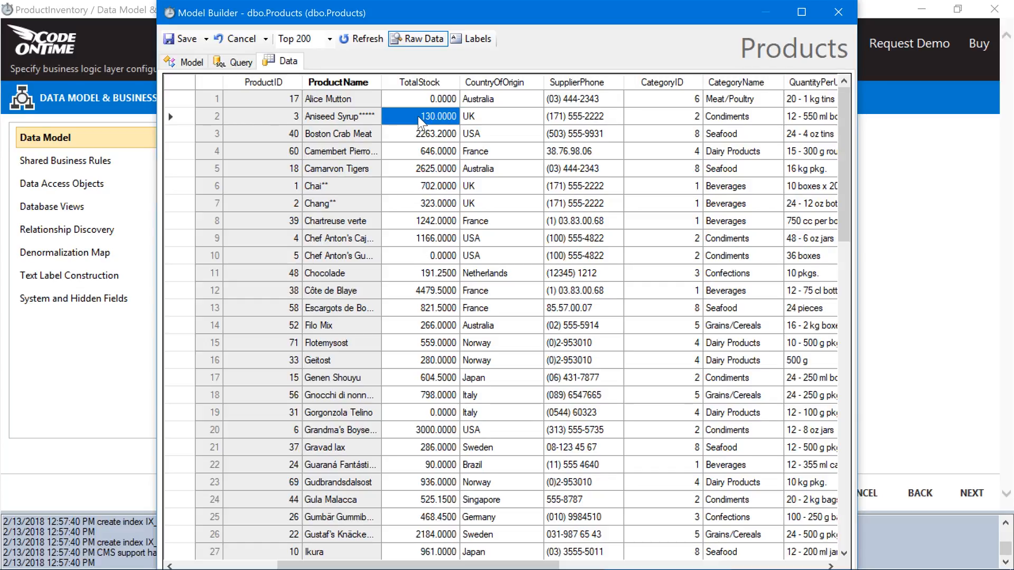
pyautogui.click(189, 61)
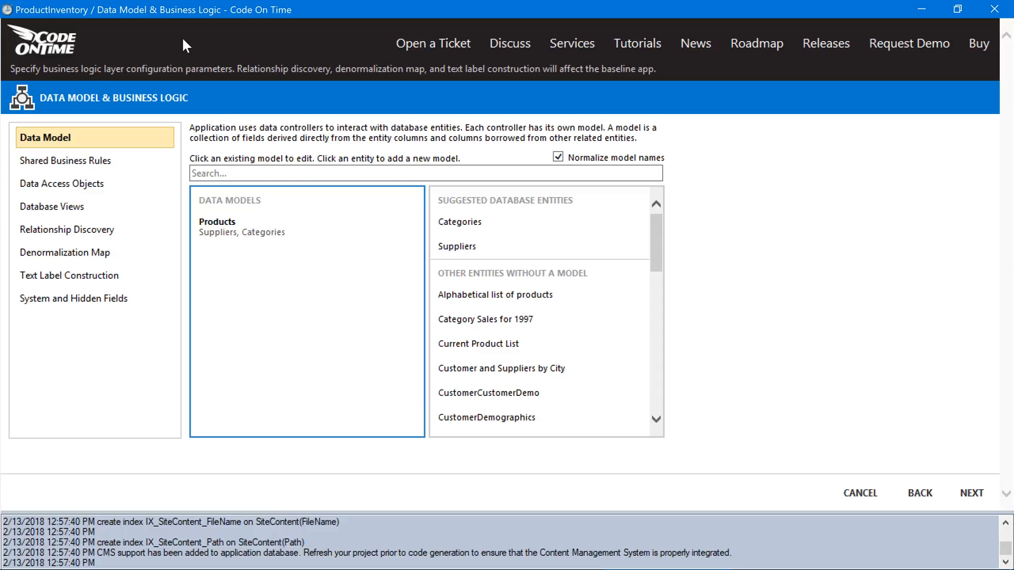
pyautogui.moveTo(708, 355)
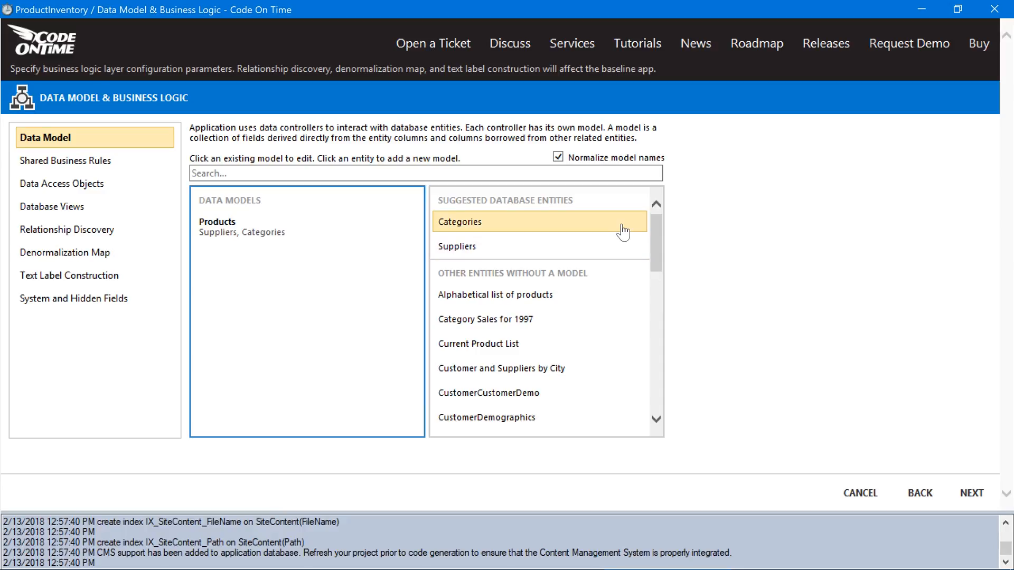
# Create the Categories model, preview its records and save it.
pyautogui.click(459, 222)
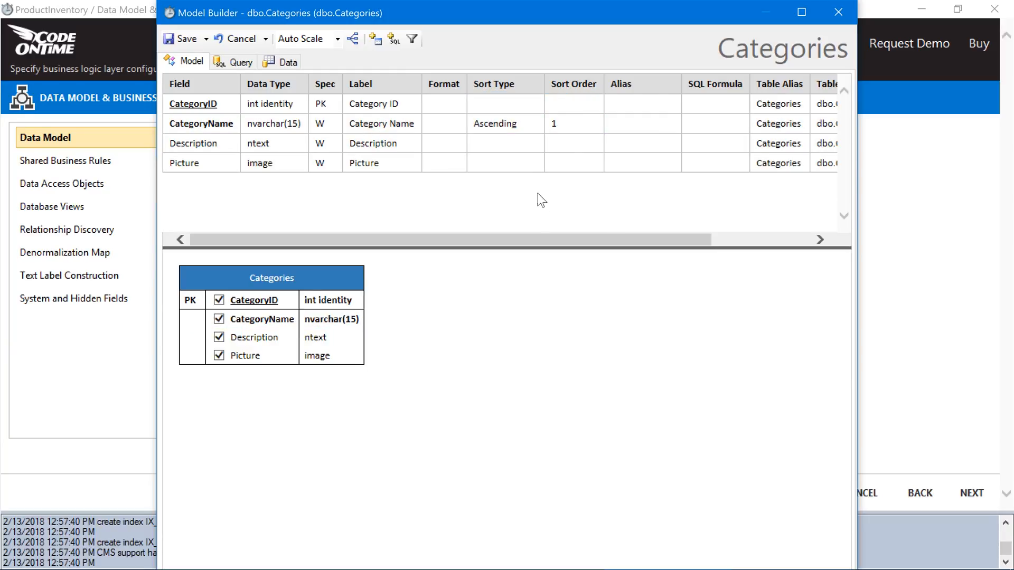
pyautogui.click(288, 62)
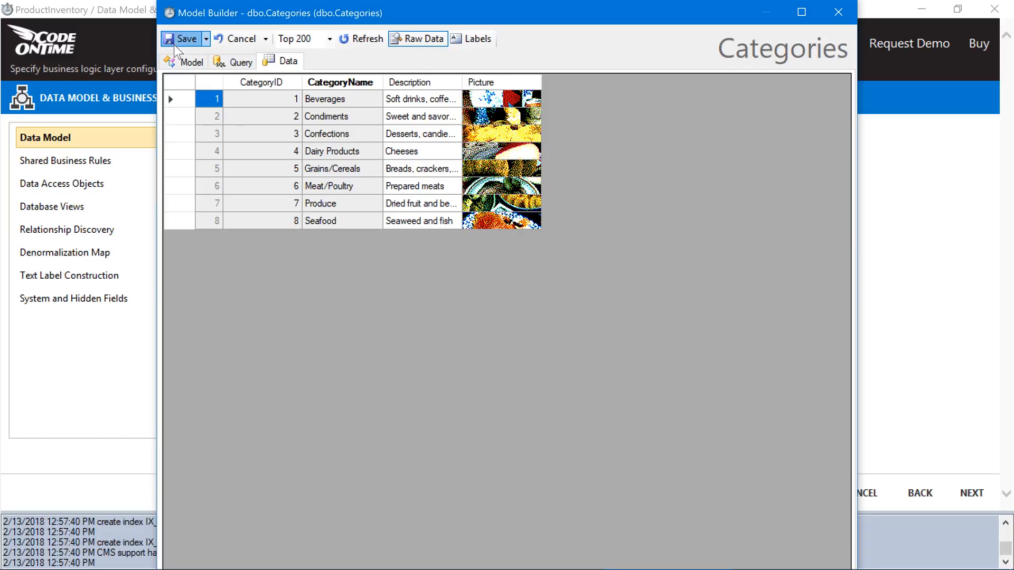
pyautogui.click(183, 38)
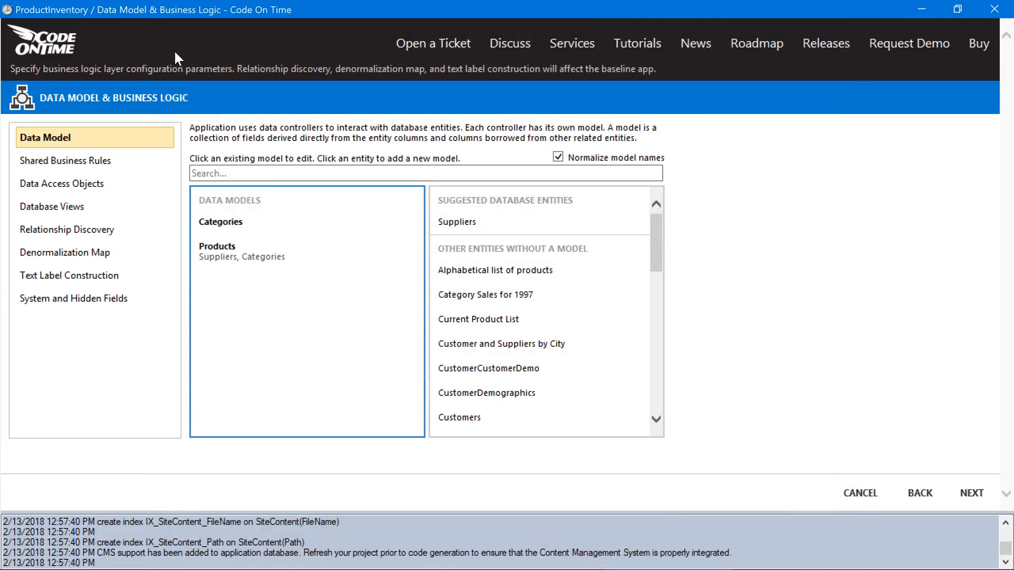
pyautogui.moveTo(177, 65)
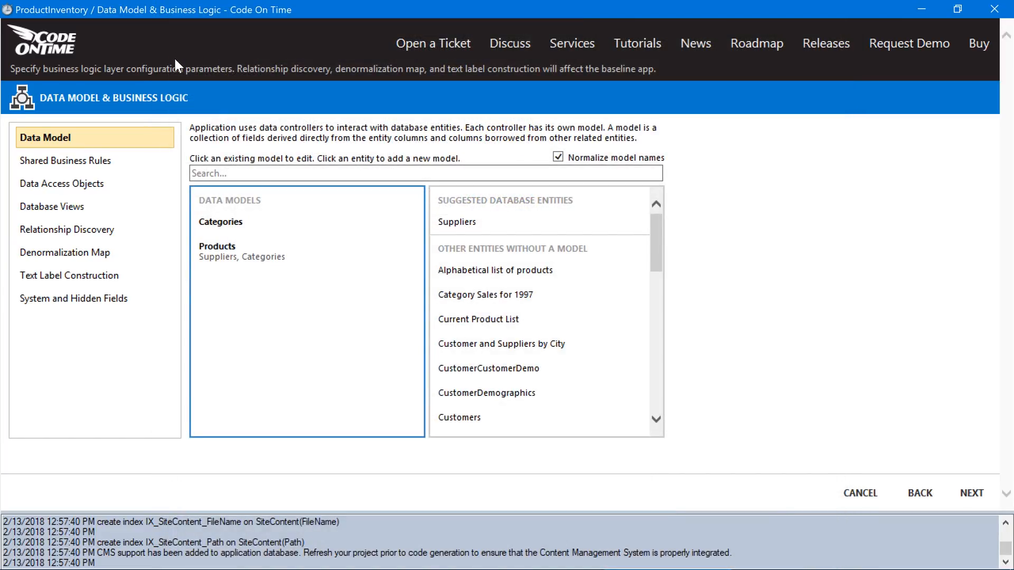
# Create the Suppliers model sorted ascending by CompanyName with HomePage excluded, and save it.
pyautogui.click(457, 221)
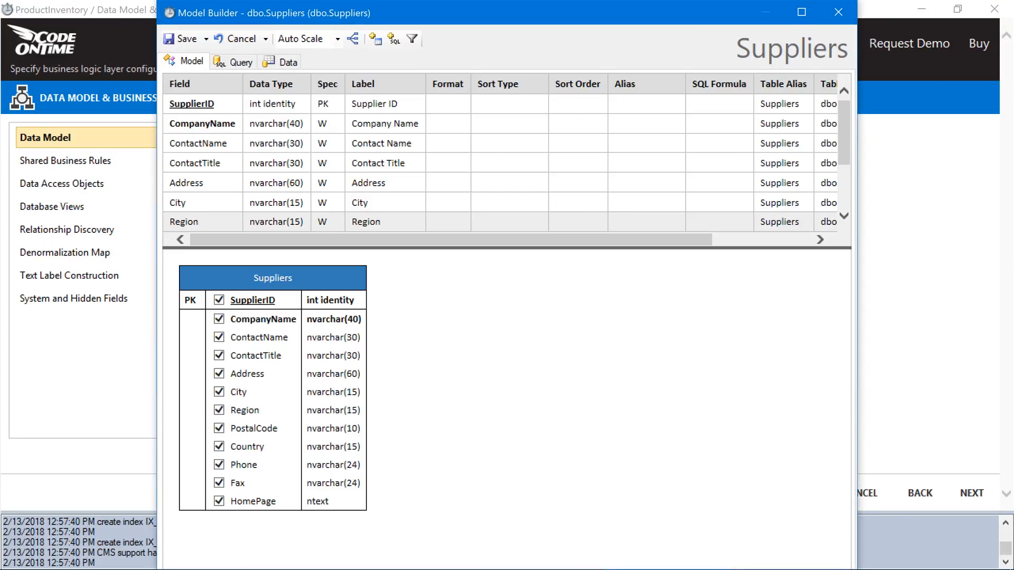
pyautogui.write('asc')
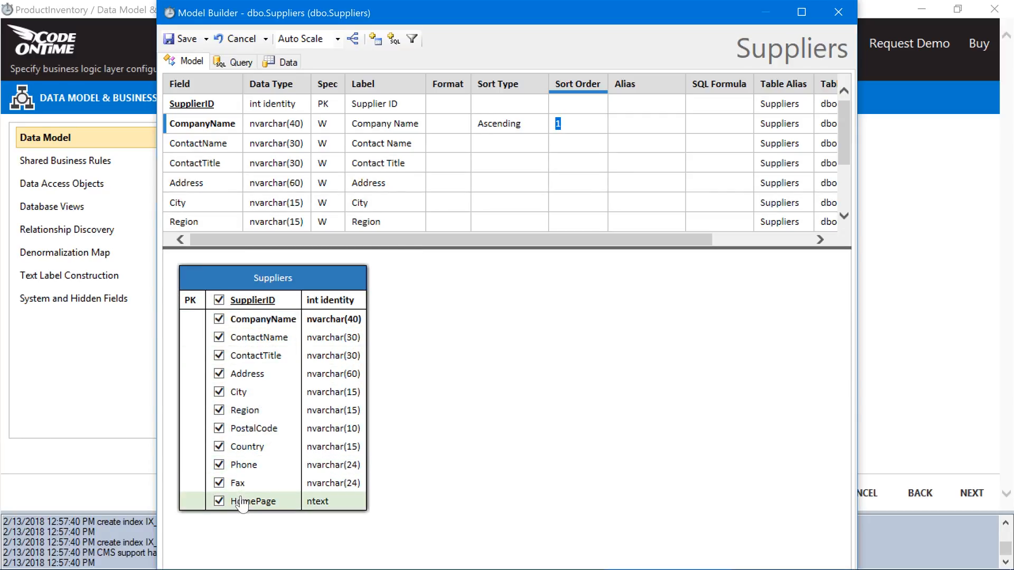
pyautogui.click(220, 501)
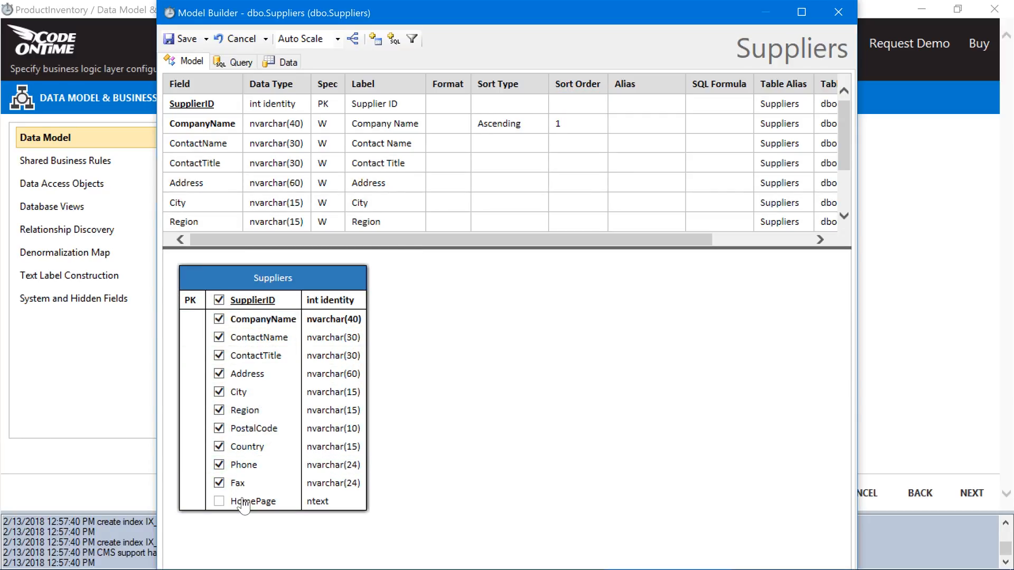
pyautogui.click(219, 500)
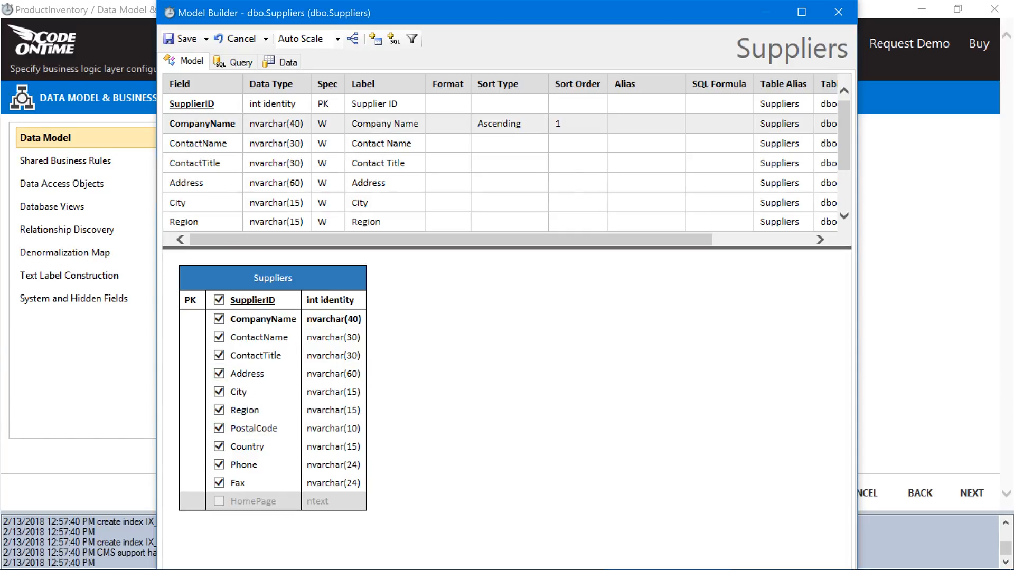
pyautogui.click(239, 38)
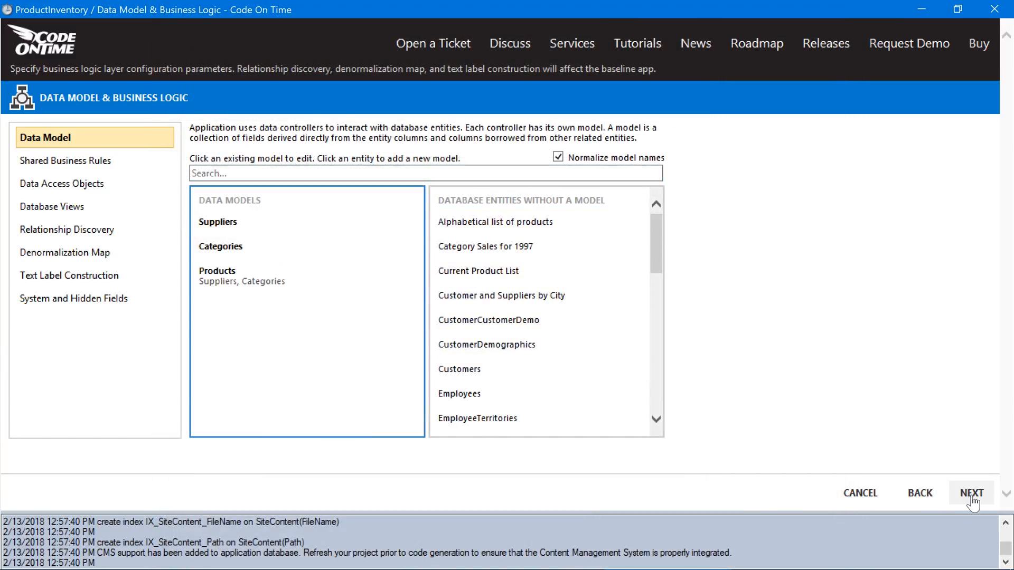
# Continue through Membership and Theme to Web Server, keep Web Browser execution, and reach the Summary.
pyautogui.click(971, 493)
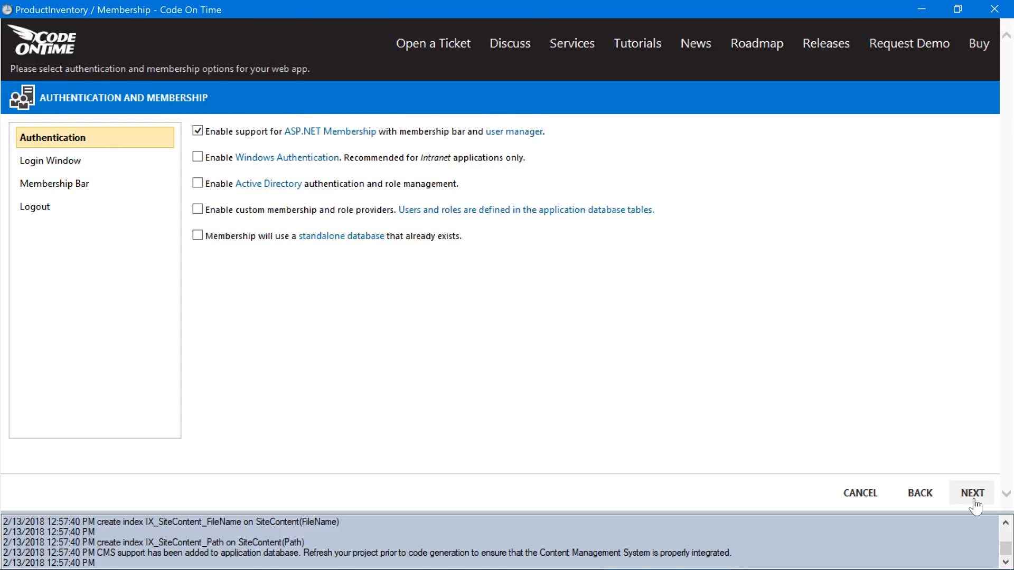
pyautogui.click(970, 493)
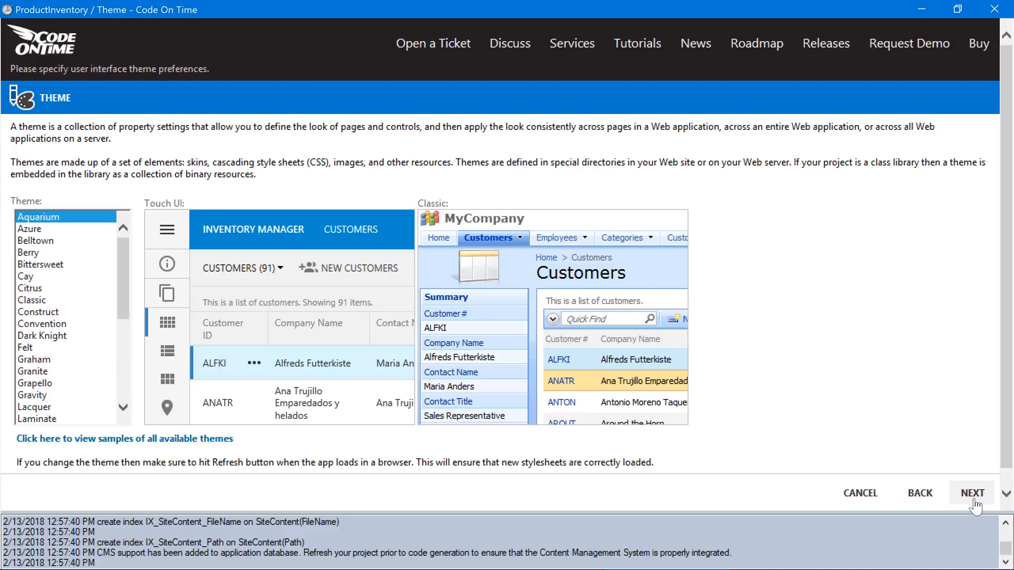
pyautogui.click(971, 494)
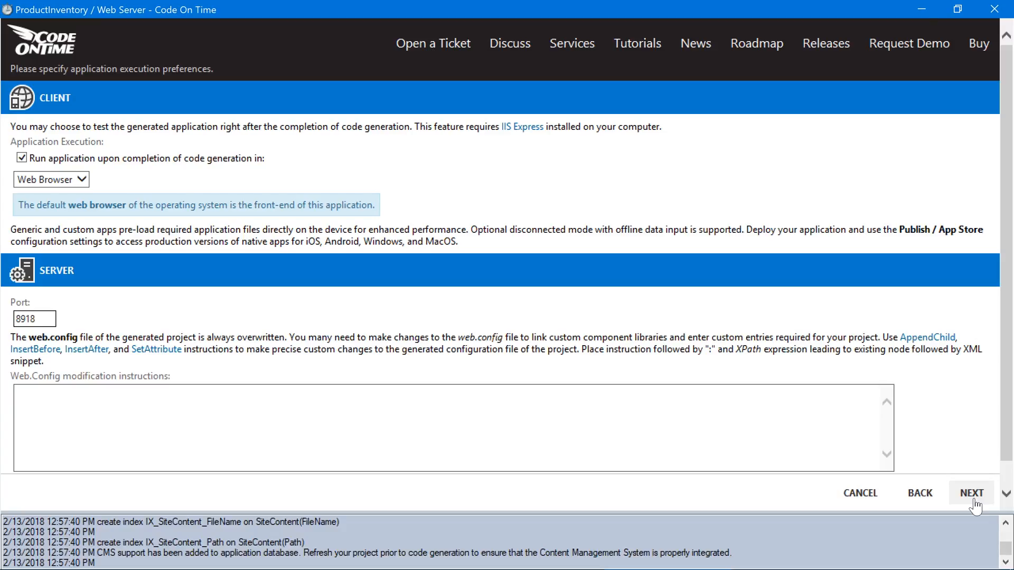
pyautogui.moveTo(111, 197)
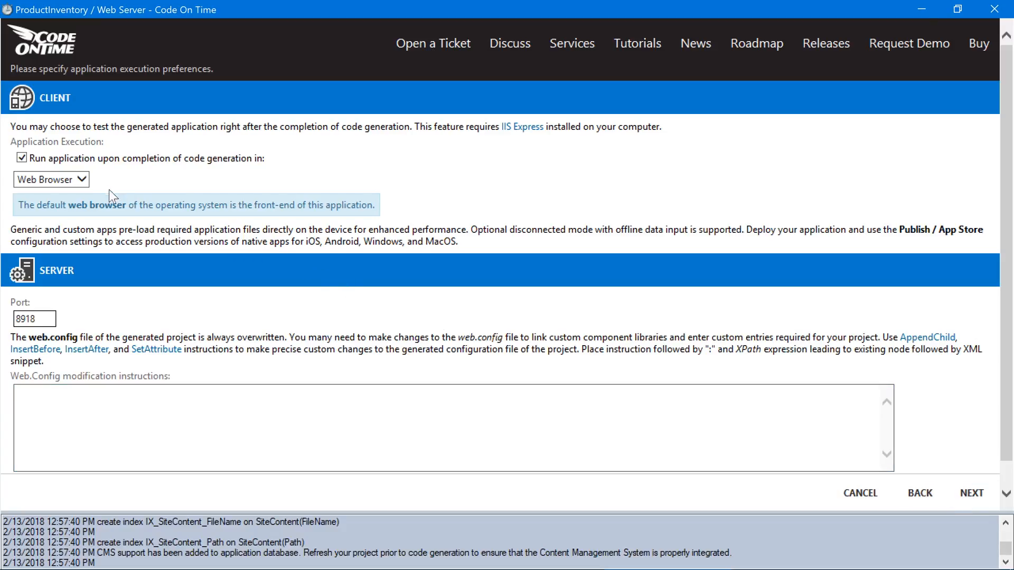
pyautogui.click(51, 180)
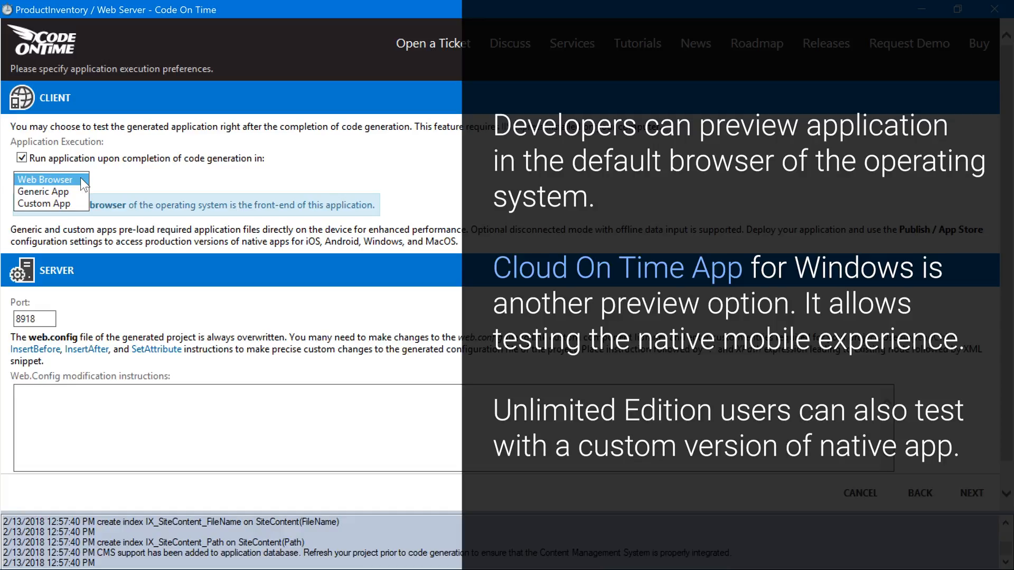
pyautogui.click(46, 179)
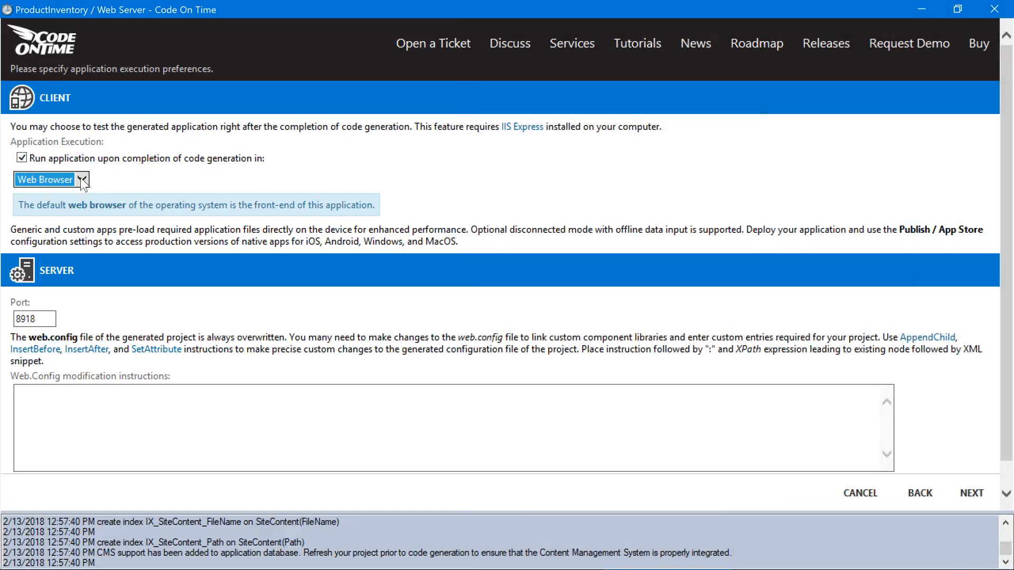
pyautogui.moveTo(647, 365)
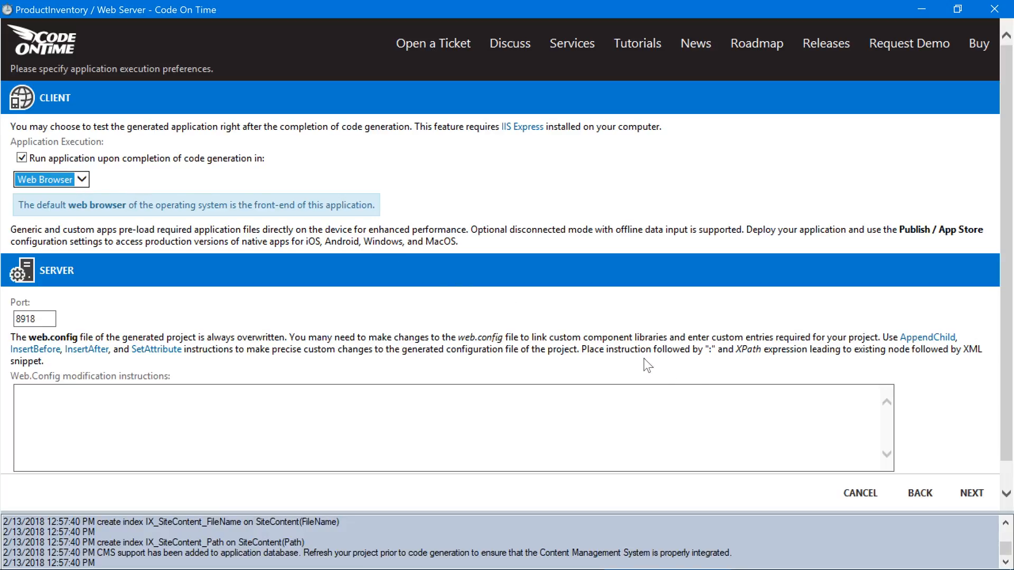
pyautogui.click(971, 493)
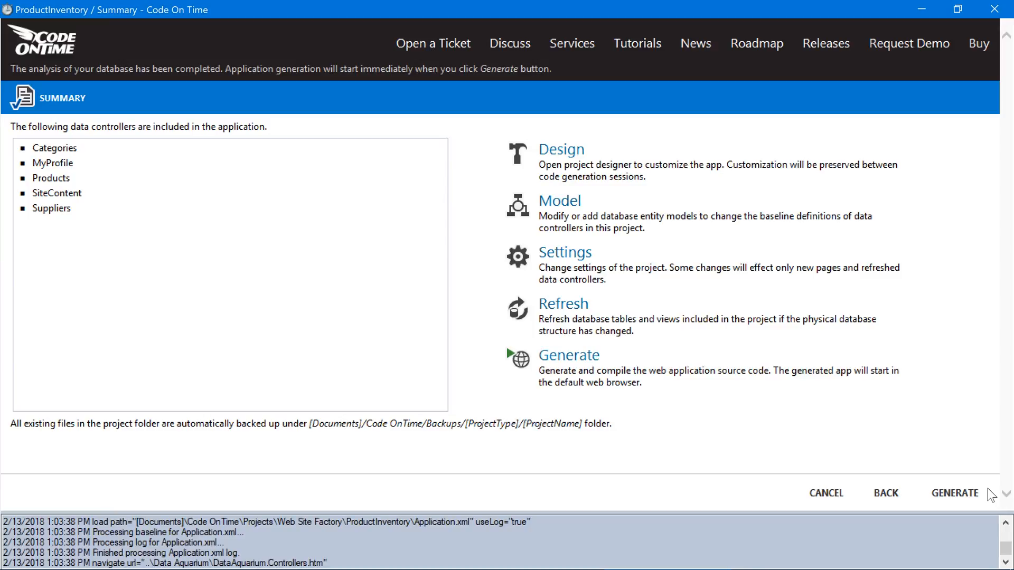
pyautogui.moveTo(860, 374)
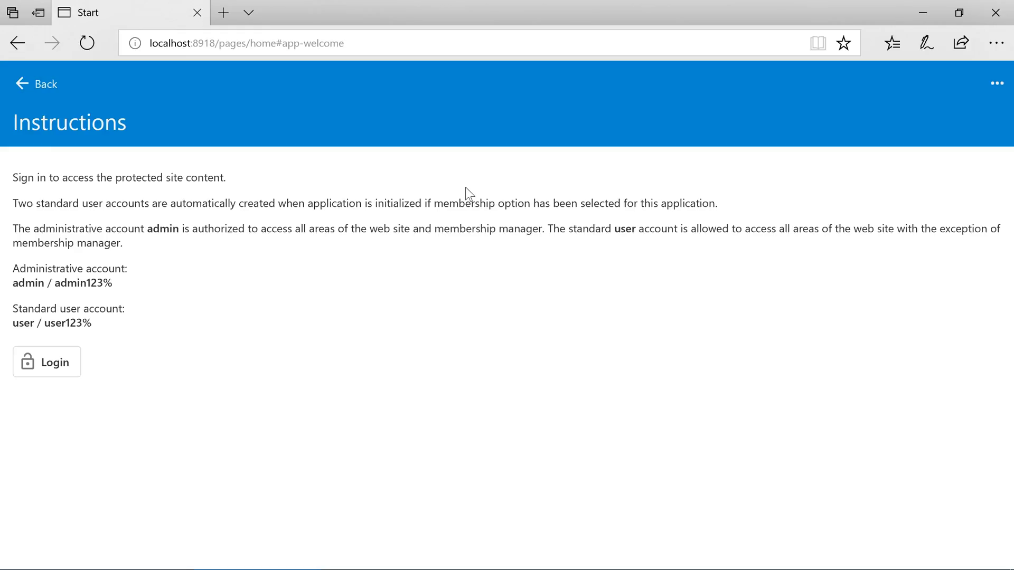
pyautogui.moveTo(57, 362)
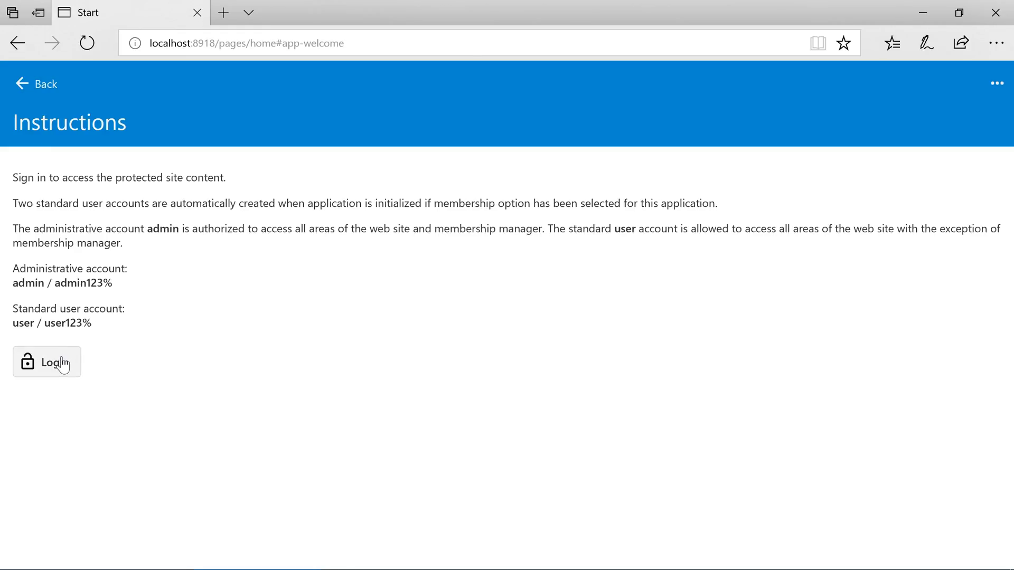
pyautogui.click(46, 361)
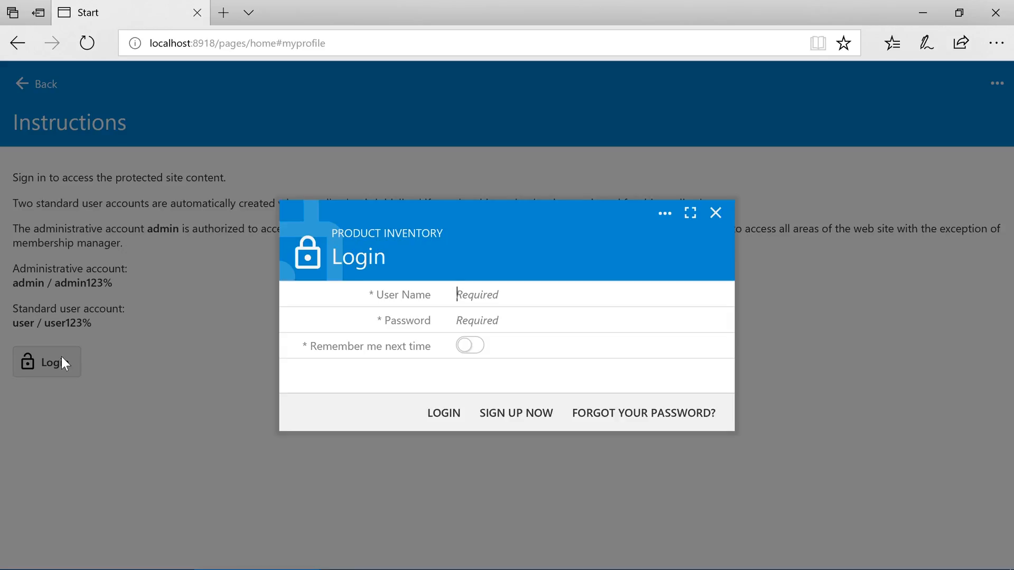
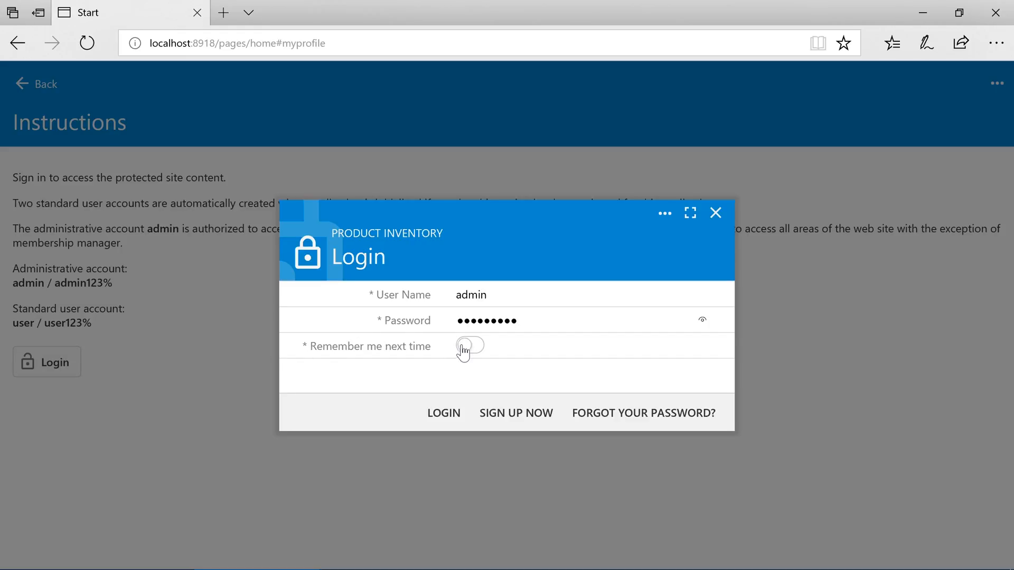
pyautogui.click(469, 345)
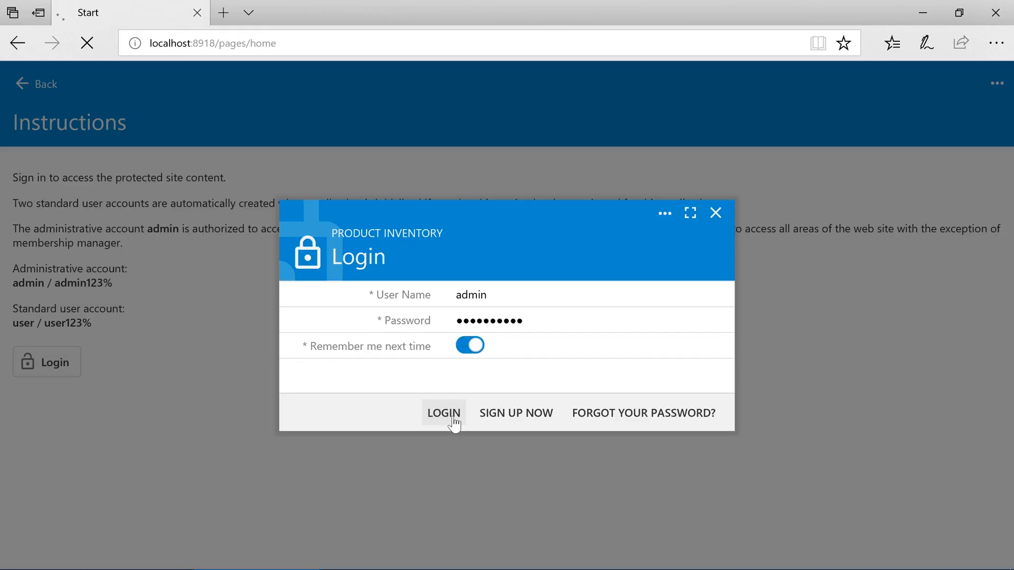
pyautogui.click(444, 413)
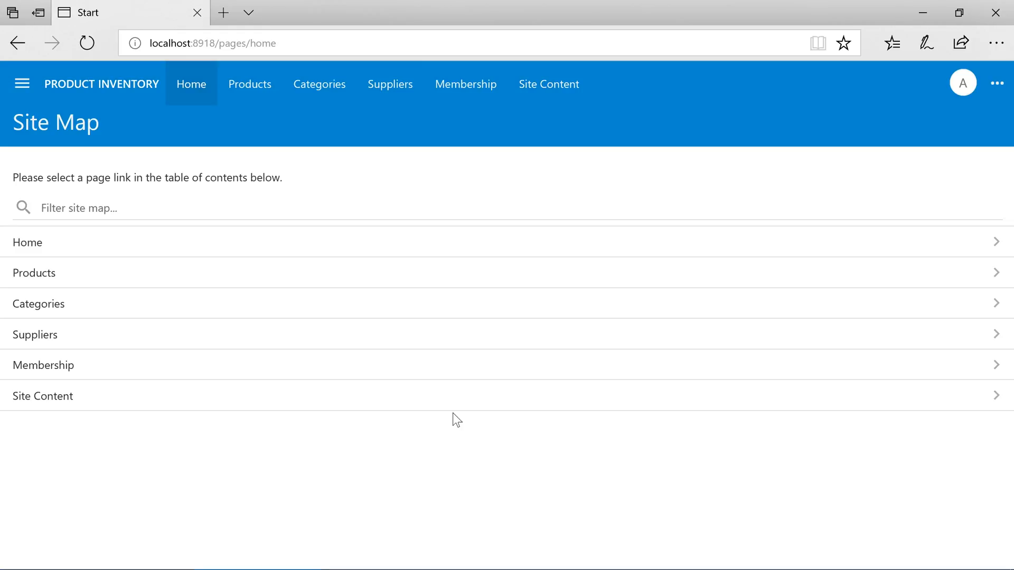
# Sort the Products list with largest Total Stock on top, grouped by country and filtered by category.
pyautogui.click(249, 85)
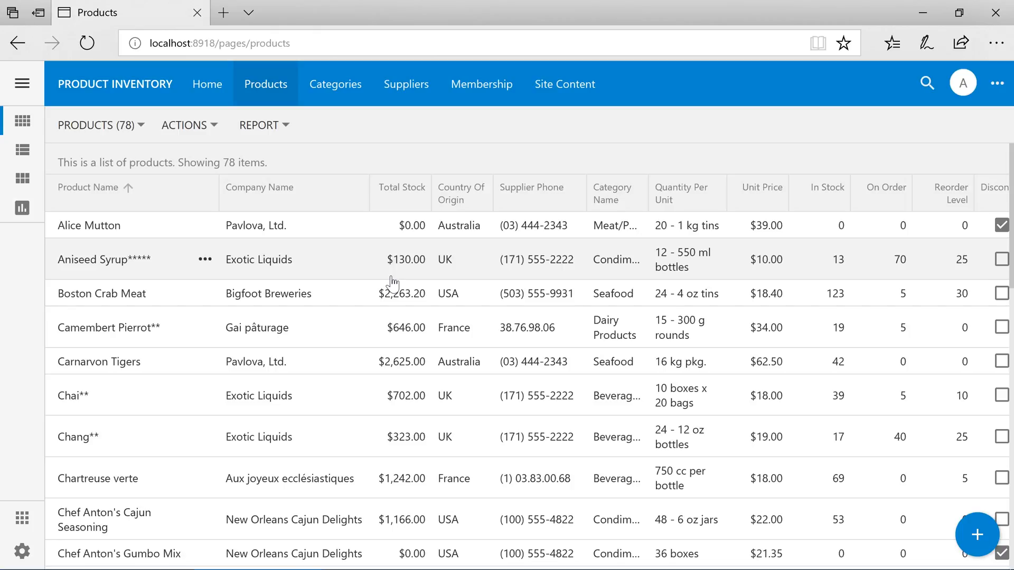
pyautogui.moveTo(401, 258)
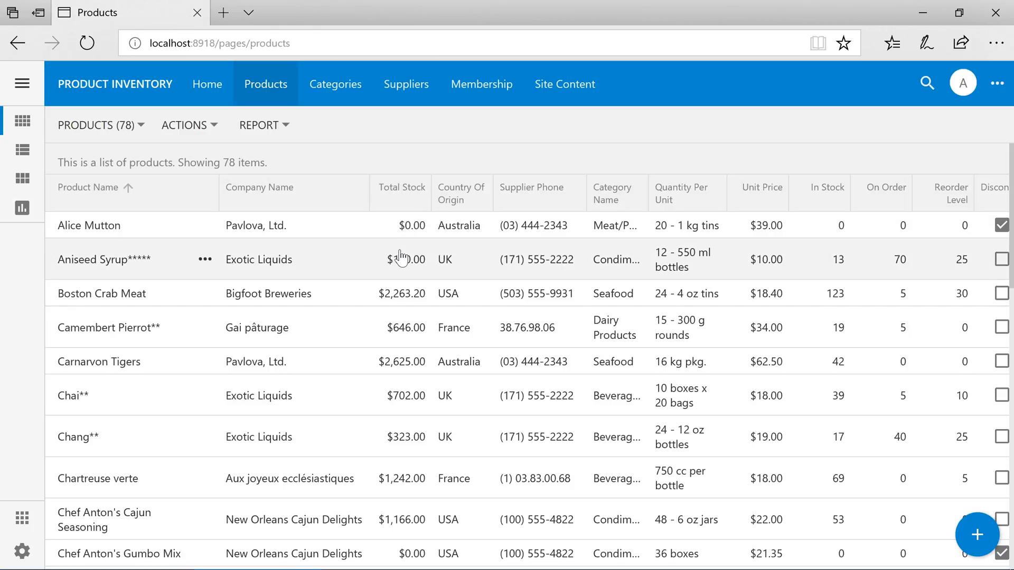
pyautogui.moveTo(401, 260)
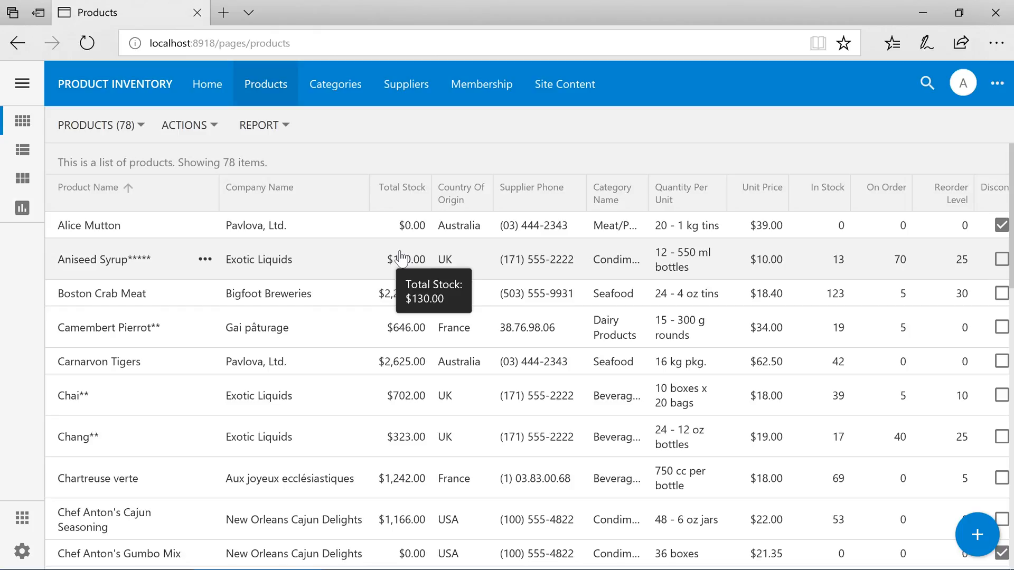
pyautogui.click(401, 188)
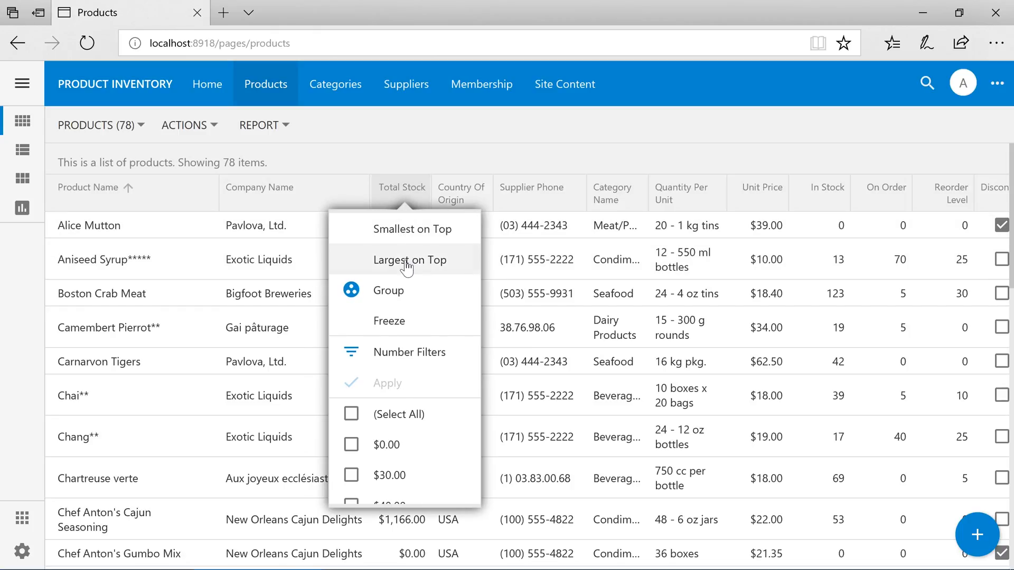
pyautogui.click(410, 260)
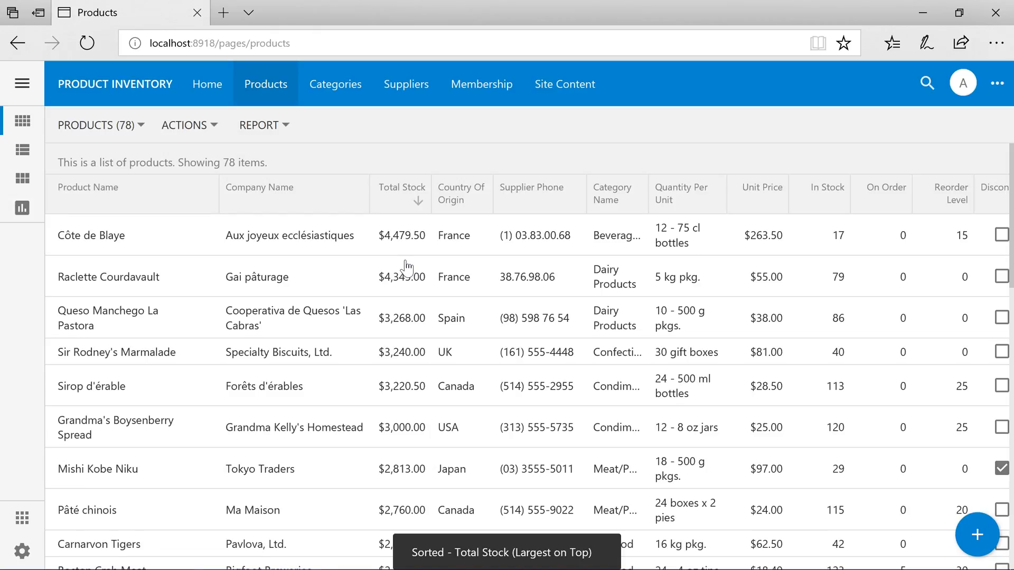
pyautogui.click(612, 192)
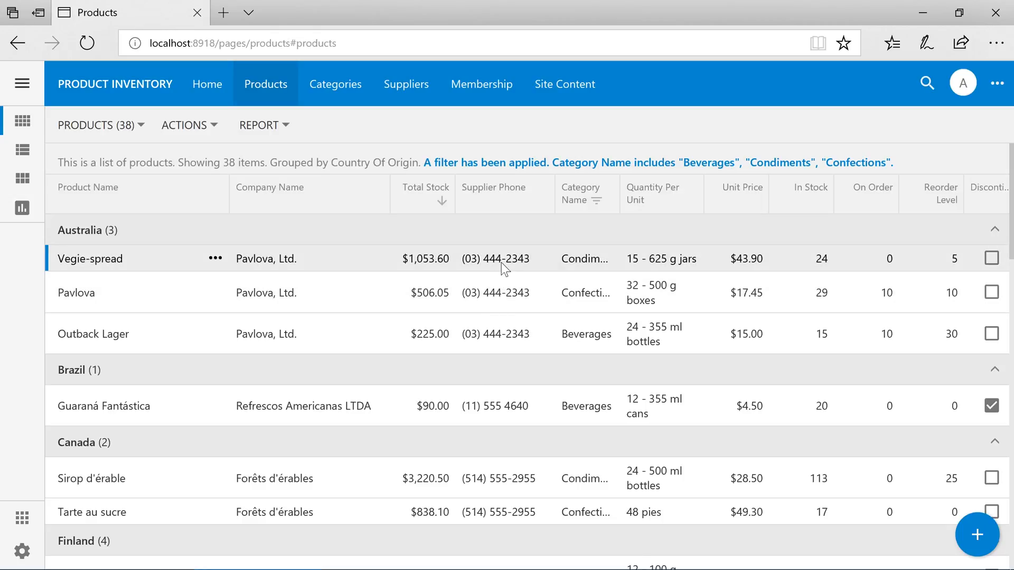
# Edit Vegie-spread to 34 units in stock and save, raising its Total Stock to $1,492.60.
pyautogui.click(214, 258)
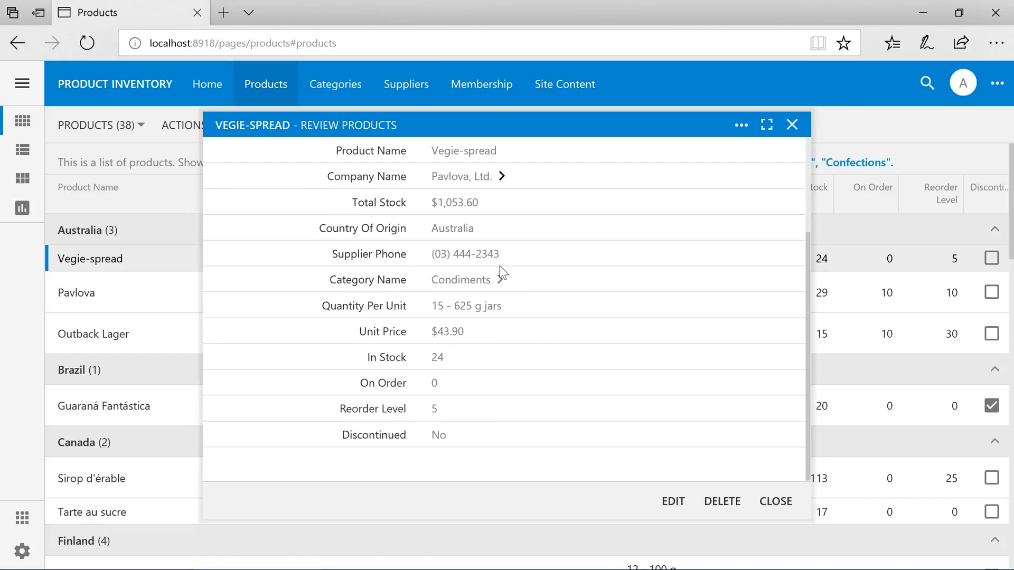
pyautogui.click(672, 501)
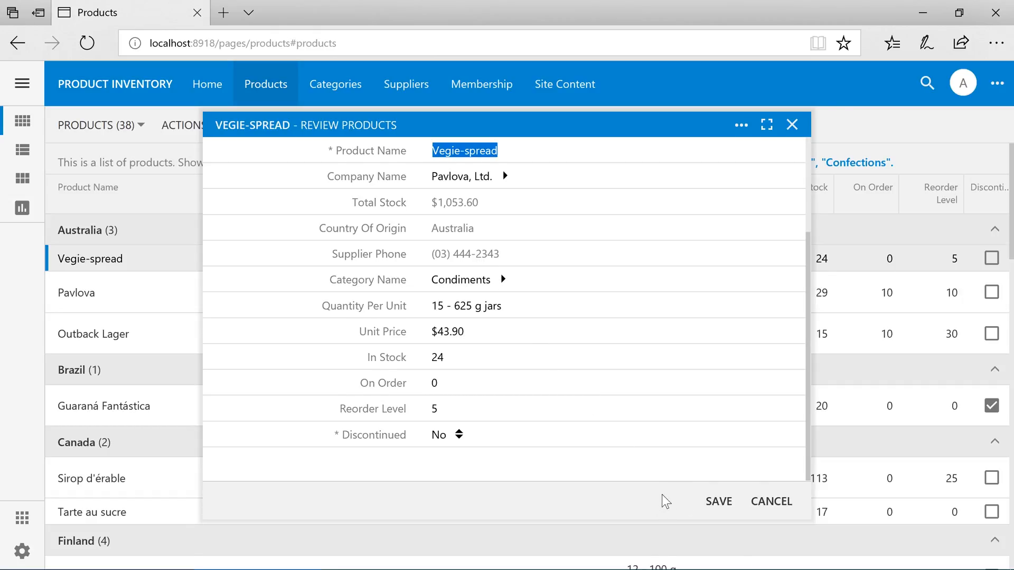
pyautogui.write('34')
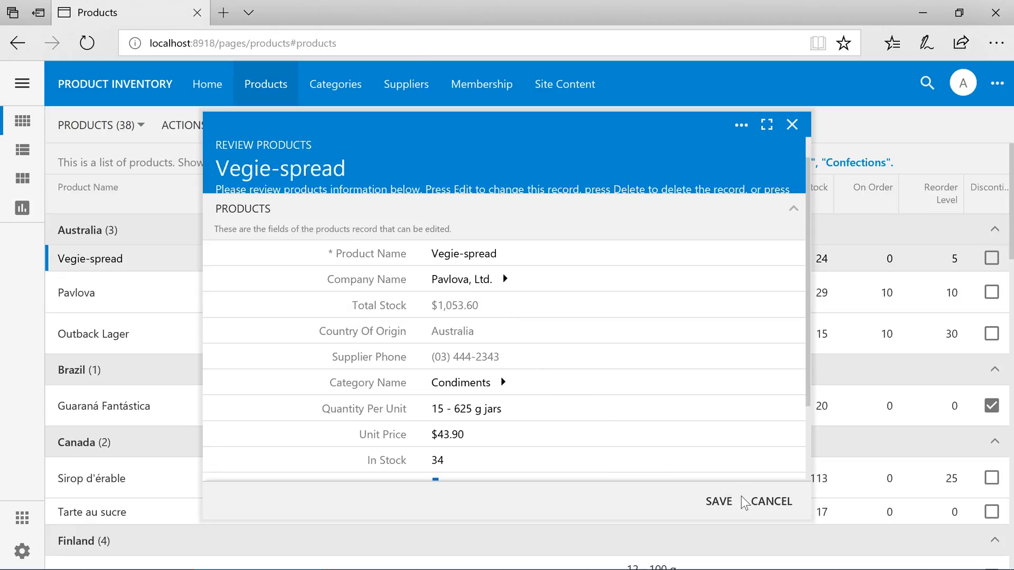
pyautogui.click(718, 502)
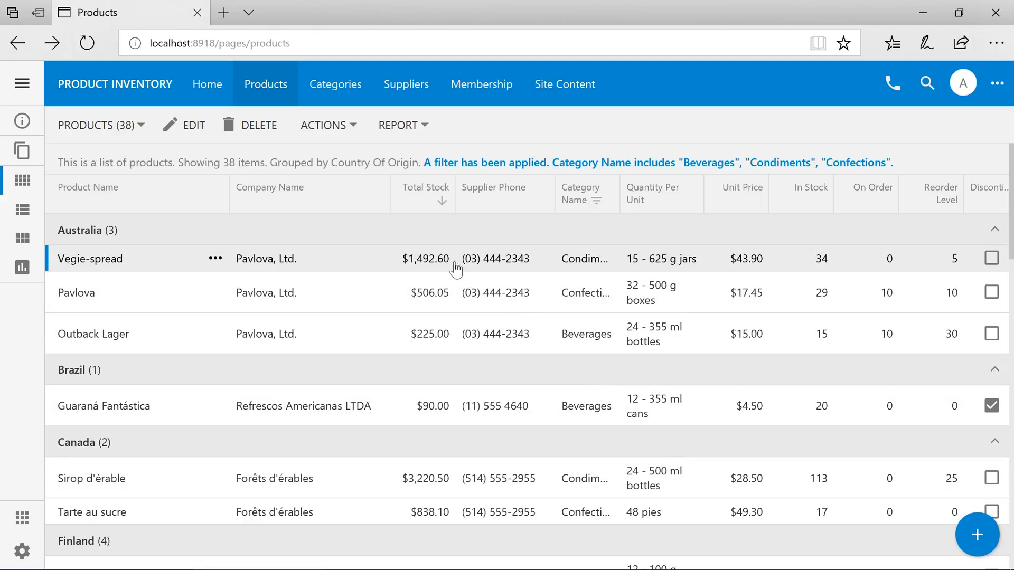
pyautogui.moveTo(425, 259)
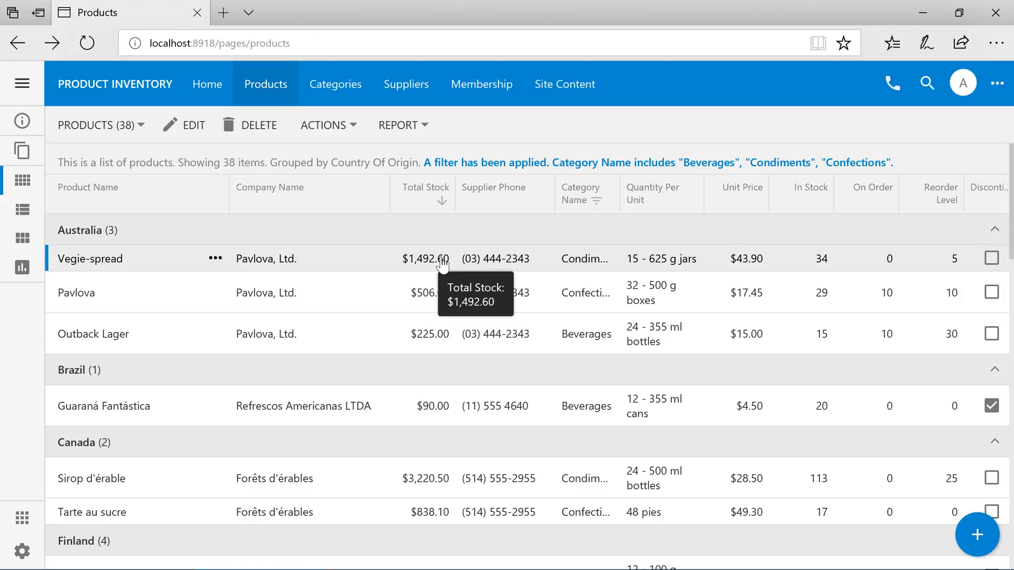
pyautogui.click(406, 85)
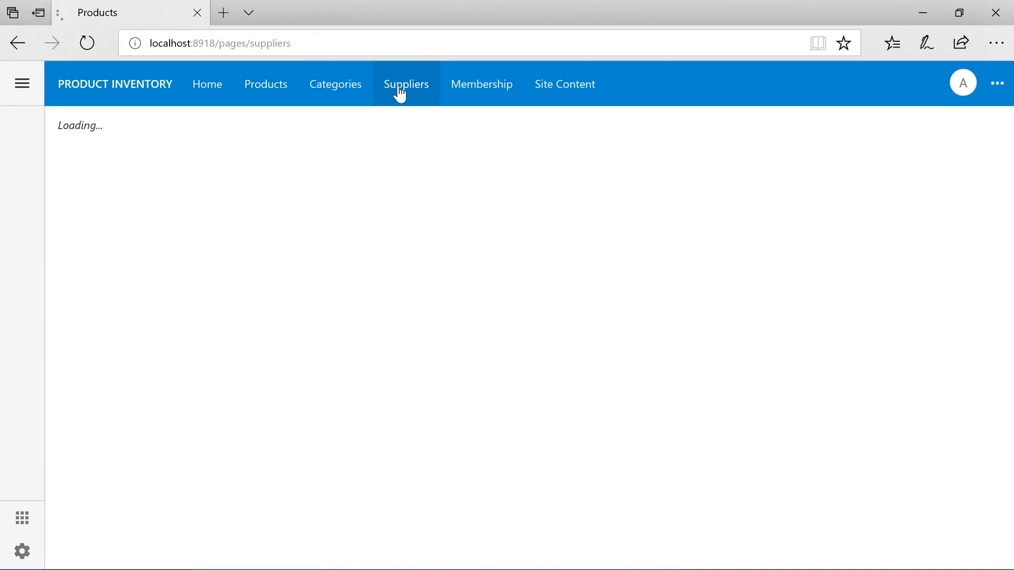
# Show the suppliers in Map view and select the Bigfoot Breweries marker.
pyautogui.click(406, 85)
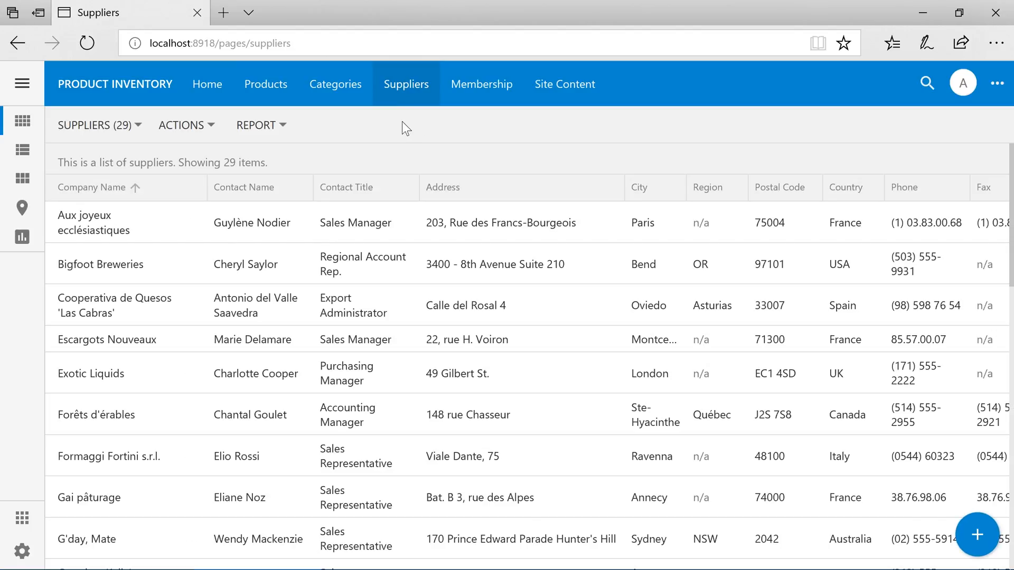
pyautogui.moveTo(715, 195)
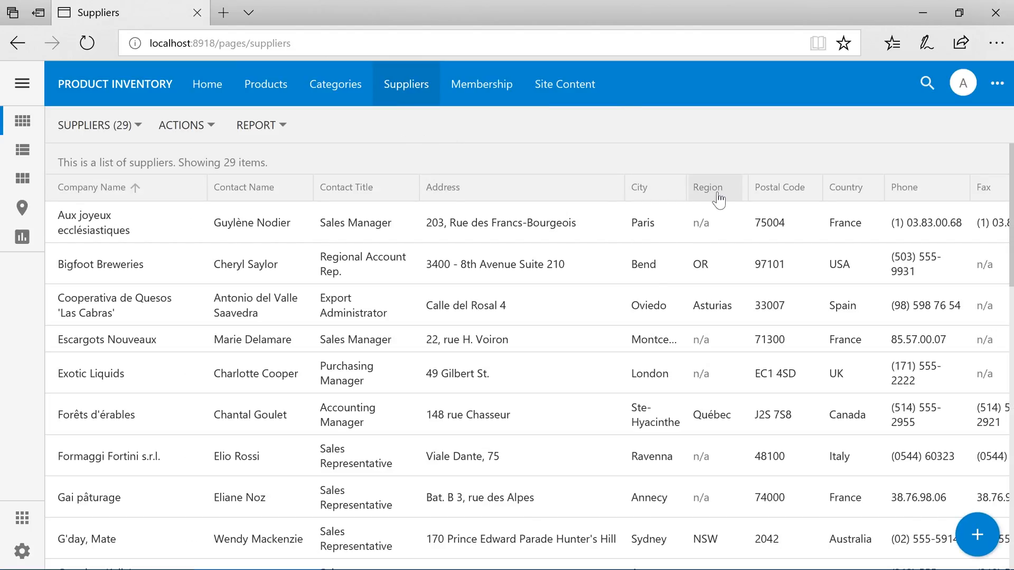
pyautogui.moveTo(855, 198)
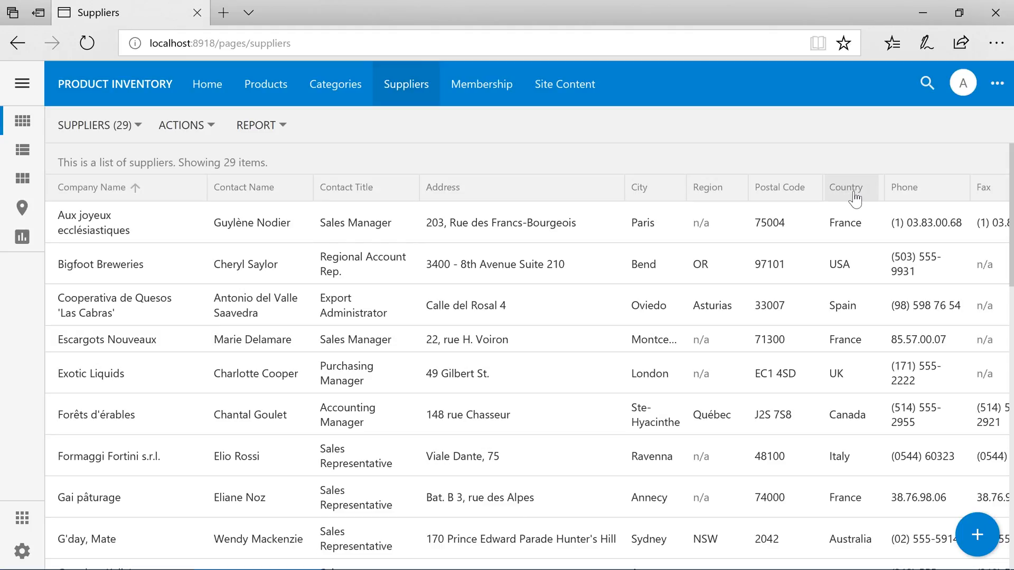
pyautogui.moveTo(854, 198)
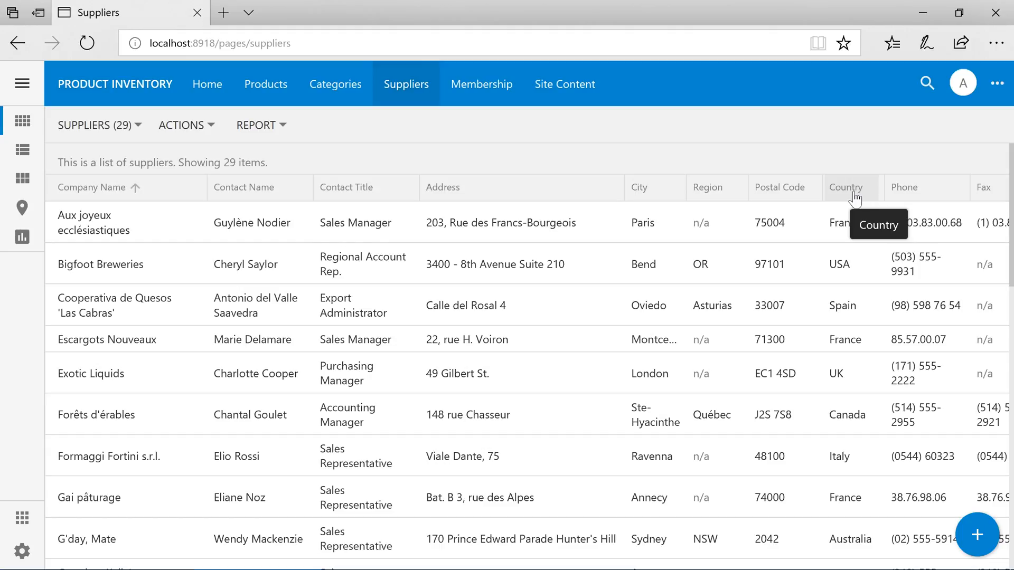
pyautogui.click(21, 208)
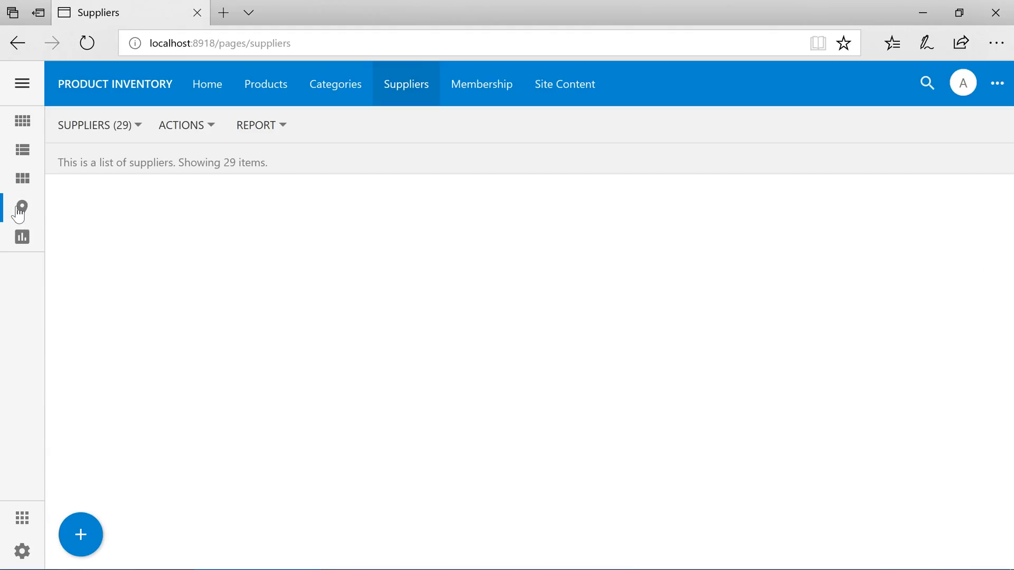
pyautogui.click(21, 209)
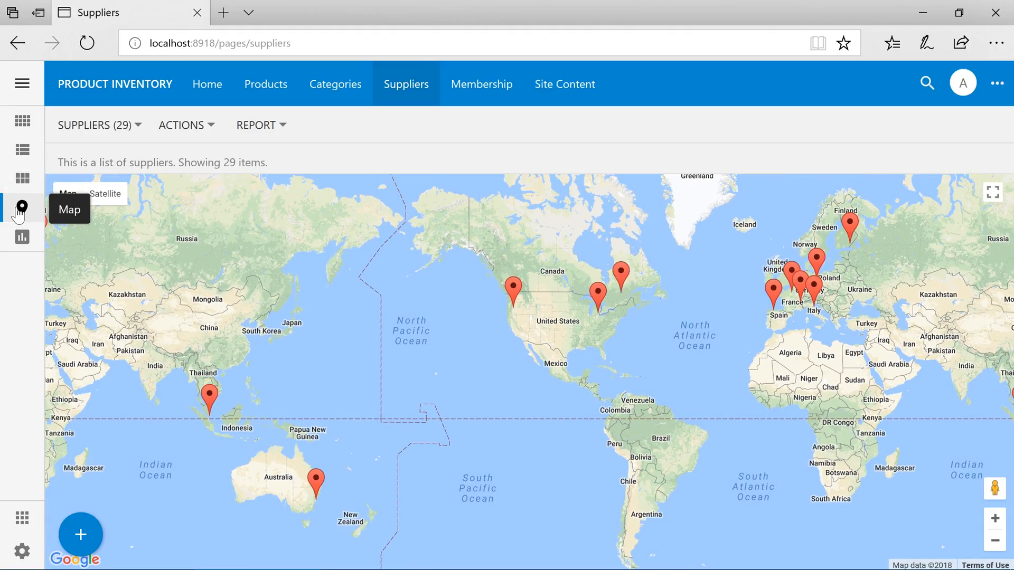
pyautogui.click(513, 287)
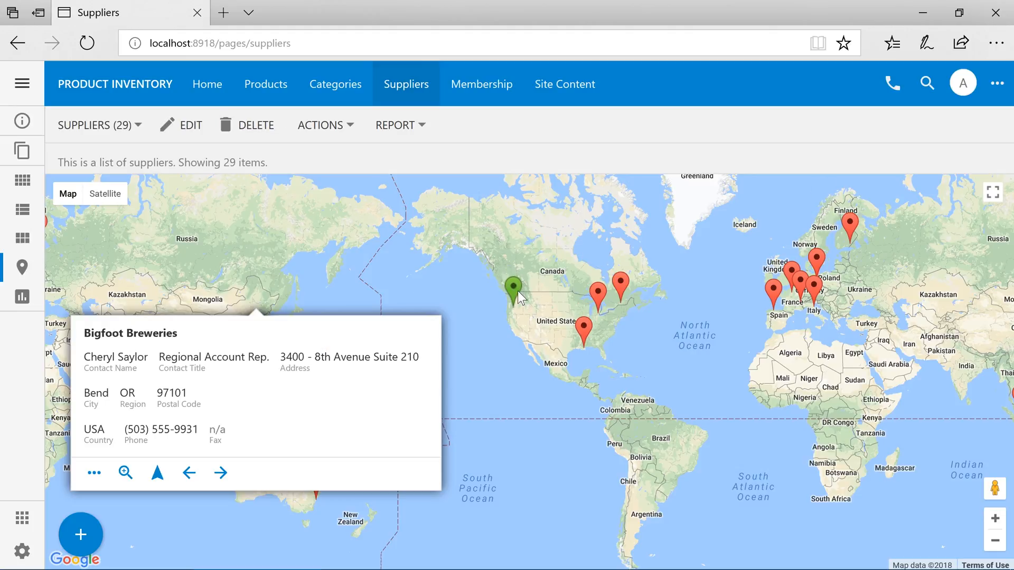
# Review the full Bigfoot Breweries supplier record and close it.
pyautogui.click(125, 473)
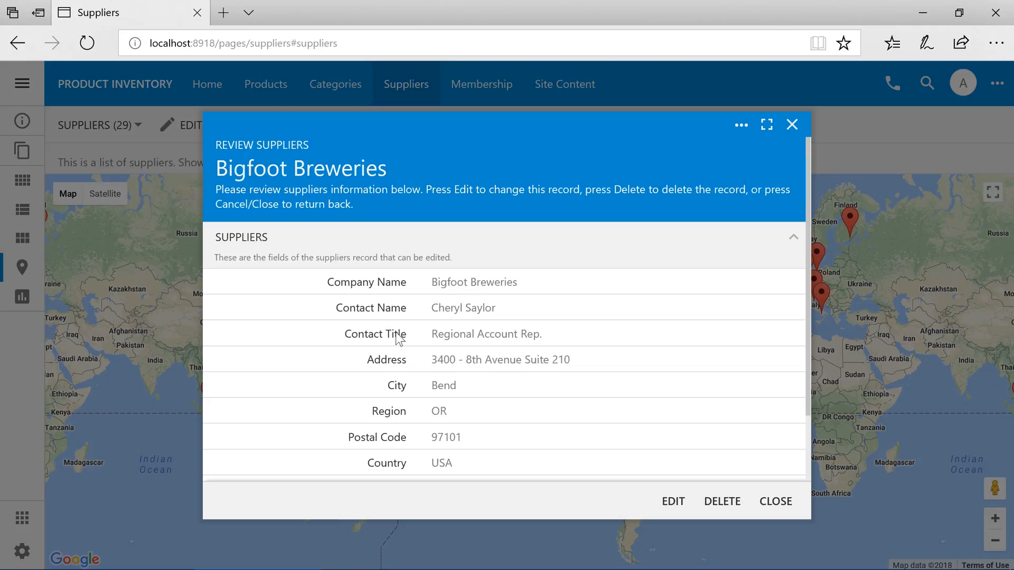
pyautogui.scroll(-3)
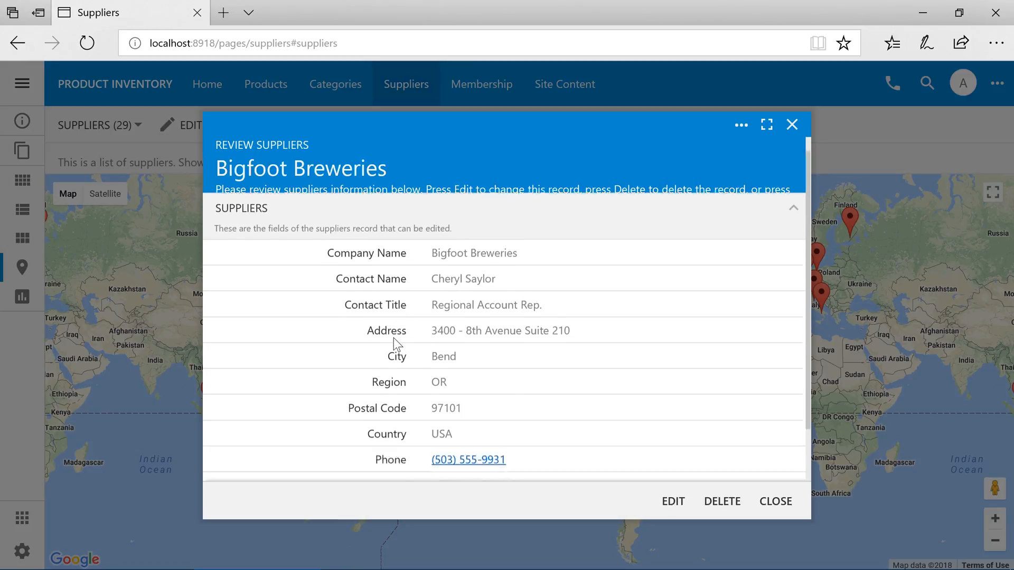
pyautogui.scroll(-3)
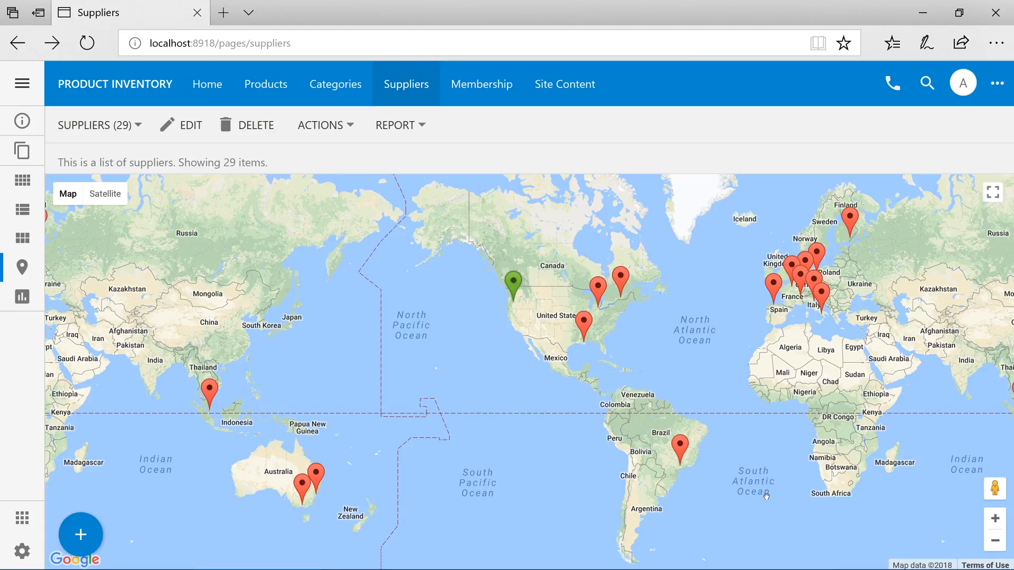
pyautogui.click(564, 84)
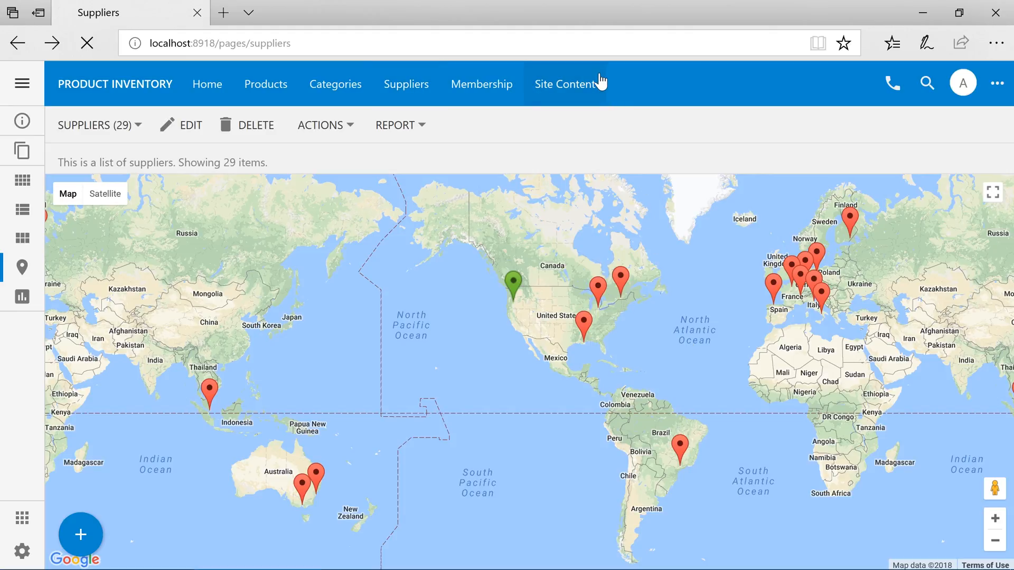
# Add a custom Site Content record with admin.jpg under path sys/users and save it.
pyautogui.click(564, 85)
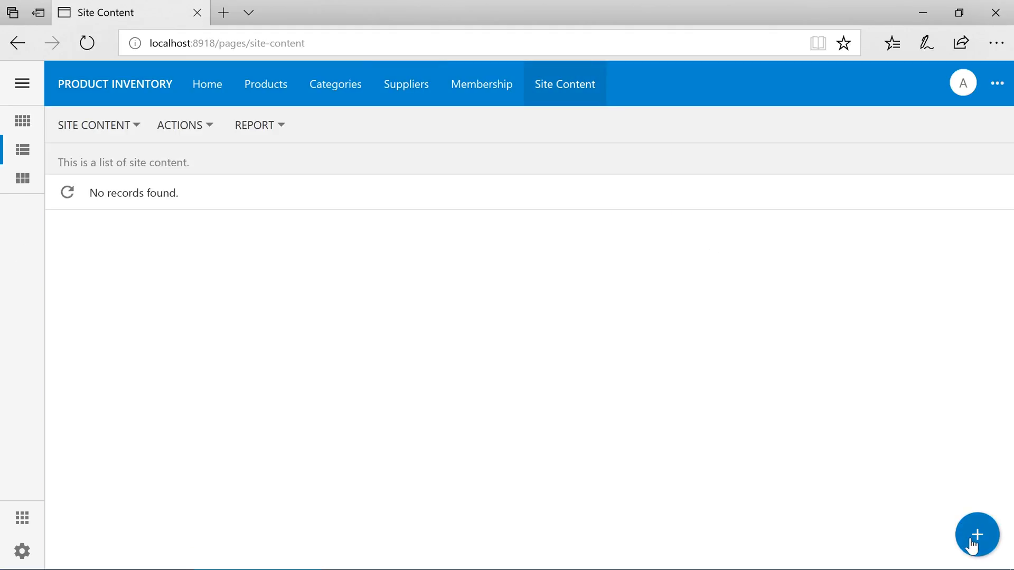
pyautogui.click(977, 534)
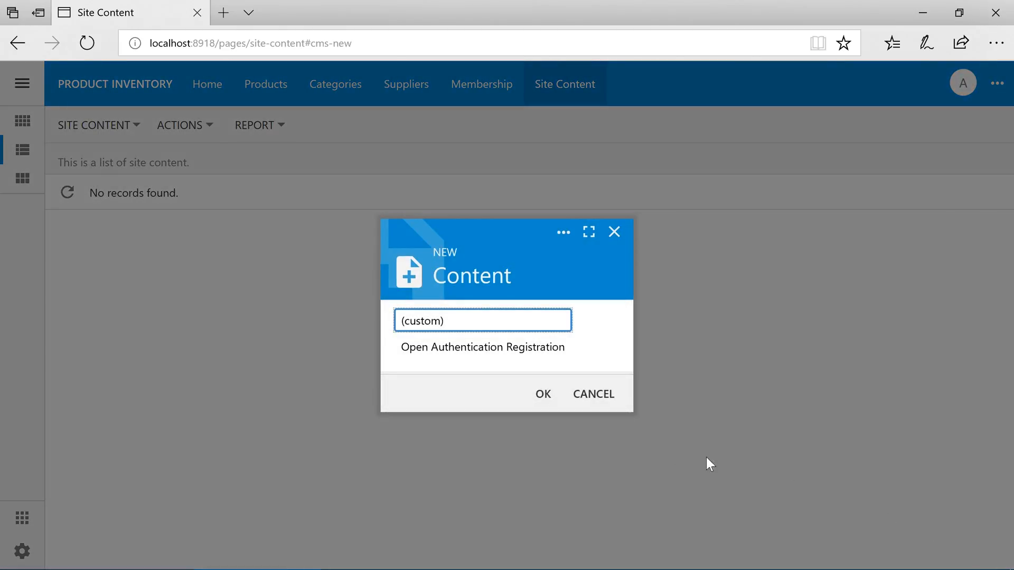
pyautogui.click(542, 394)
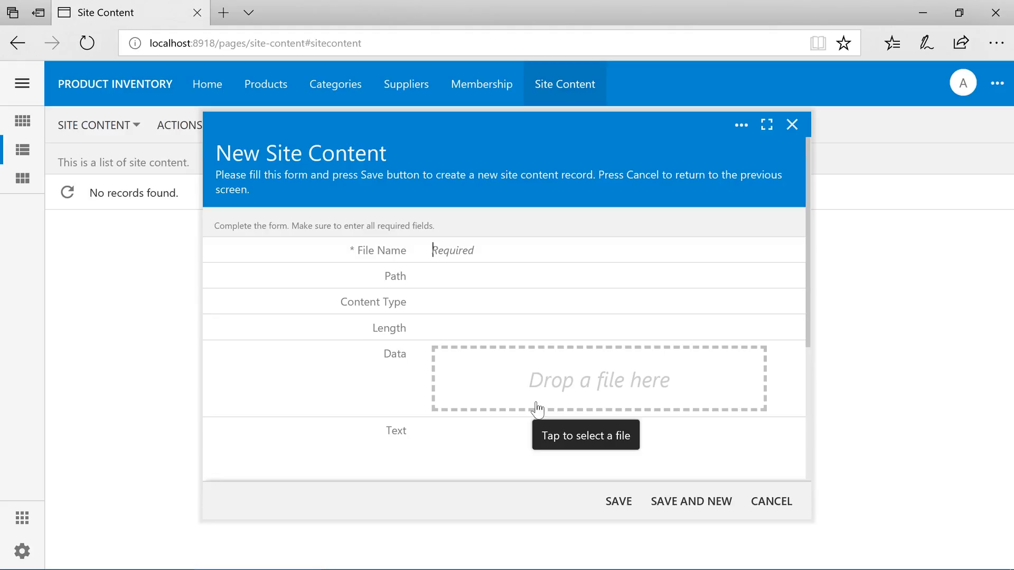
pyautogui.click(598, 379)
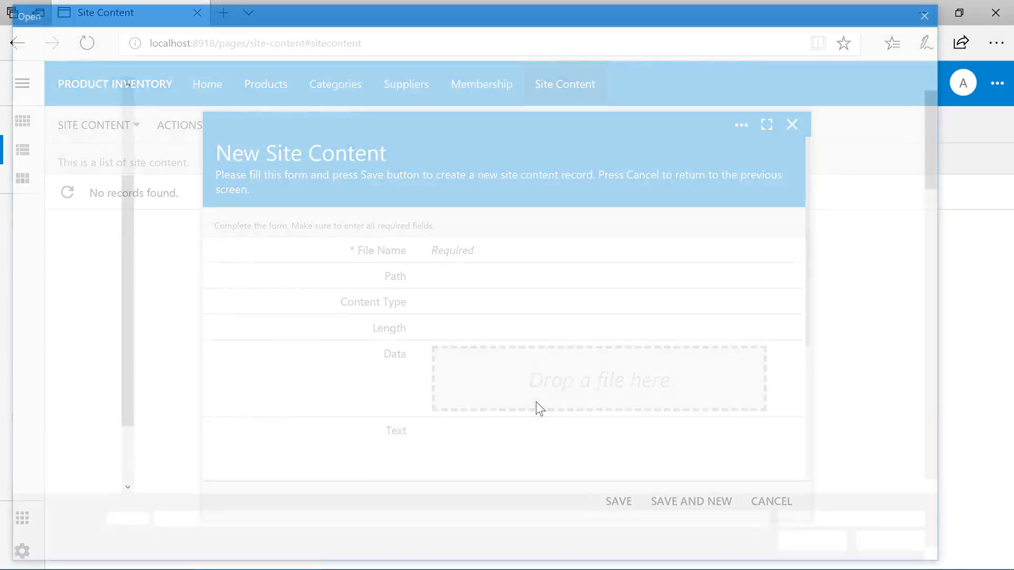
pyautogui.click(598, 379)
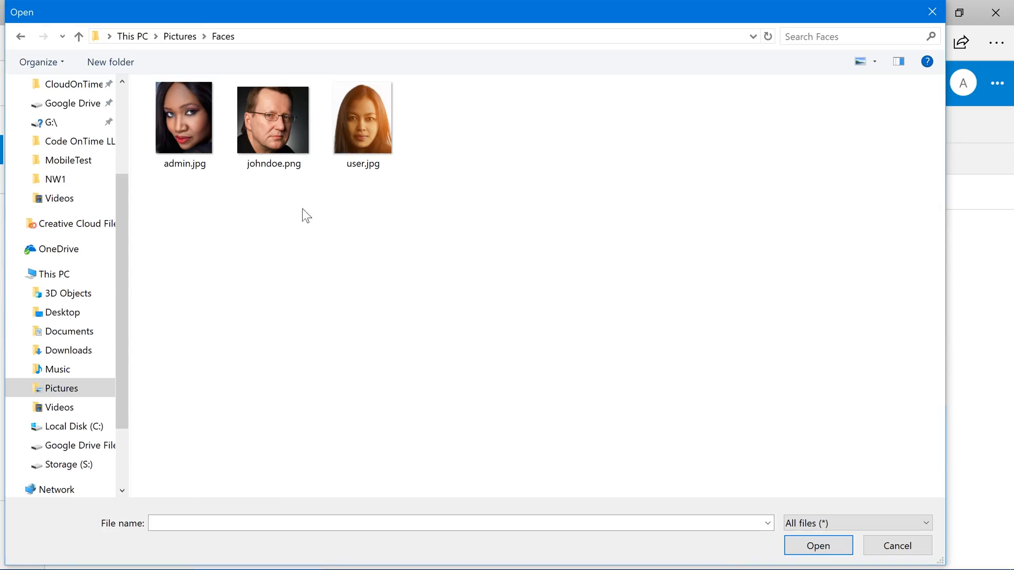
pyautogui.doubleClick(184, 116)
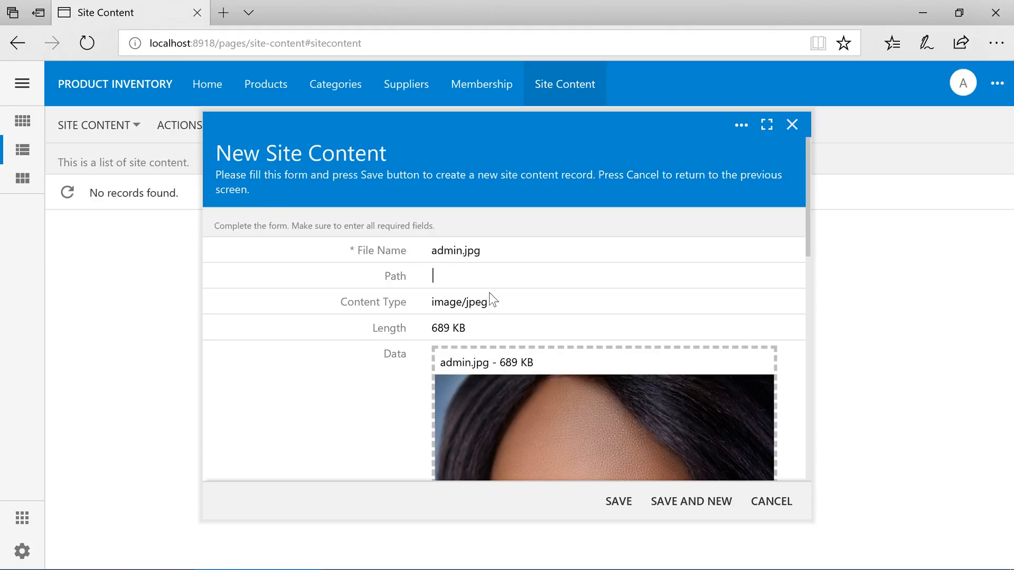
pyautogui.write('sys')
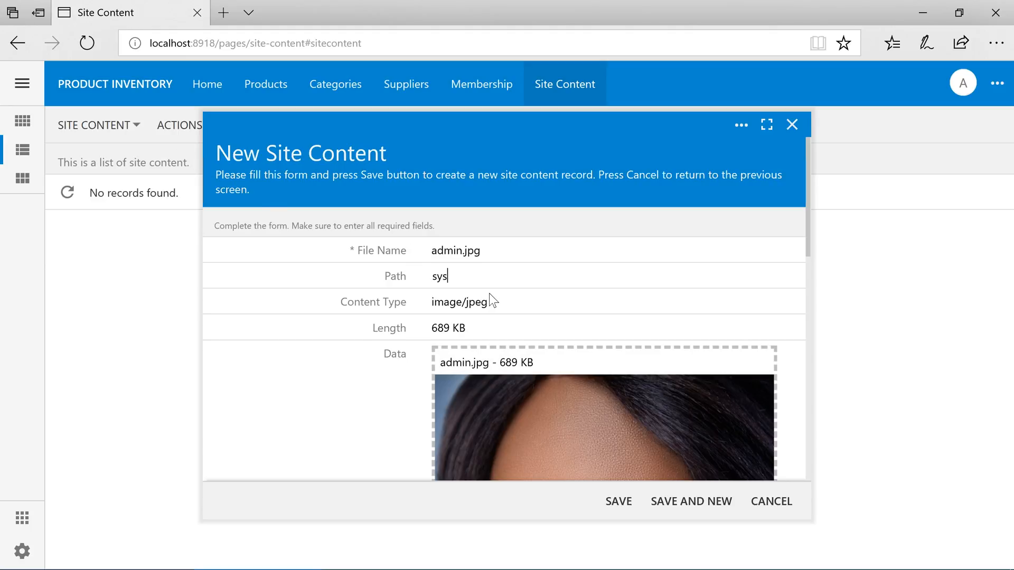
pyautogui.write('/users')
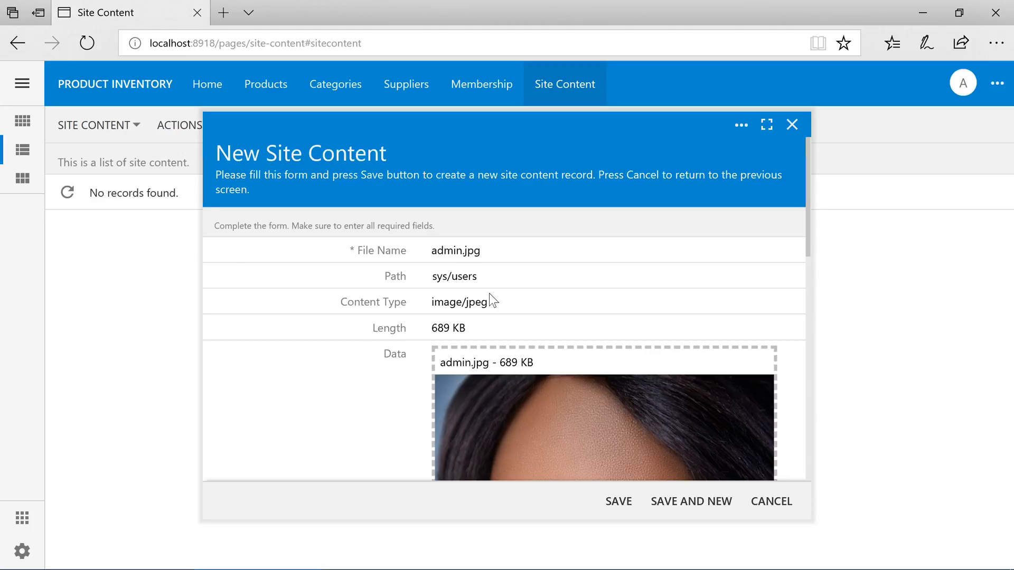
pyautogui.click(617, 501)
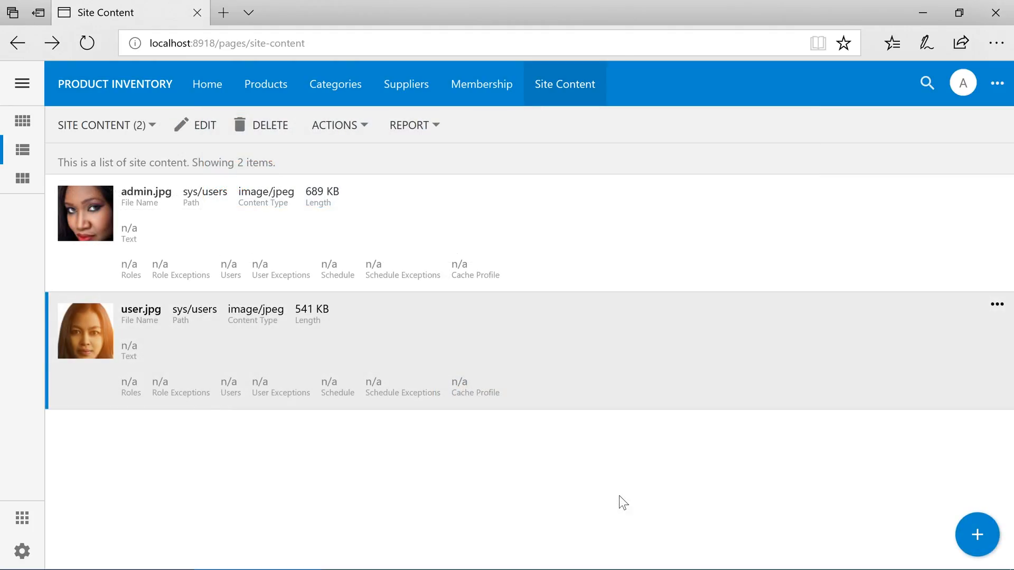
pyautogui.moveTo(963, 82)
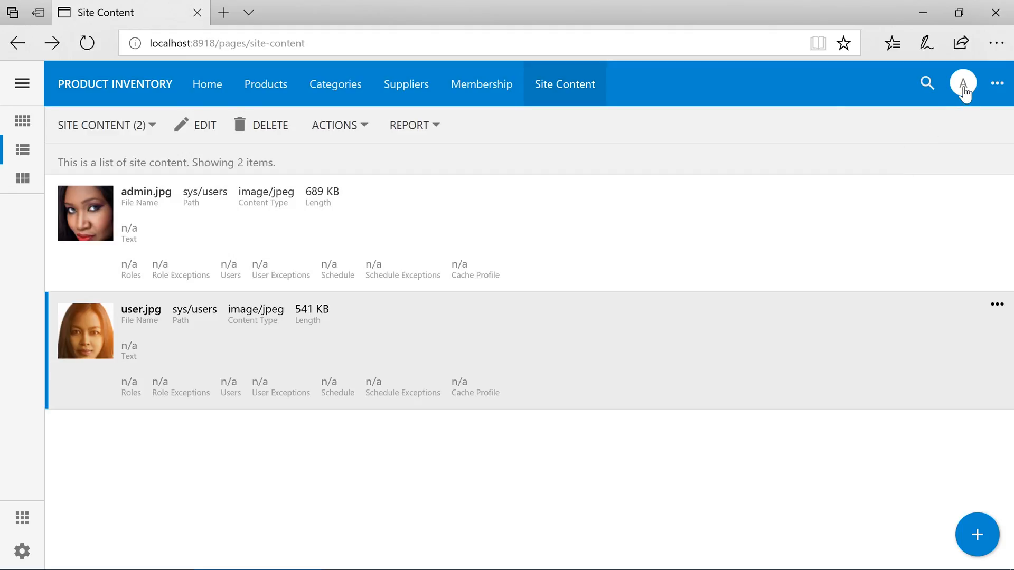
# Sign in again with Remember me so admin.jpg shows as the profile avatar.
pyautogui.click(962, 84)
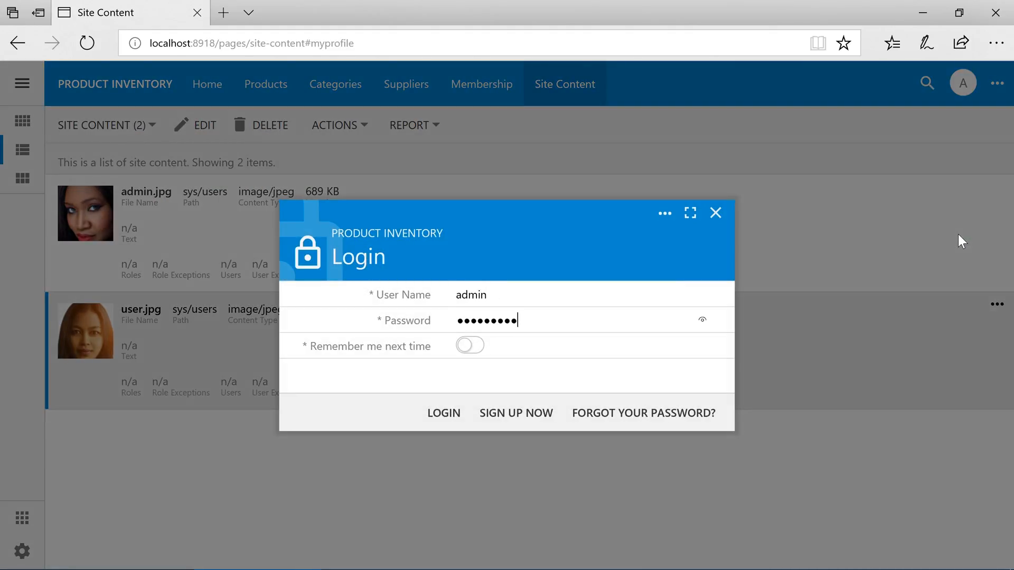
pyautogui.click(444, 413)
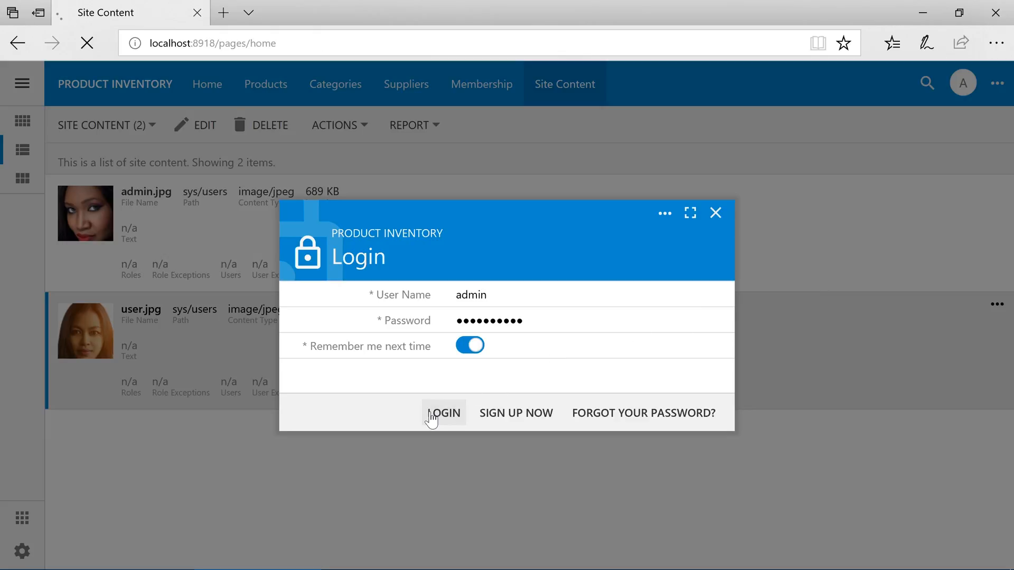
pyautogui.click(443, 414)
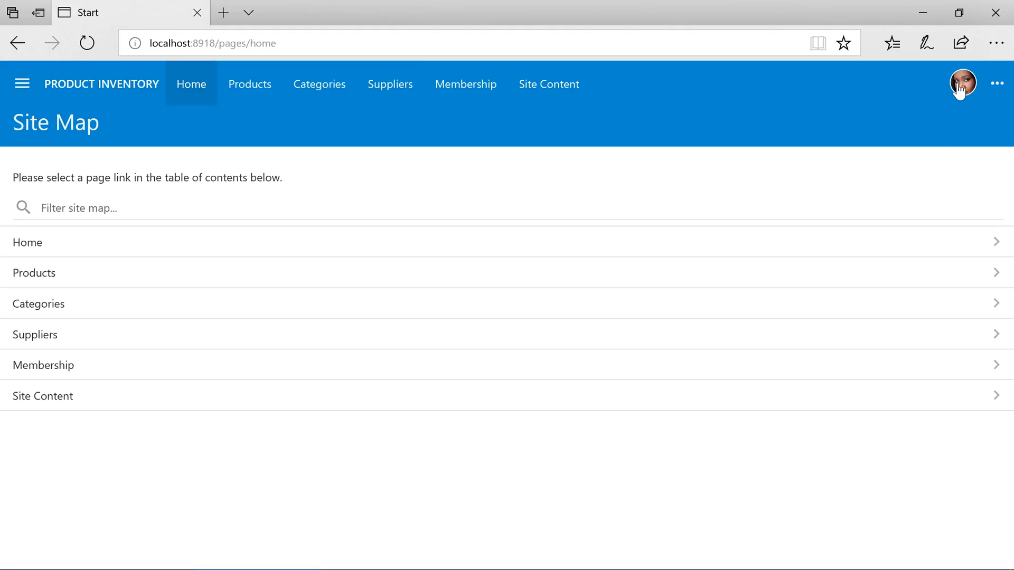
pyautogui.moveTo(918, 243)
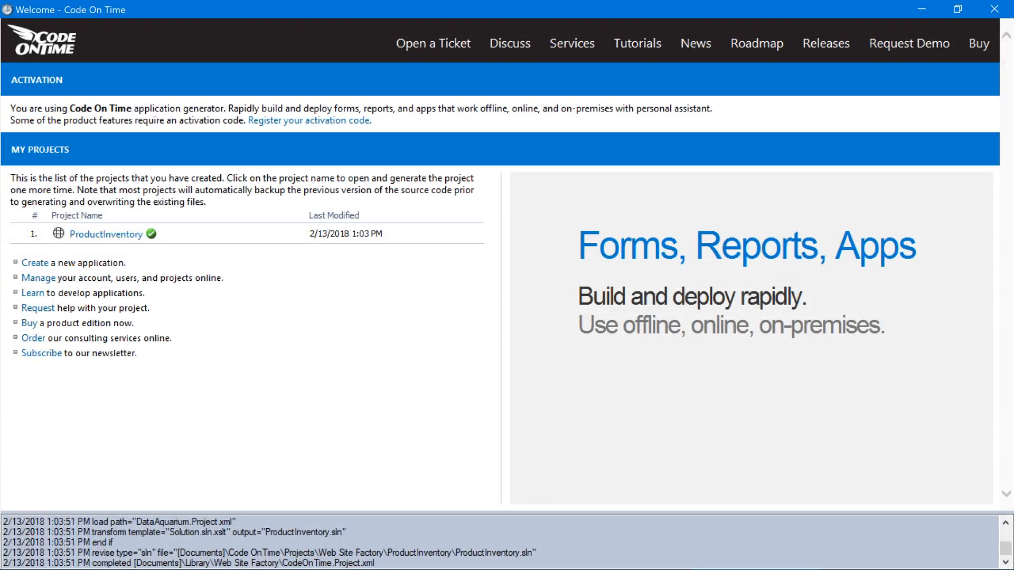
# In the ProductInventory project, copy the Products controller and paste it into Suppliers.
pyautogui.click(106, 235)
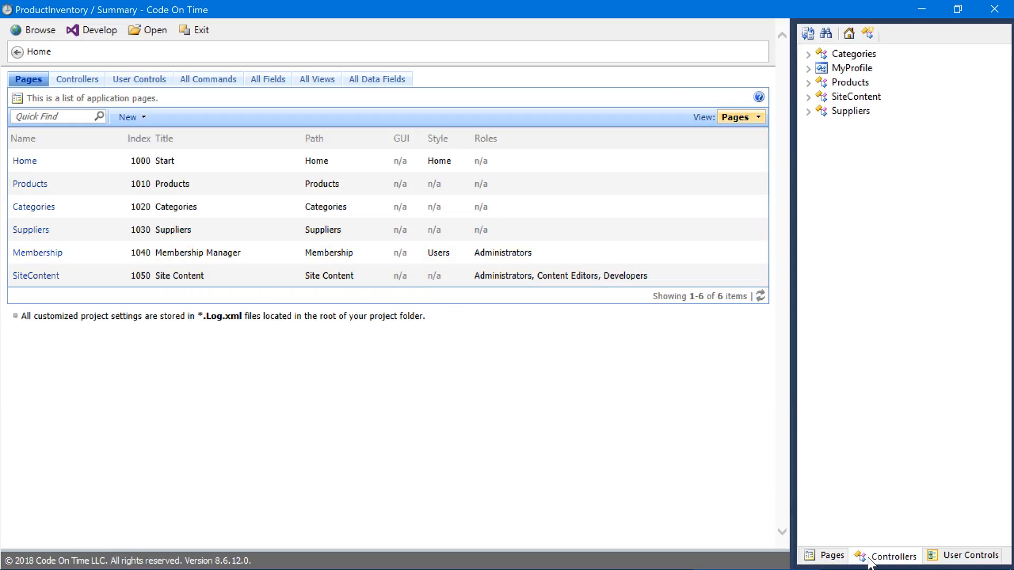
pyautogui.rightClick(851, 83)
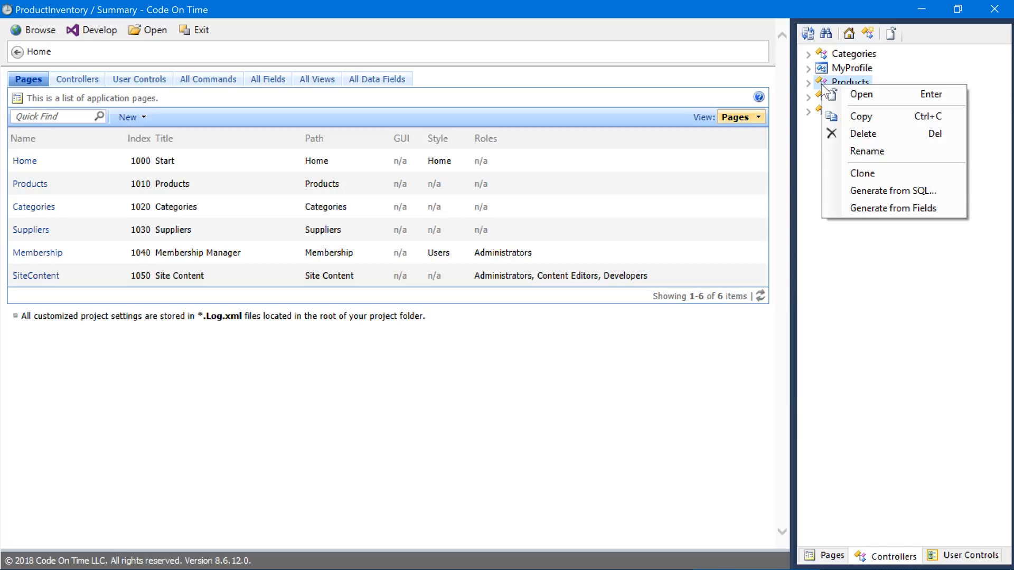
pyautogui.click(847, 125)
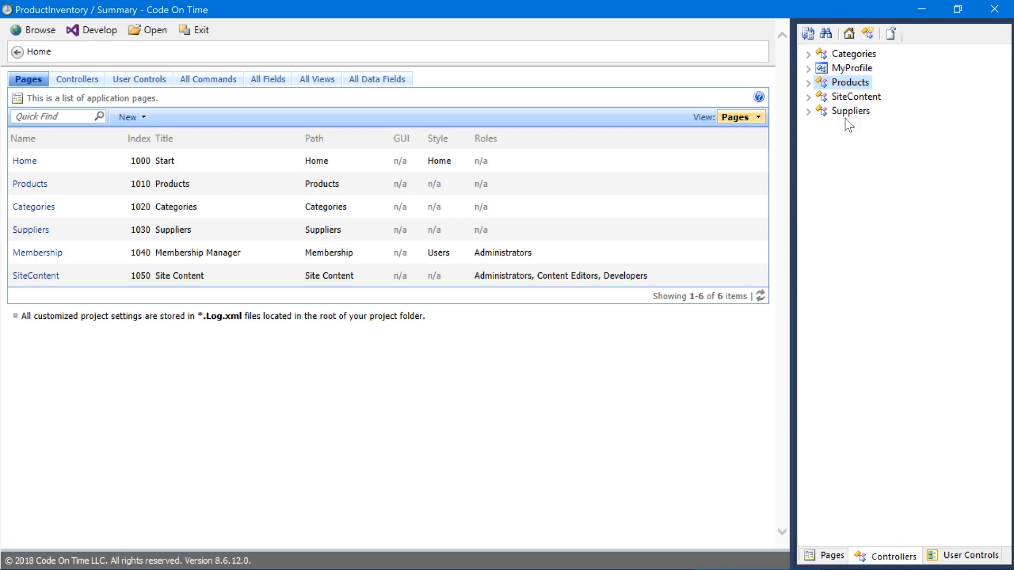
pyautogui.rightClick(850, 111)
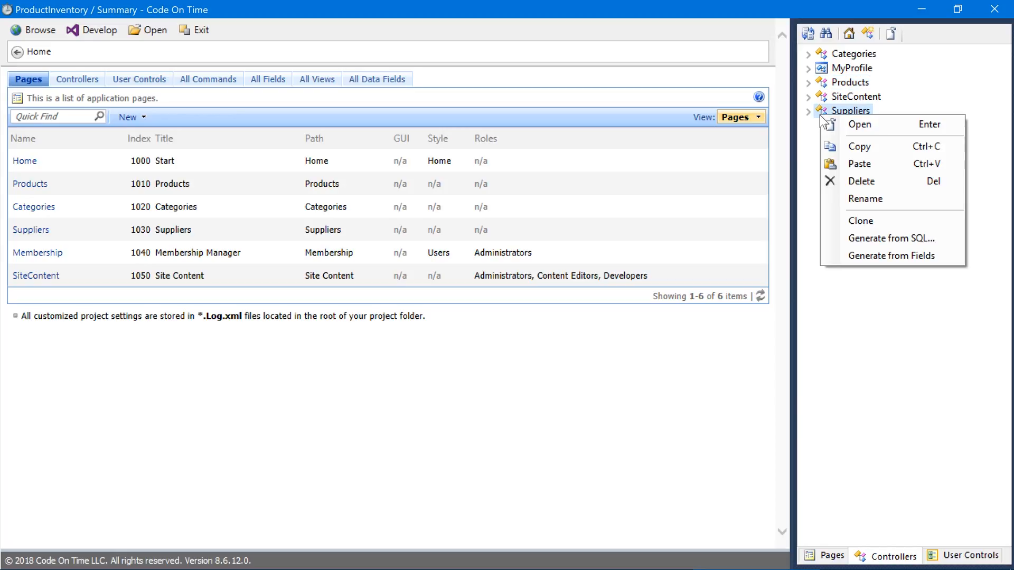
pyautogui.moveTo(848, 163)
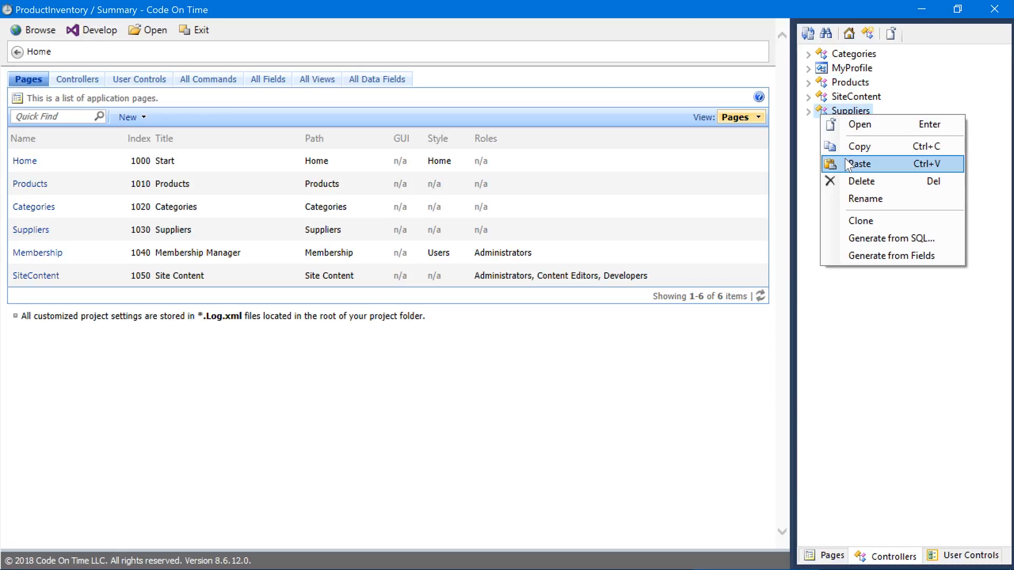
pyautogui.click(860, 164)
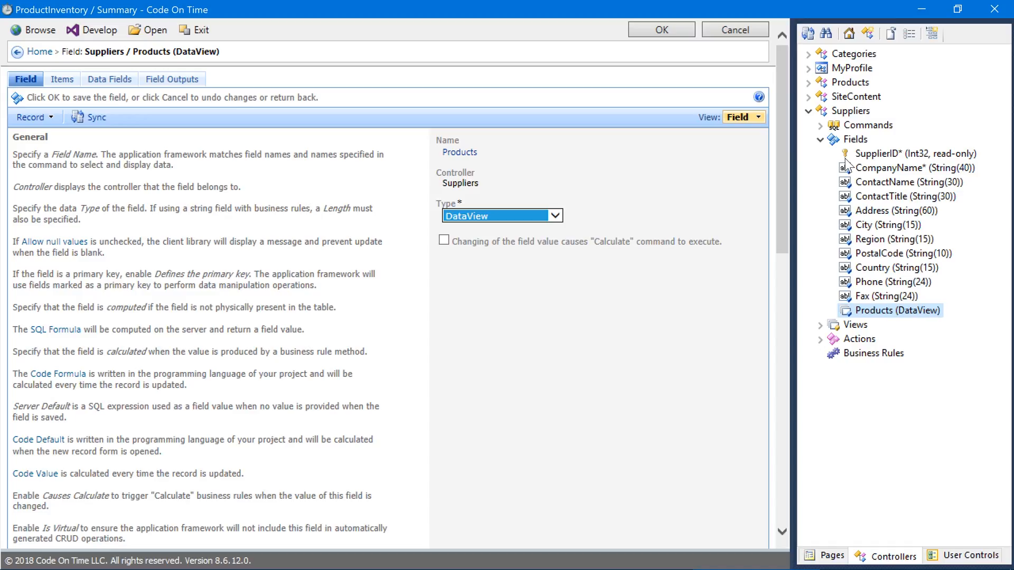
pyautogui.moveTo(811, 331)
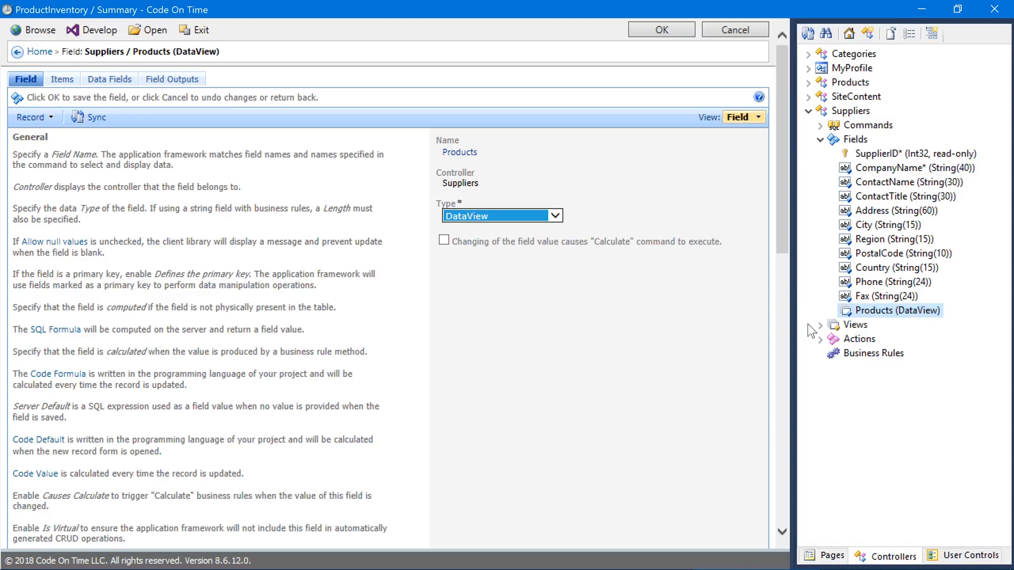
# Inspect the new Products DataView field in the Suppliers grid1 and form views.
pyautogui.click(822, 325)
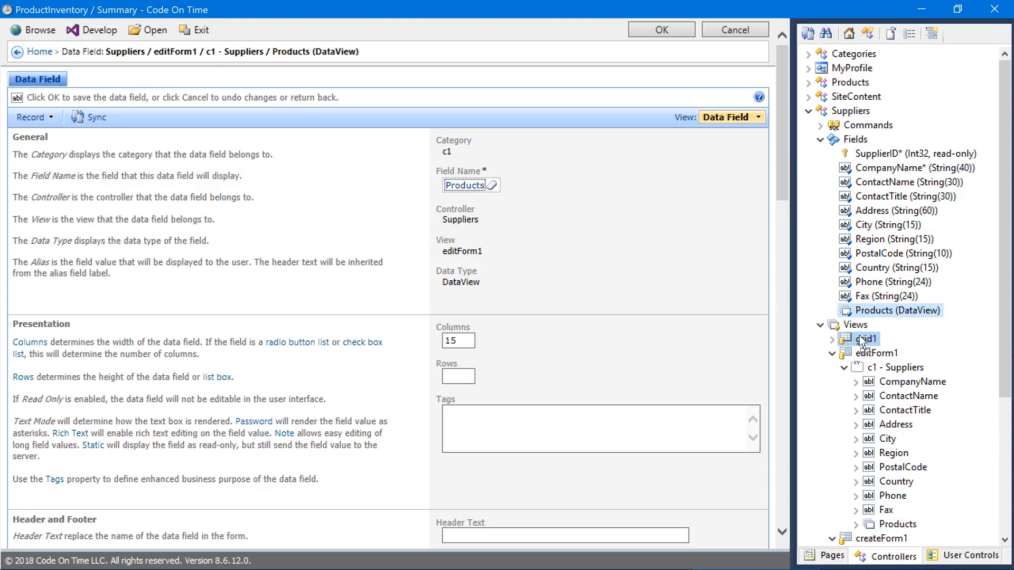
pyautogui.click(864, 339)
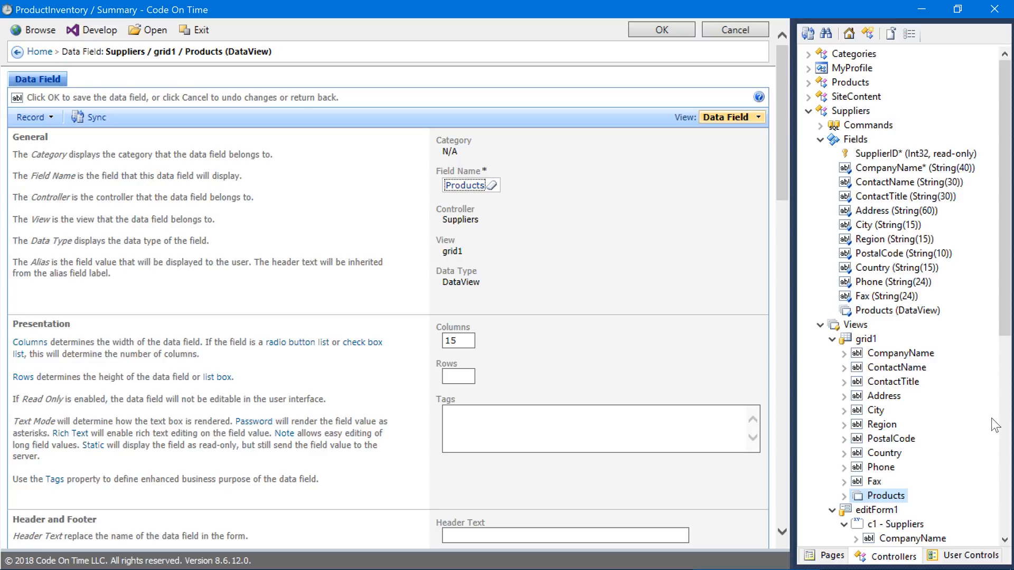
pyautogui.scroll(-3)
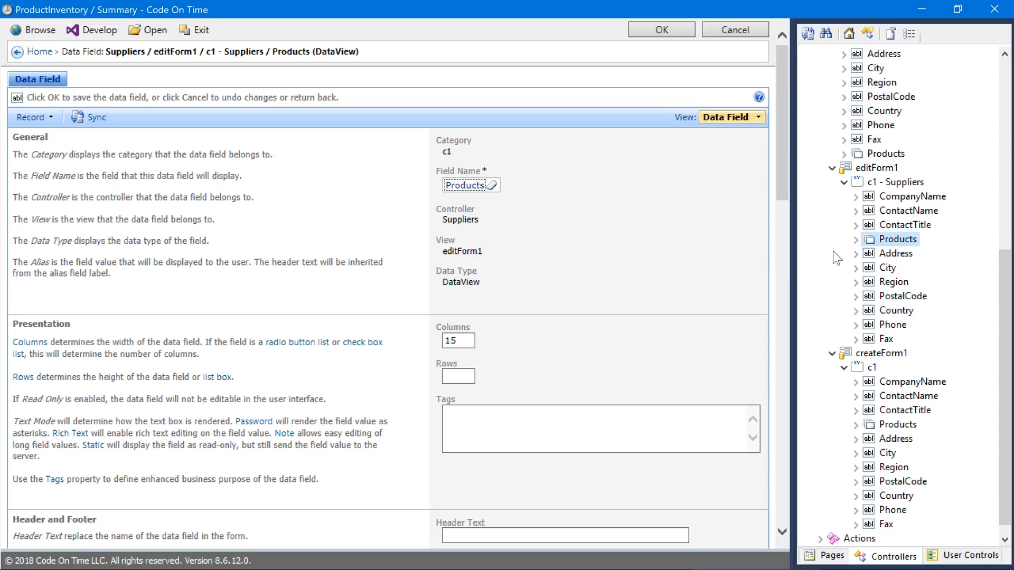
pyautogui.moveTo(840, 255)
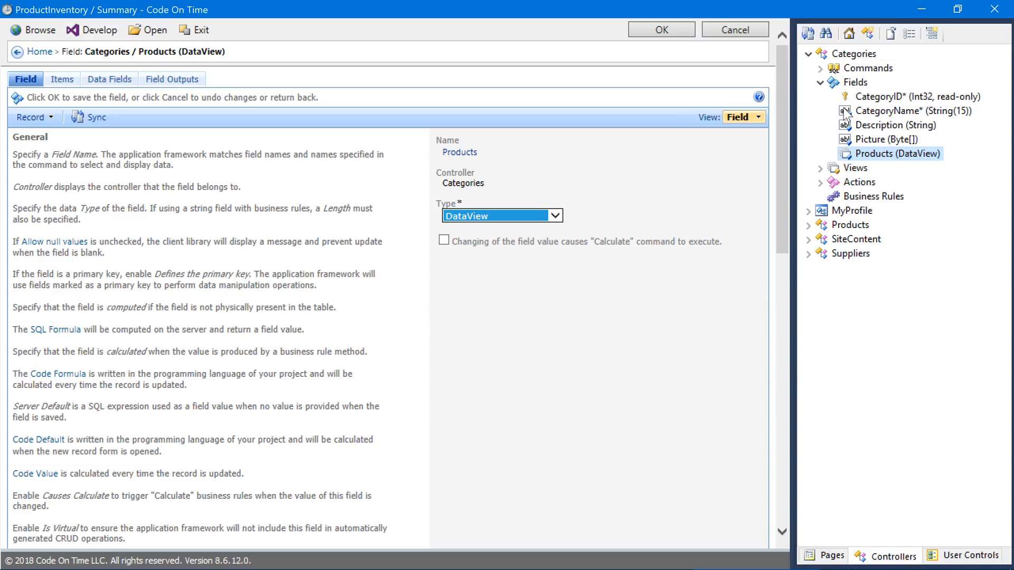
# Verify the Products field in Categories grid1, then expand the Products controller.
pyautogui.click(820, 168)
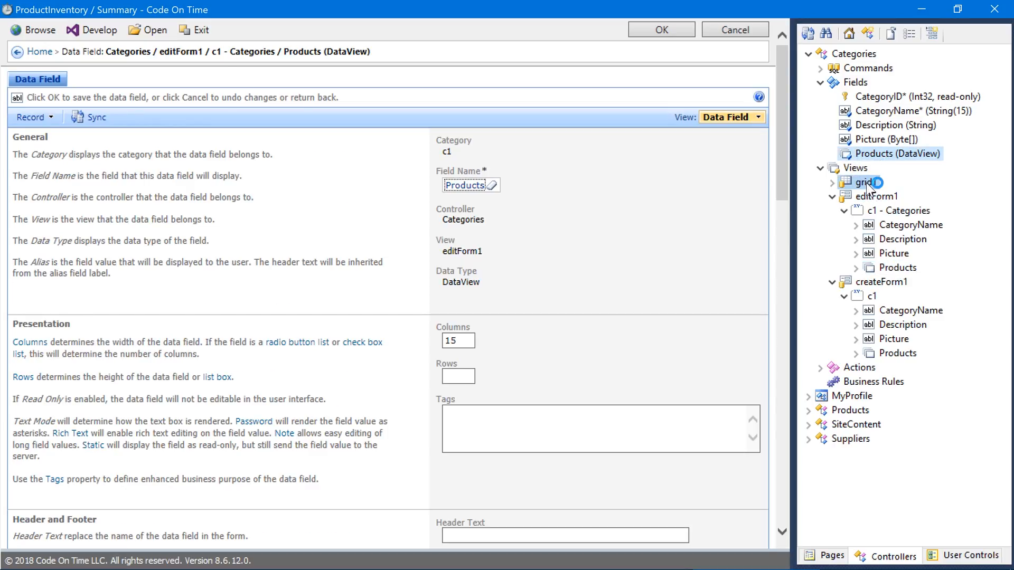
pyautogui.click(867, 182)
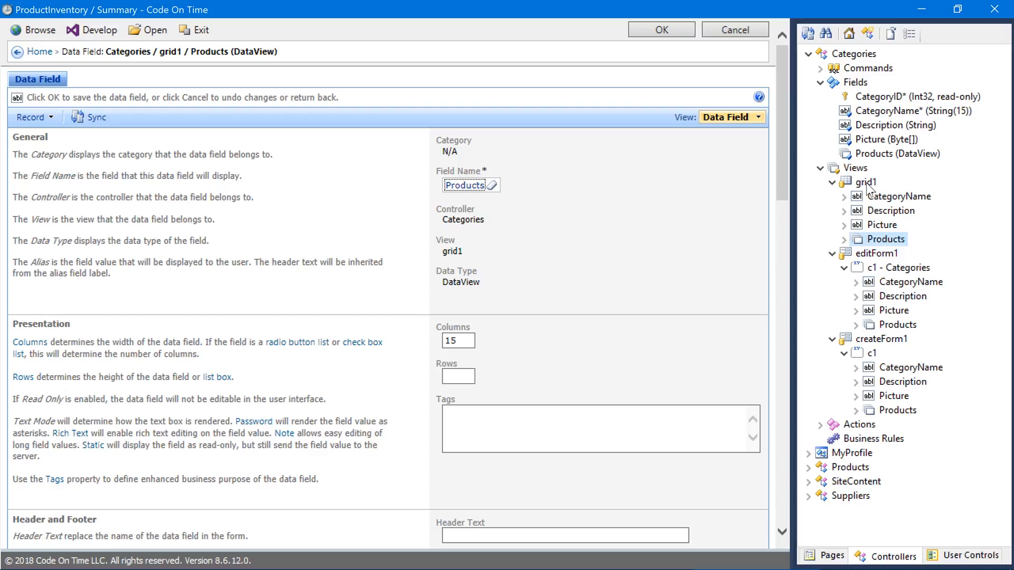
pyautogui.click(808, 54)
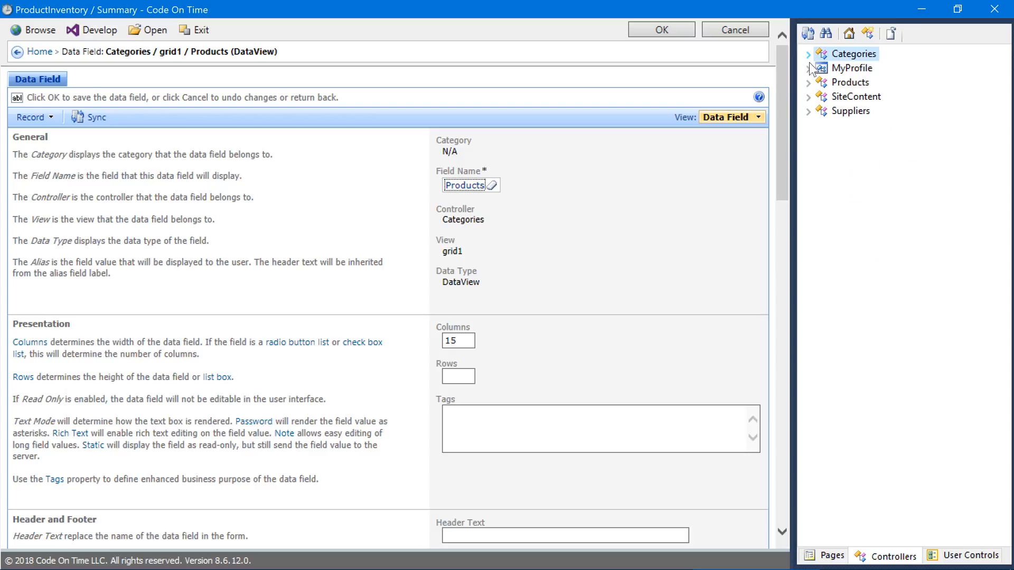
pyautogui.click(809, 83)
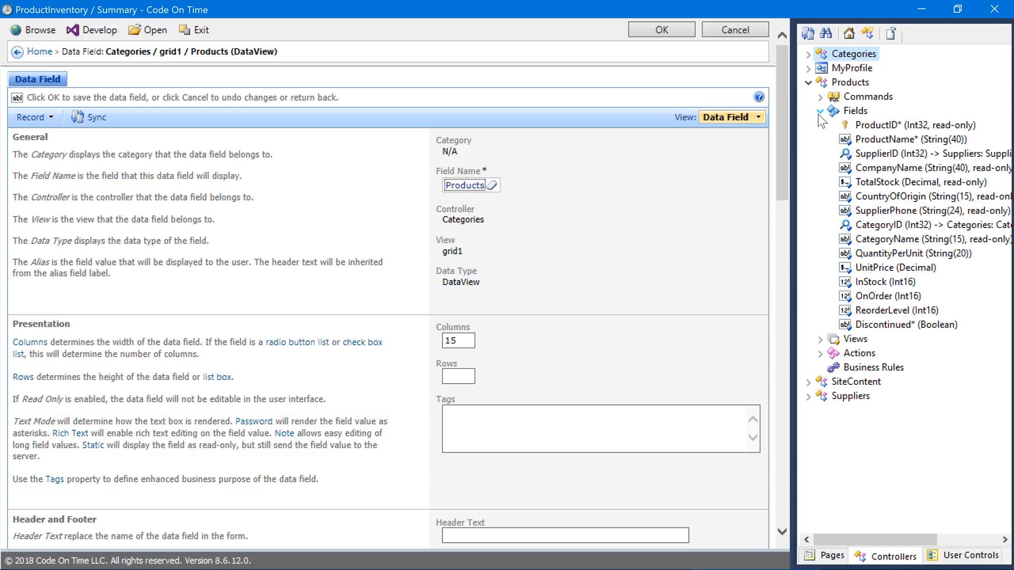
# Tick 'causes Calculate command to execute' on the Products UnitPrice and InStock fields.
pyautogui.click(898, 267)
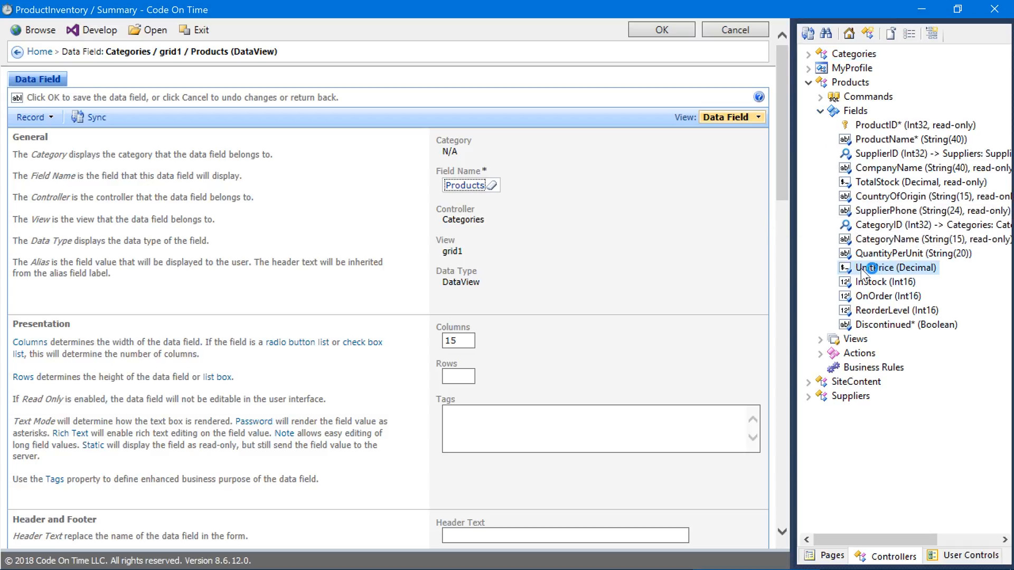
pyautogui.doubleClick(898, 267)
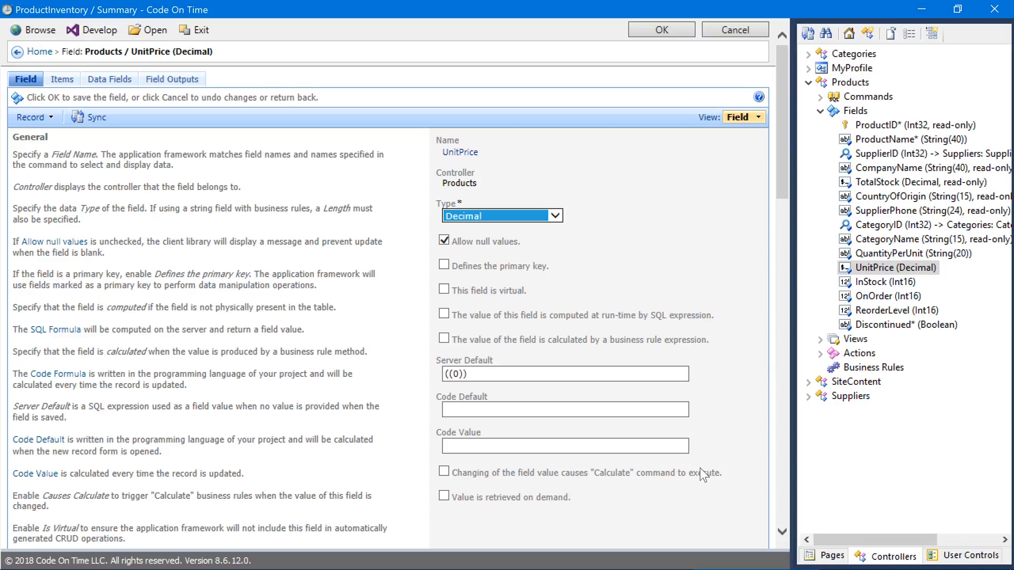
pyautogui.click(444, 473)
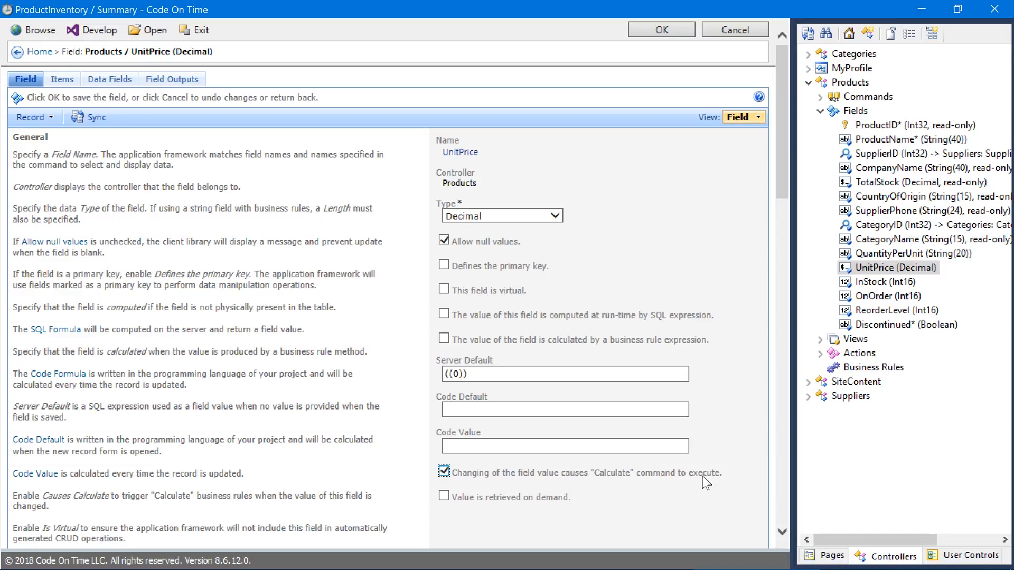
pyautogui.moveTo(677, 176)
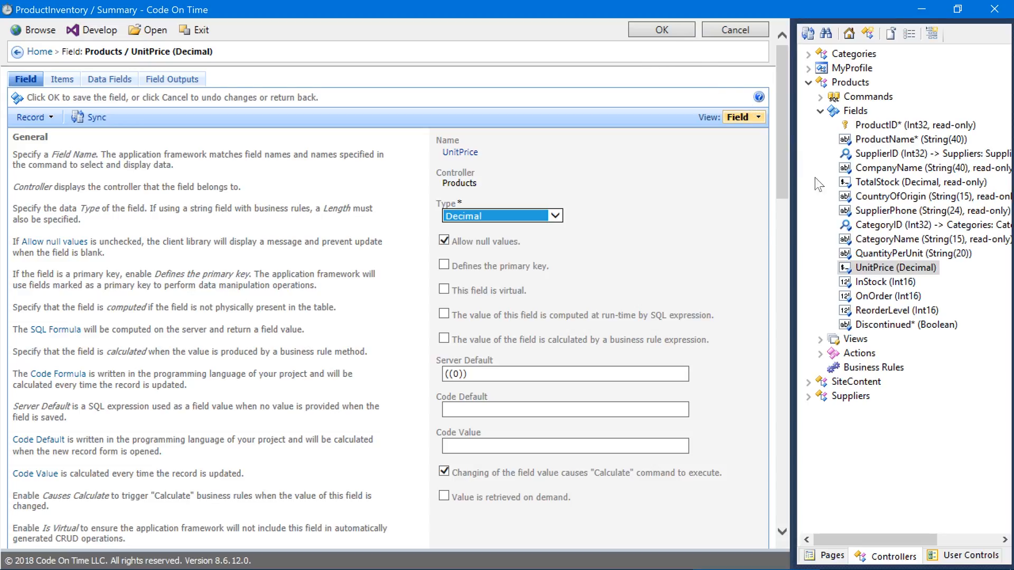
pyautogui.click(887, 282)
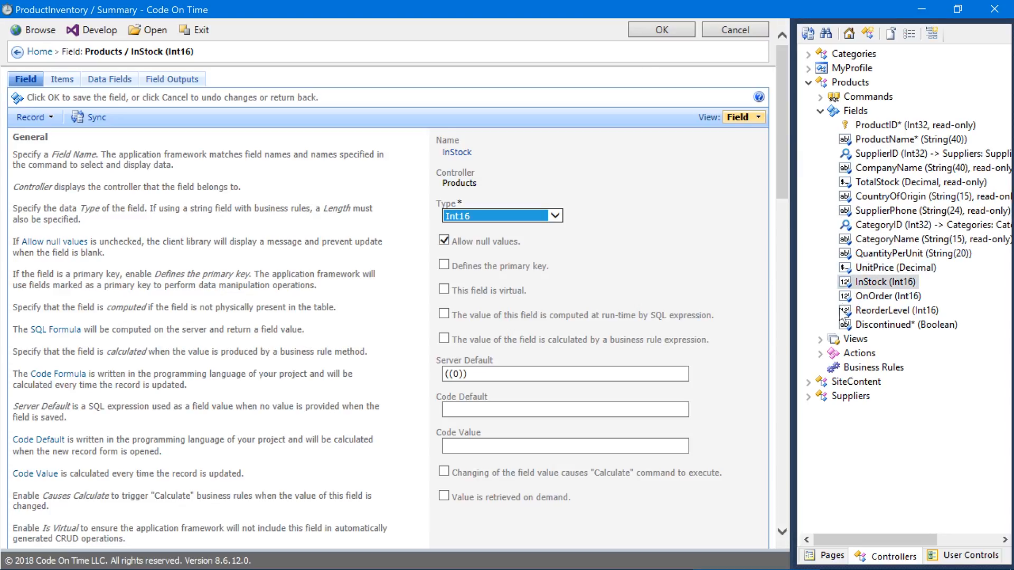
pyautogui.click(444, 472)
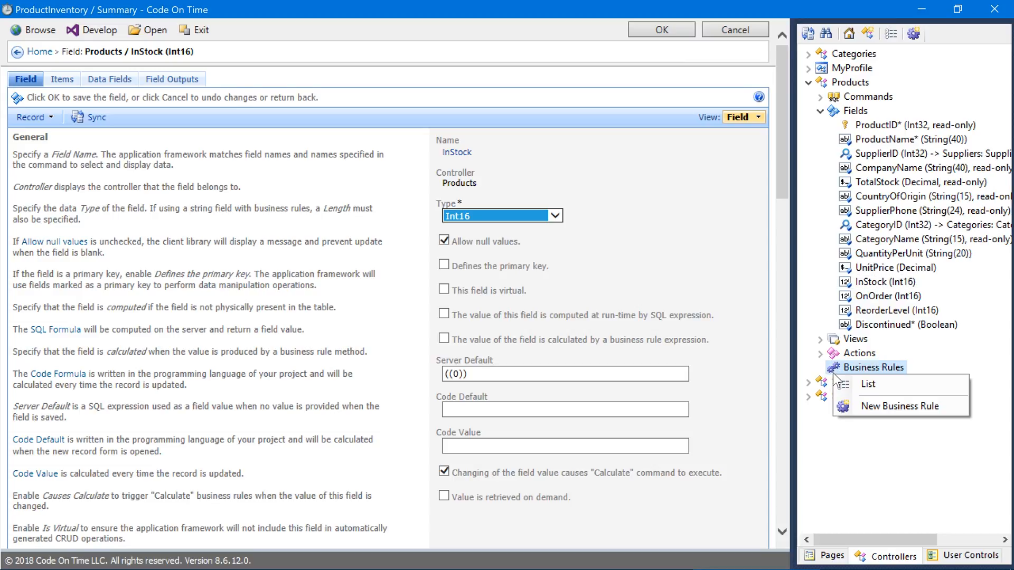
pyautogui.click(898, 406)
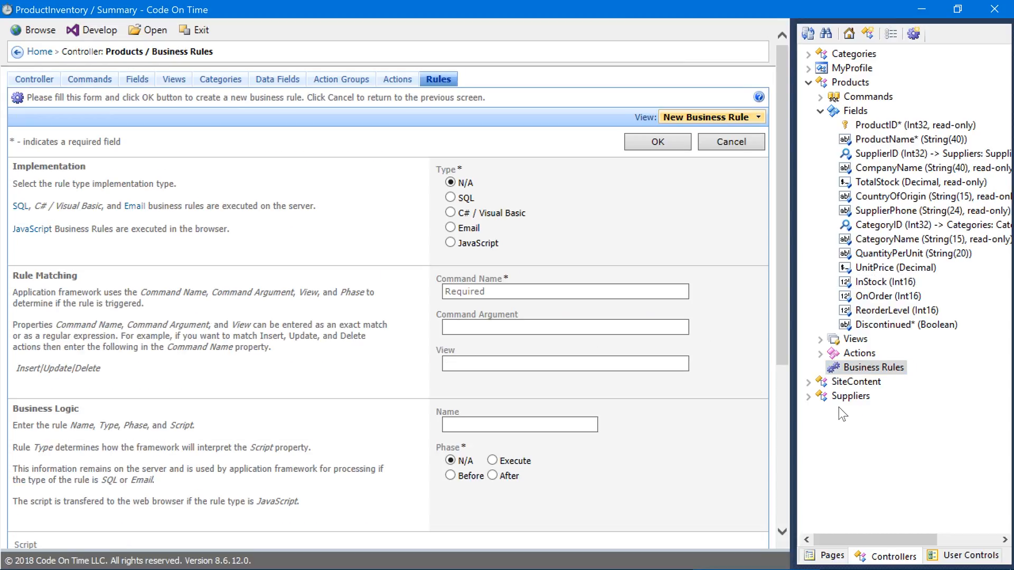
pyautogui.click(450, 197)
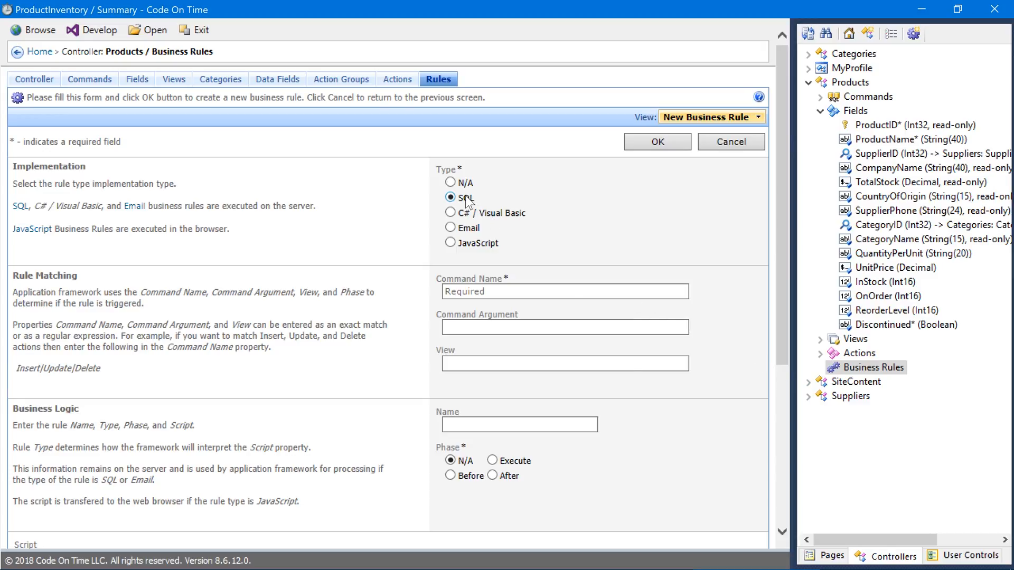
pyautogui.click(564, 292)
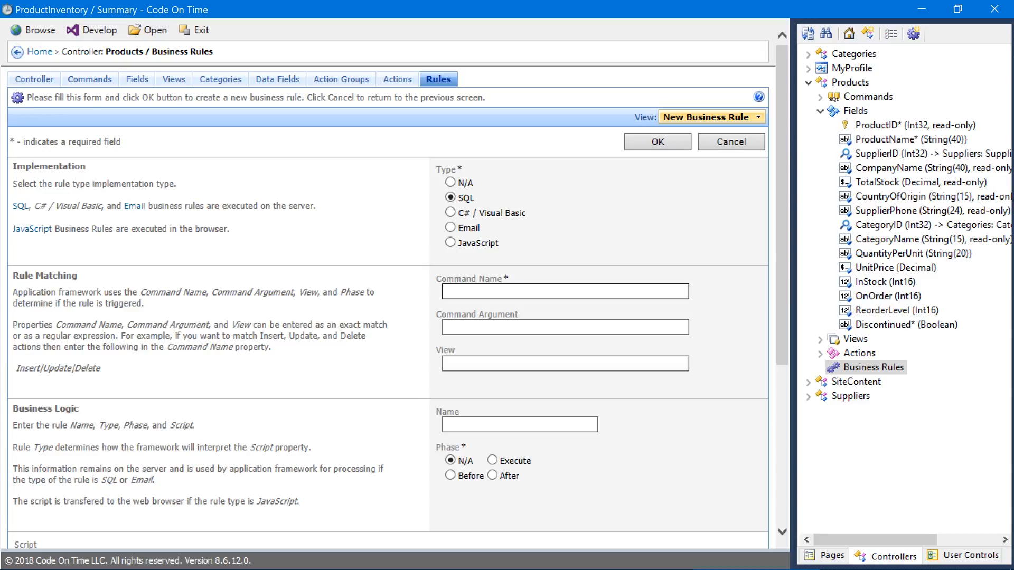
pyautogui.write('Ca')
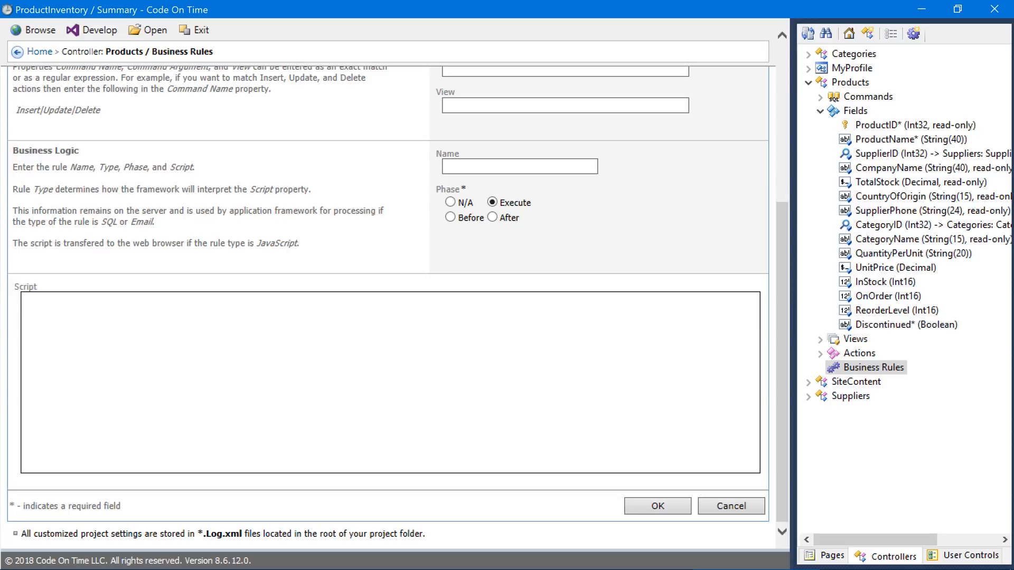
pyautogui.write('set @')
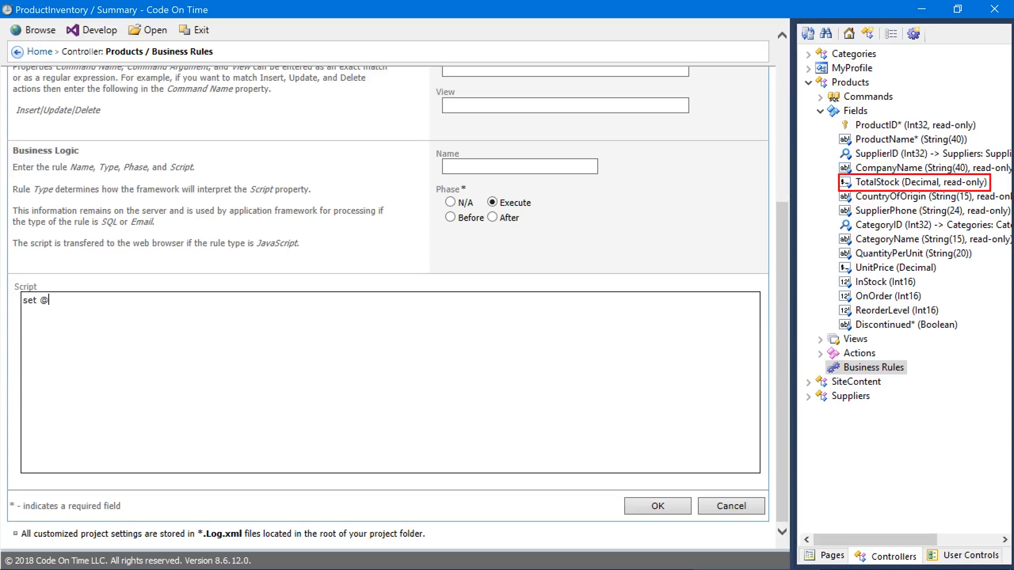
pyautogui.write('TotalStock =')
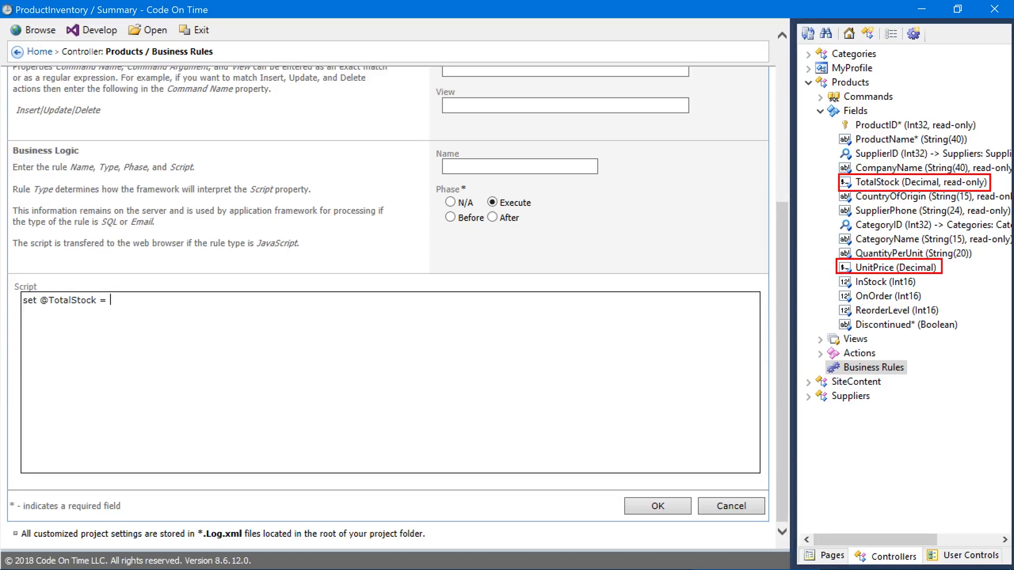
pyautogui.click(886, 282)
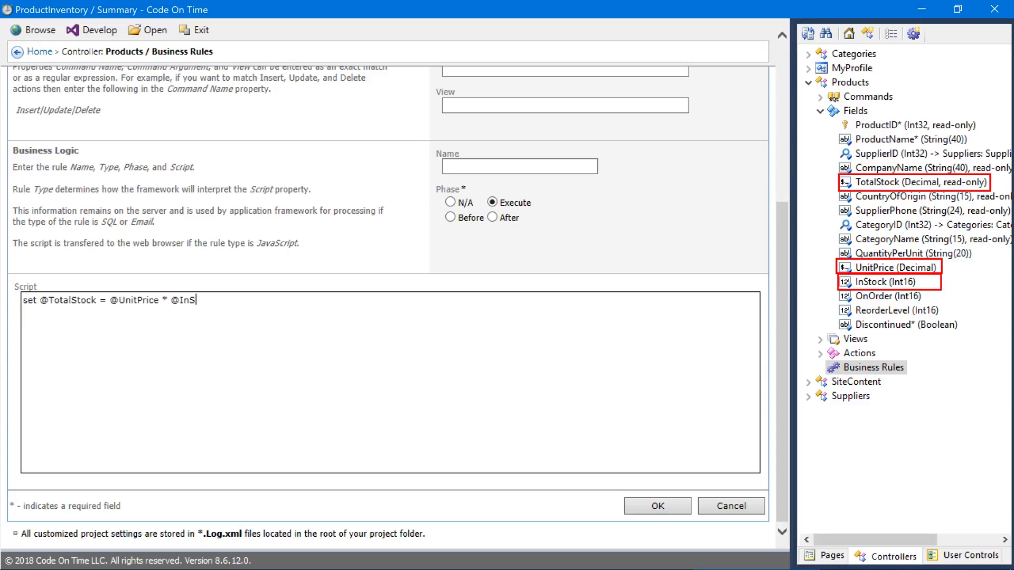
pyautogui.click(656, 506)
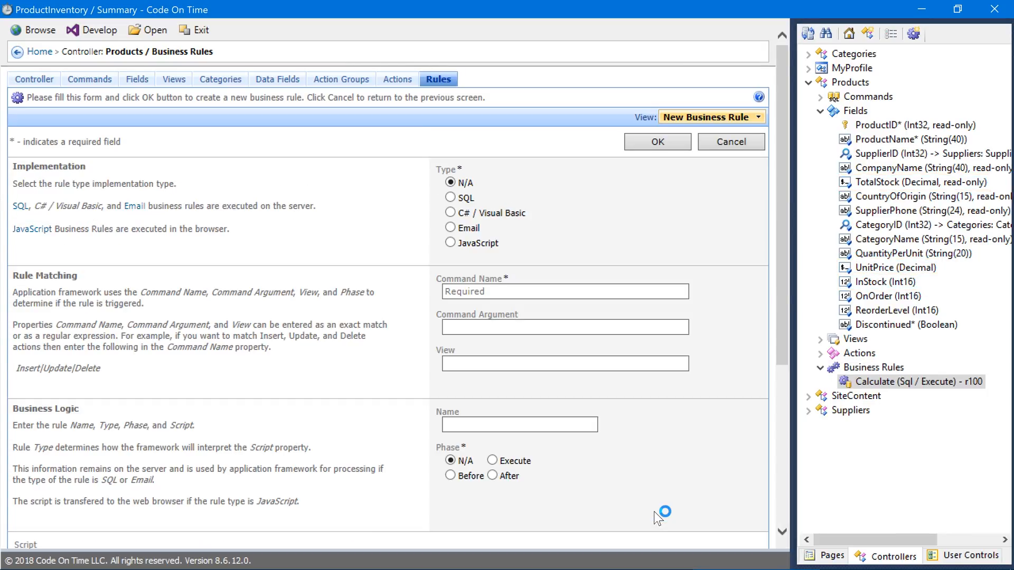
pyautogui.click(918, 381)
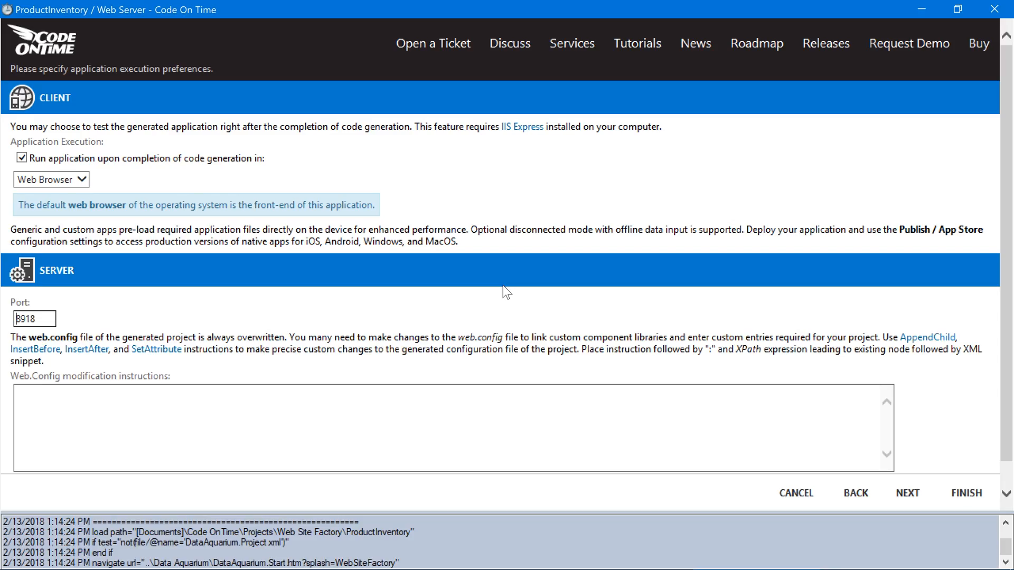
pyautogui.moveTo(128, 186)
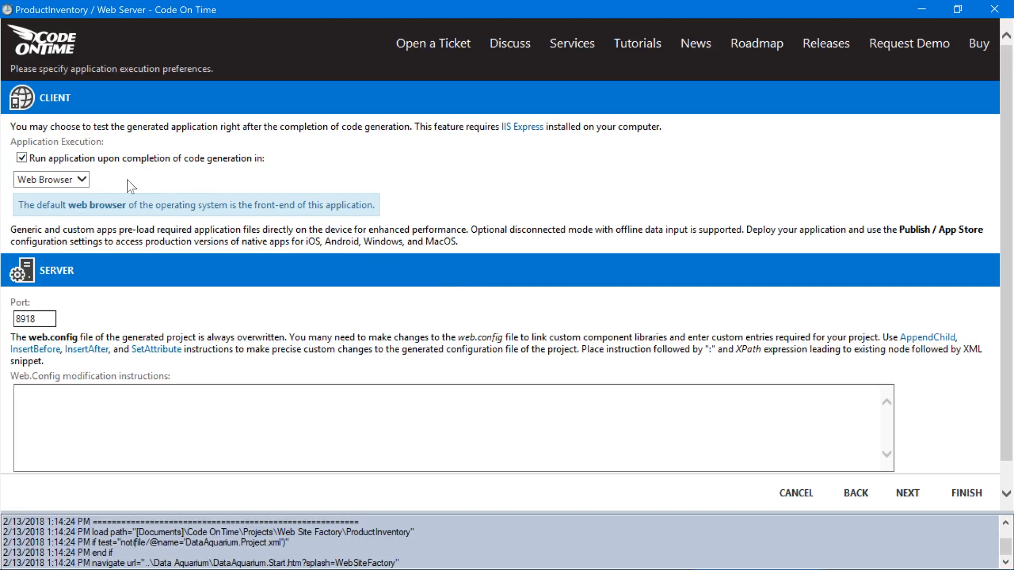
# Set Application Execution to Generic App on Universal Windows Platform and finish the settings.
pyautogui.click(51, 180)
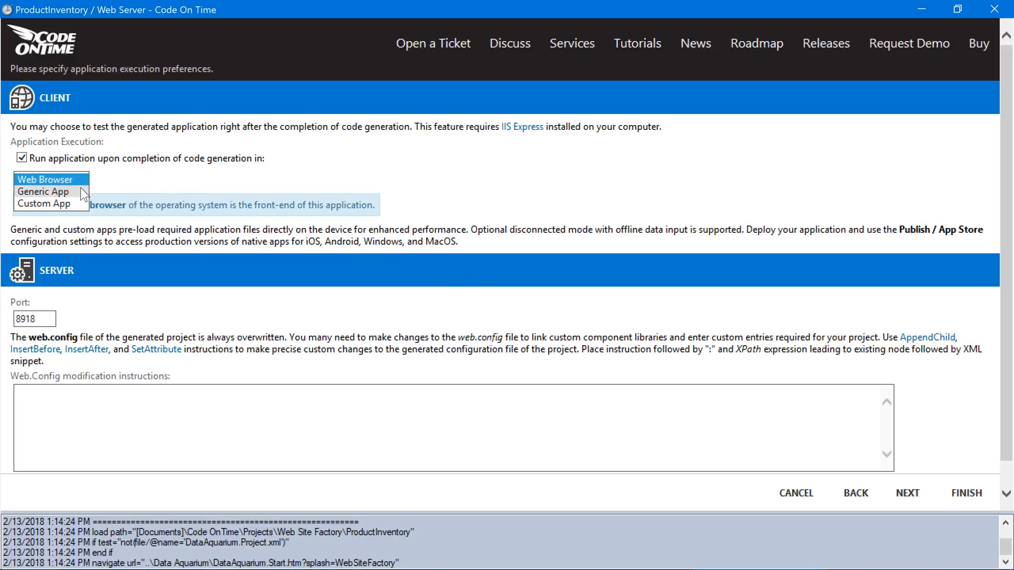
pyautogui.click(42, 191)
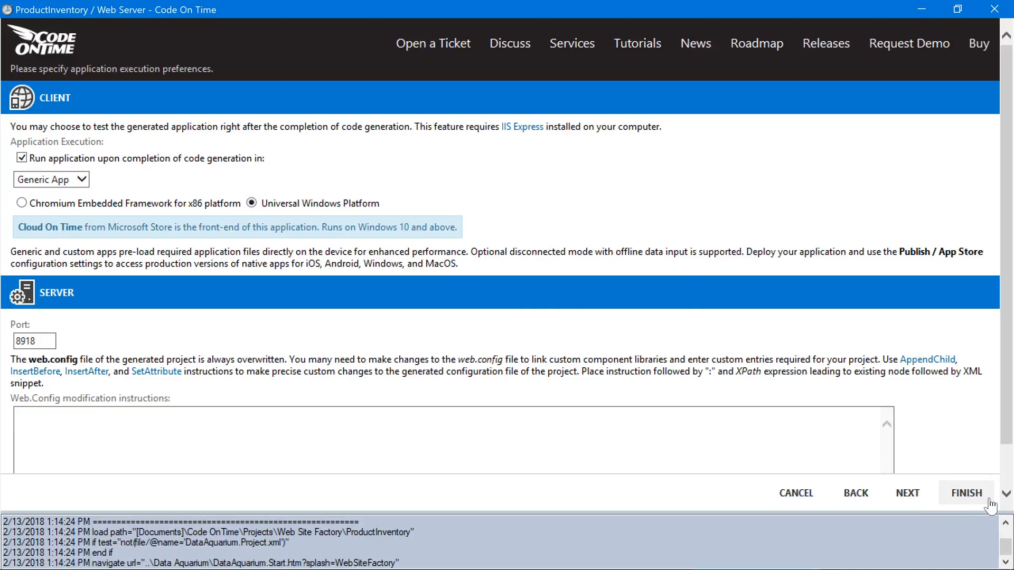
pyautogui.click(966, 494)
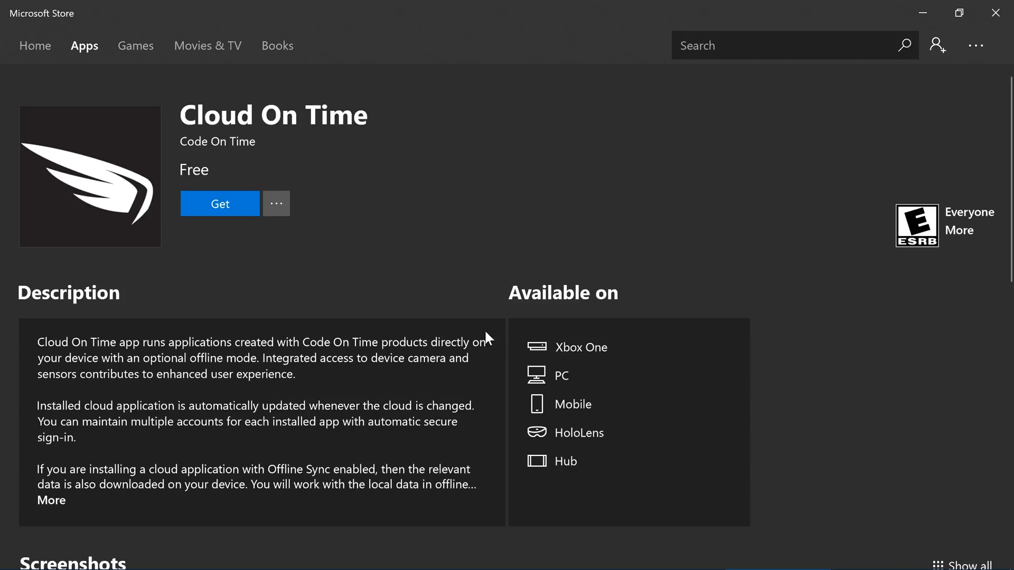
# Get the free Cloud On Time app, declining the Microsoft sign-in prompt.
pyautogui.click(220, 203)
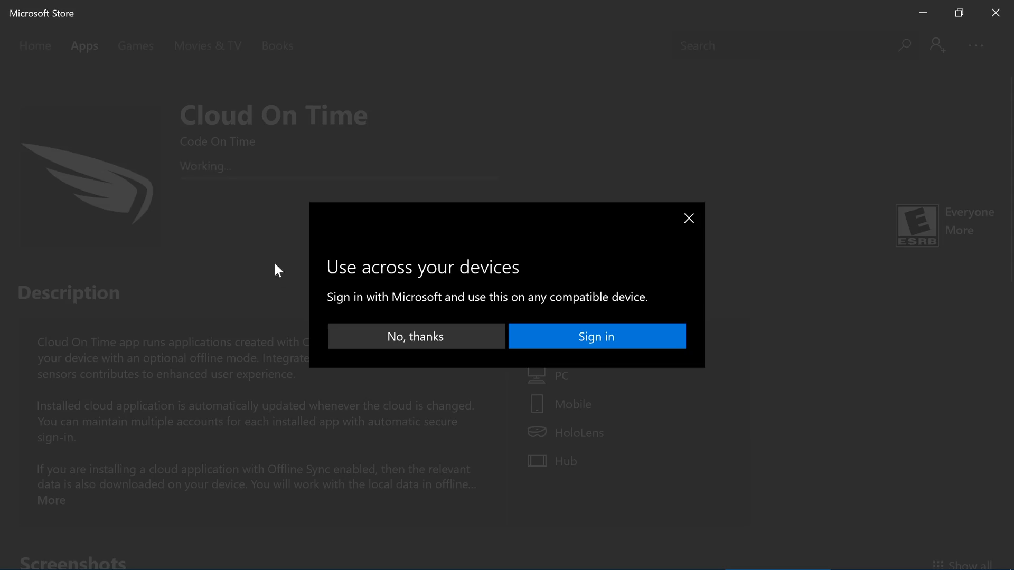
pyautogui.click(416, 336)
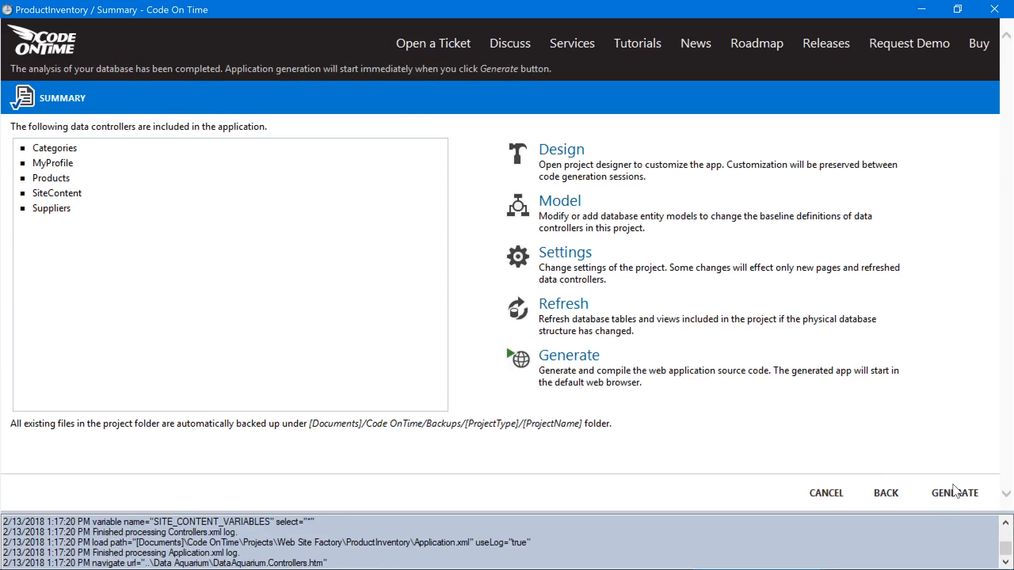
pyautogui.moveTo(895, 414)
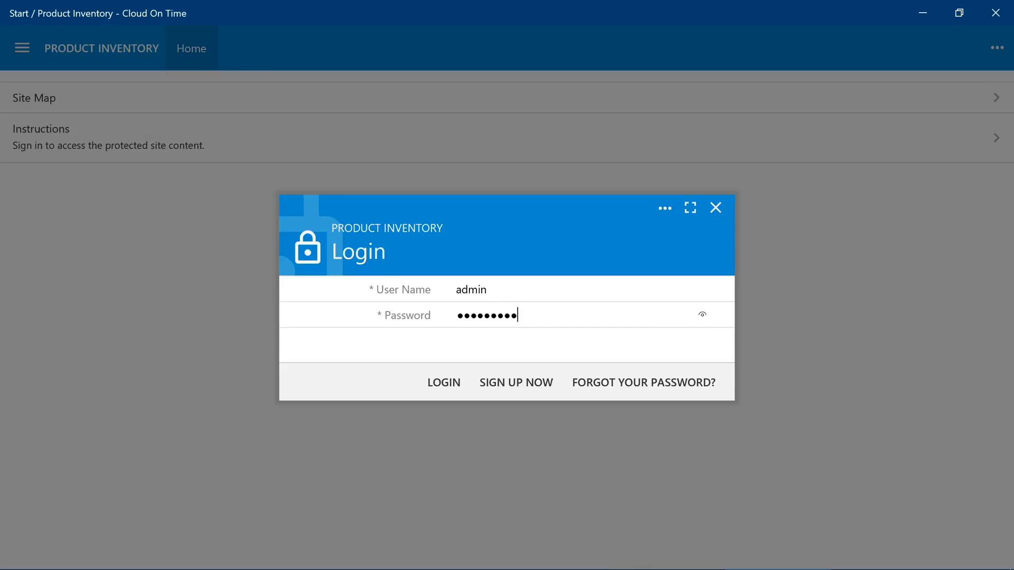
# Log in to Product Inventory as the admin user and reach the Site Map.
pyautogui.click(442, 383)
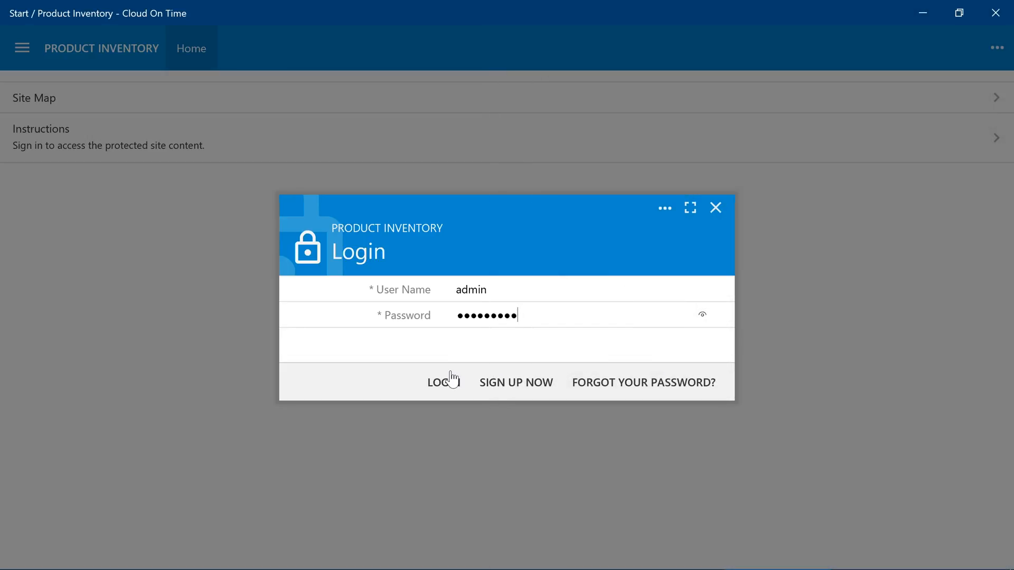
pyautogui.click(442, 383)
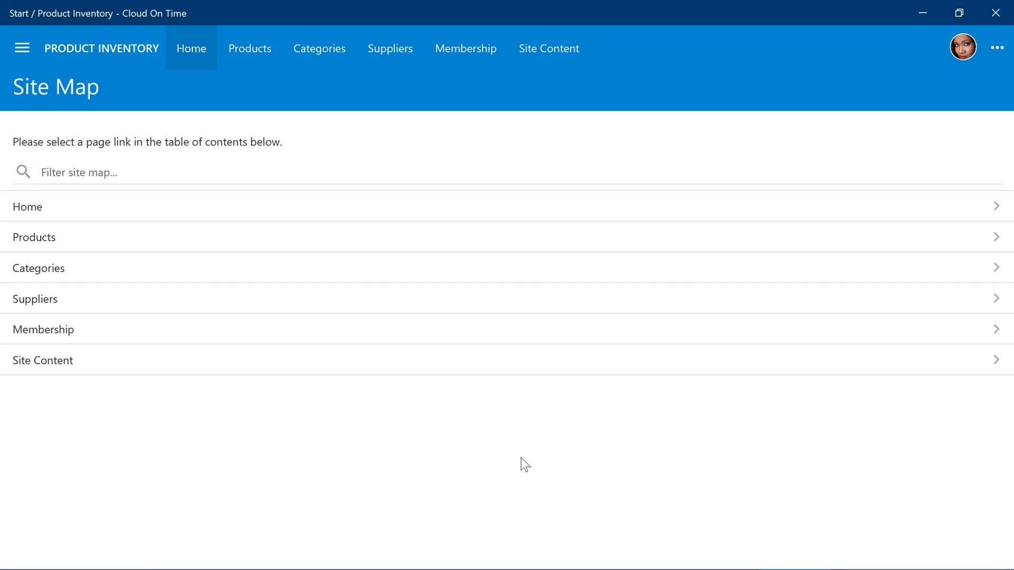
pyautogui.moveTo(475, 404)
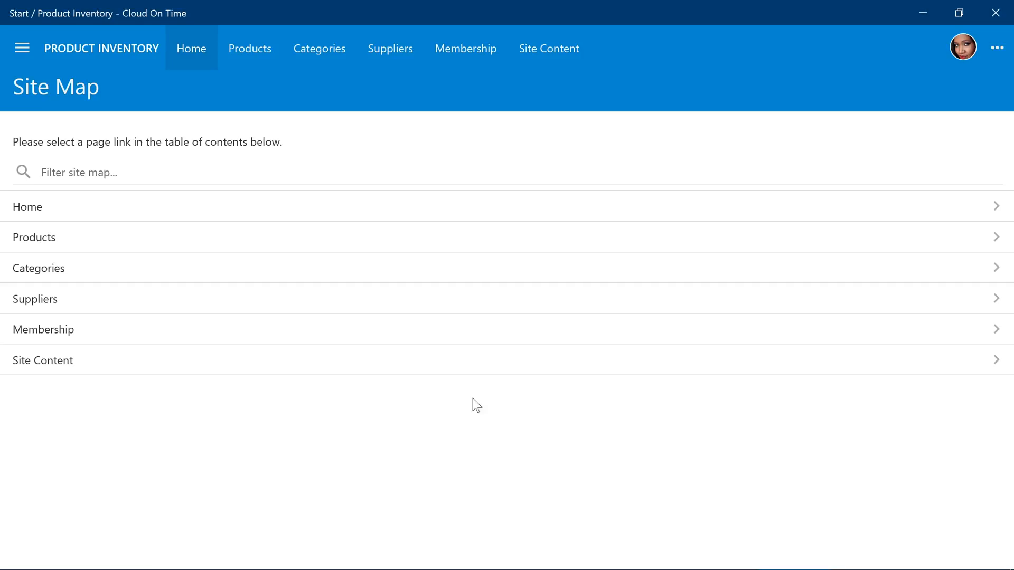
pyautogui.click(389, 48)
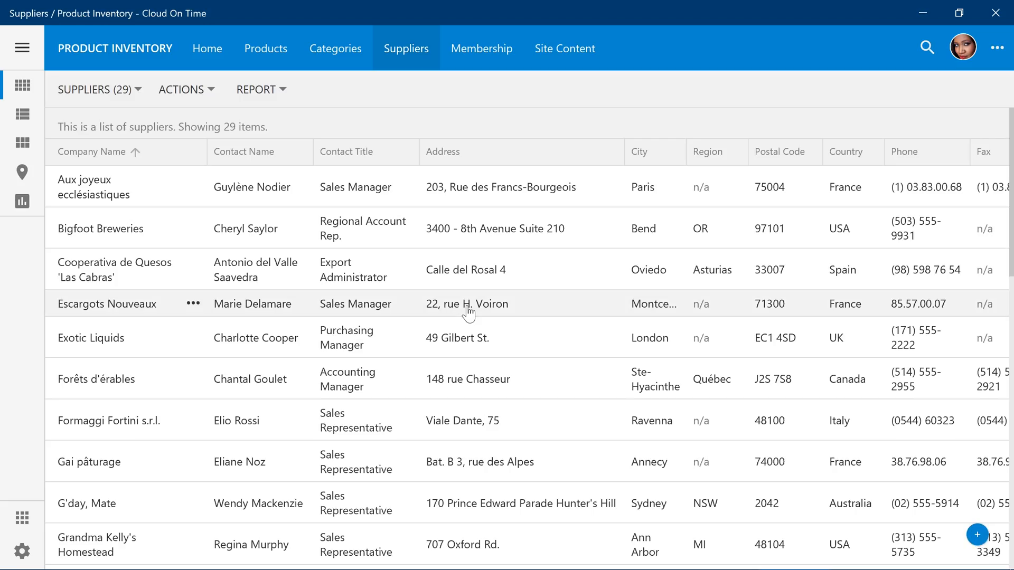
pyautogui.moveTo(468, 304)
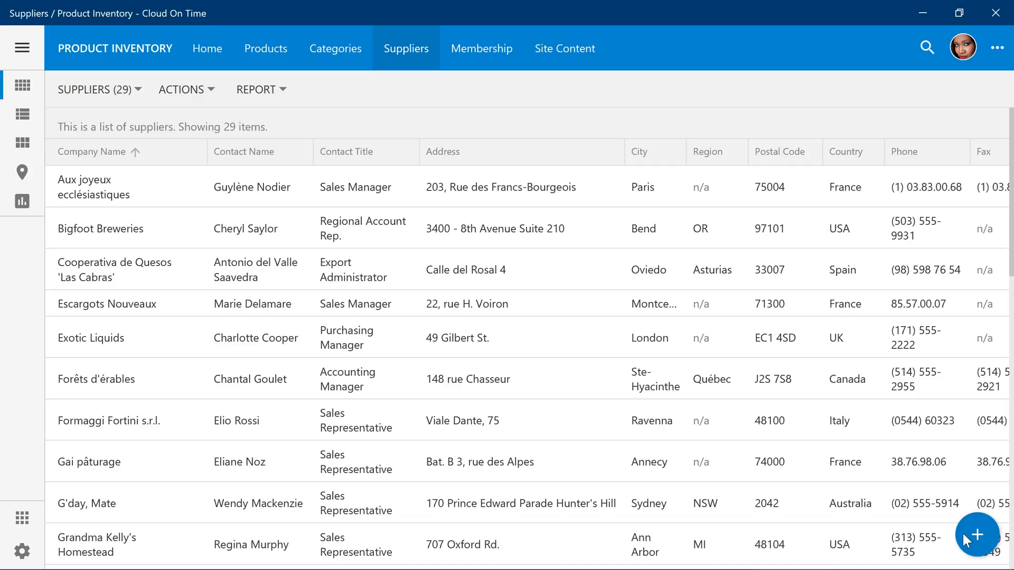
pyautogui.click(977, 536)
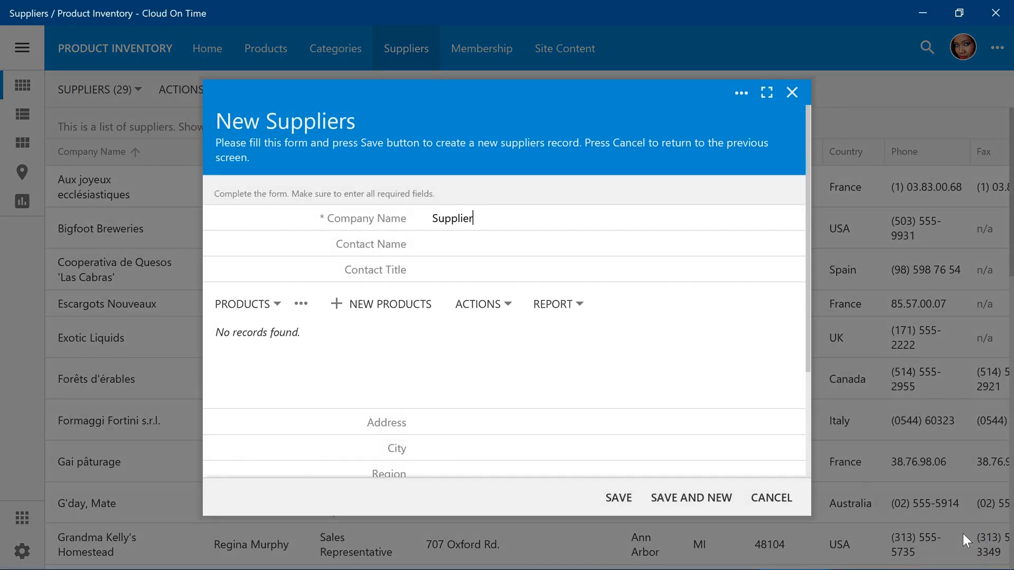
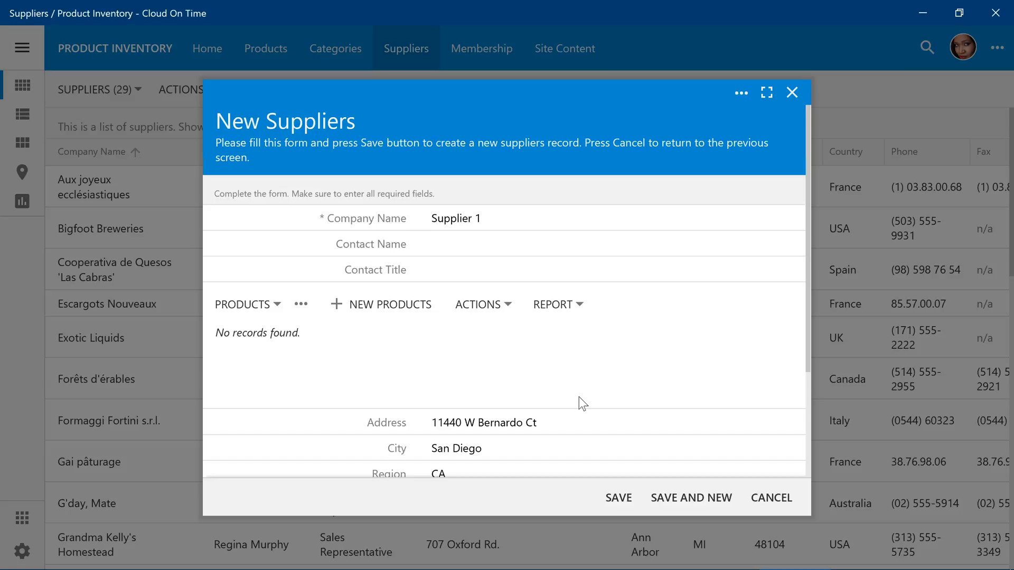
pyautogui.moveTo(432, 332)
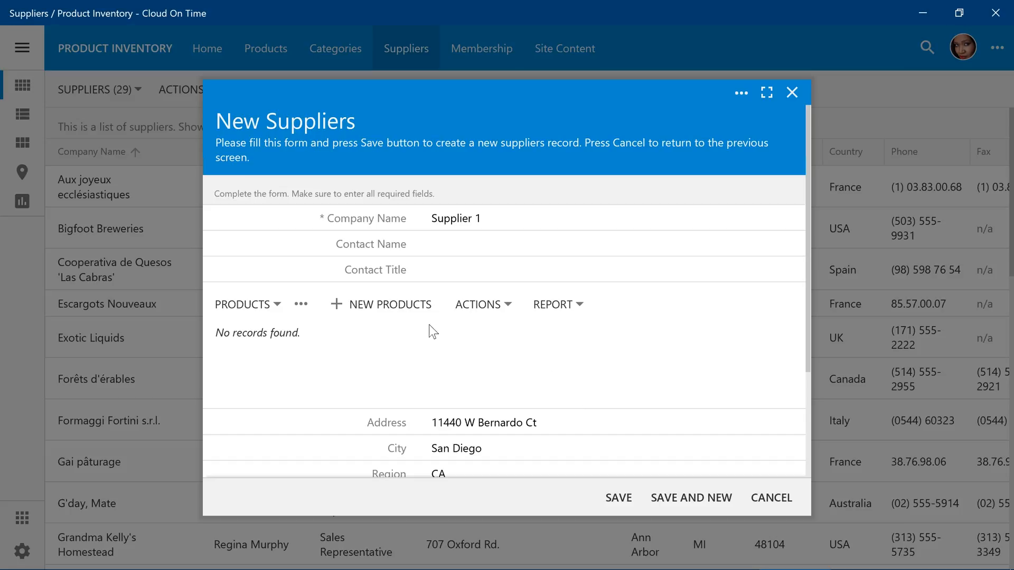
pyautogui.click(390, 305)
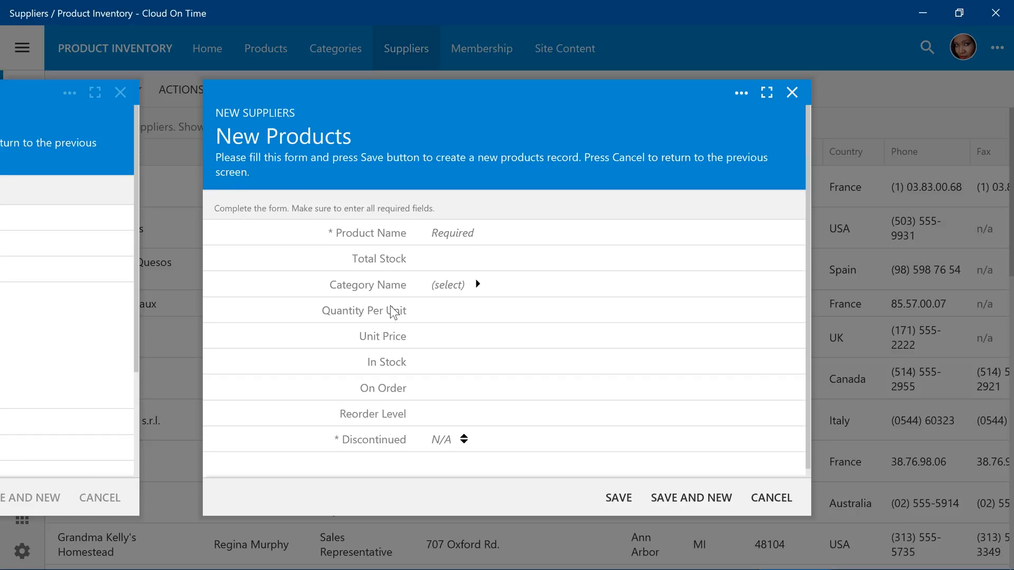
# Enter Product 1 in Category 1 with unit price $42.00 and 5 in stock.
pyautogui.click(477, 284)
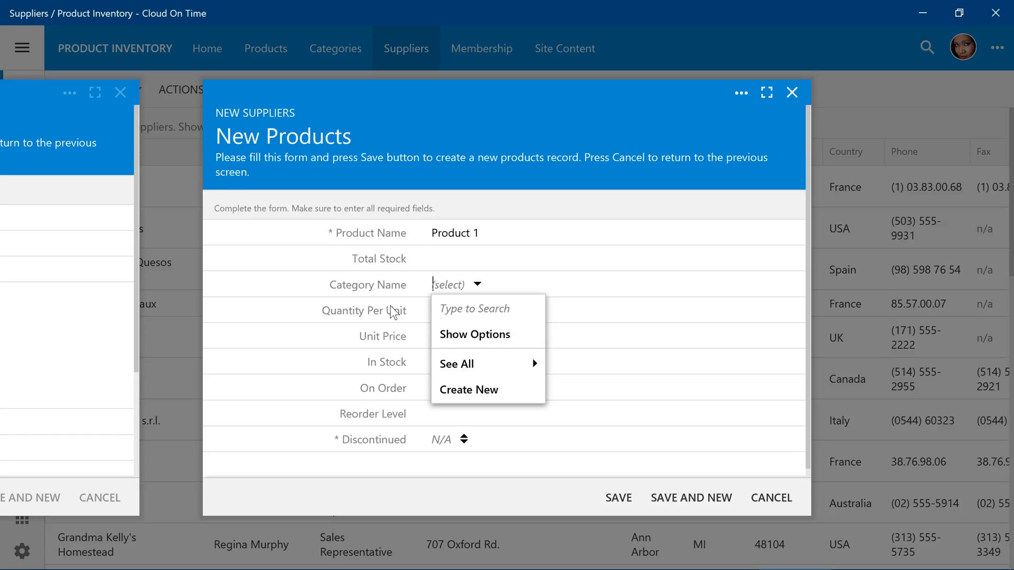
pyautogui.write('Category 1')
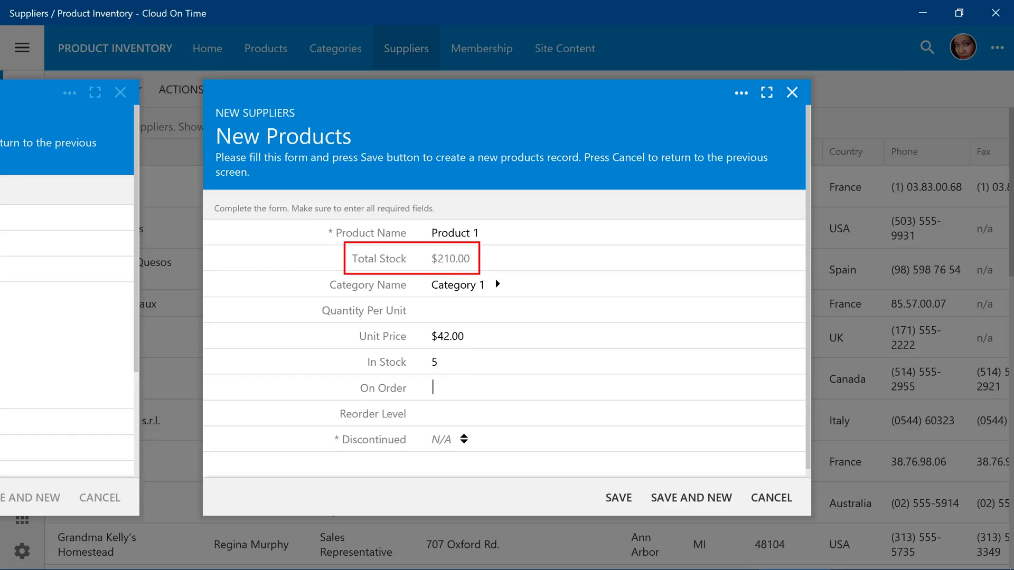
pyautogui.moveTo(542, 345)
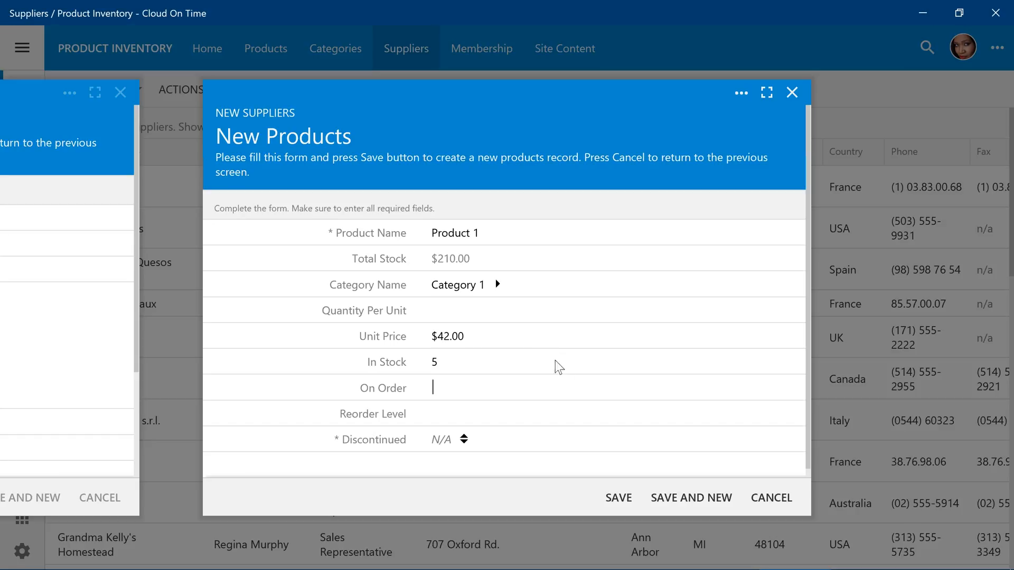
# Save Product 1, then add Product 2 in Condiments at $68.99 with 2 in stock and save.
pyautogui.click(691, 498)
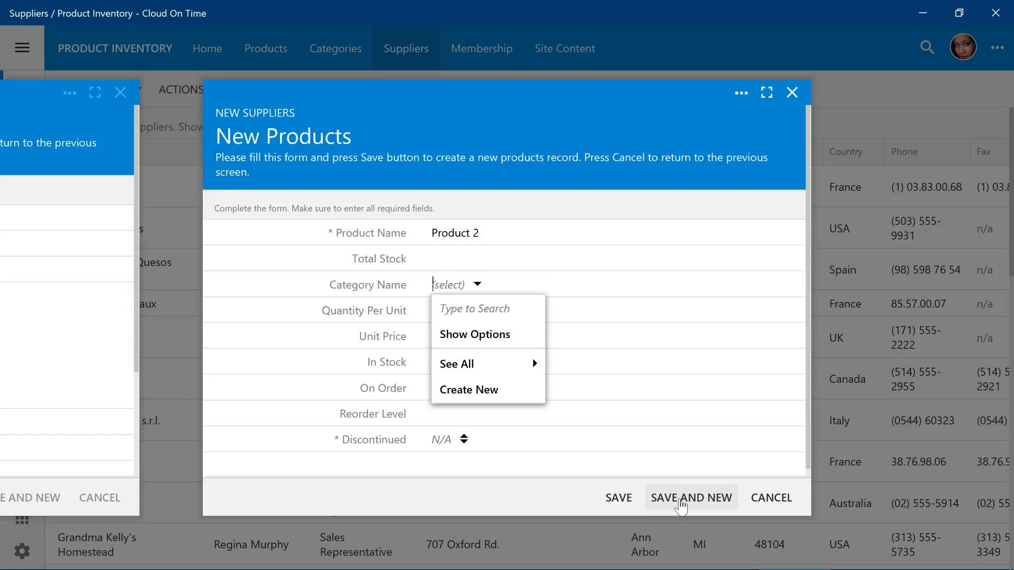
pyautogui.write('category 1')
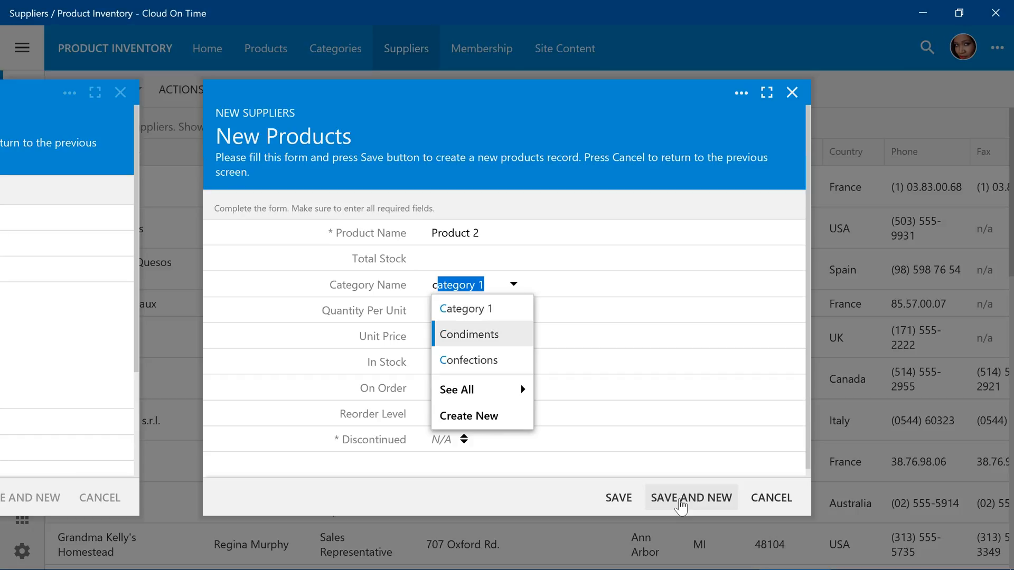
pyautogui.click(468, 335)
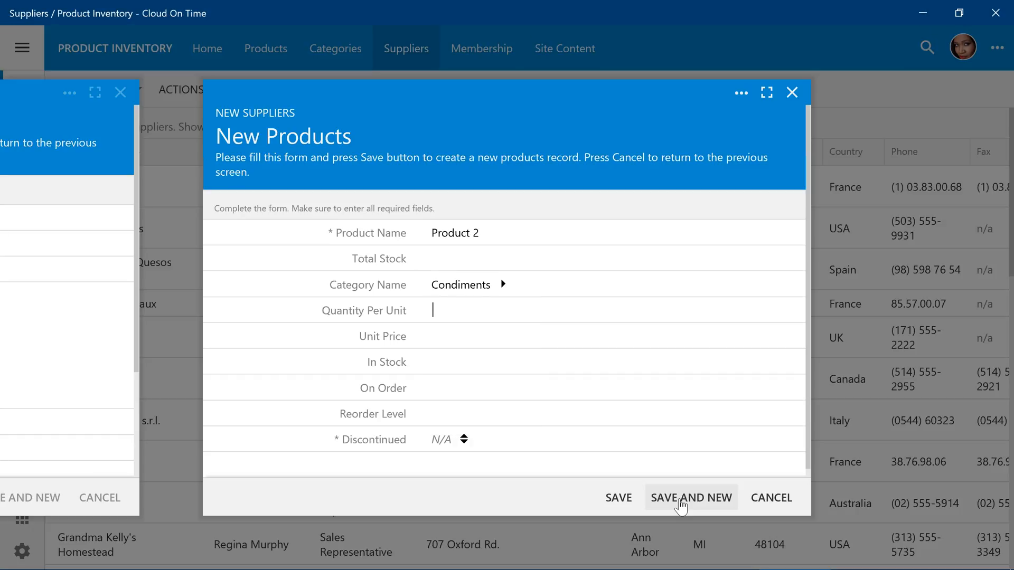
pyautogui.write('$68.99')
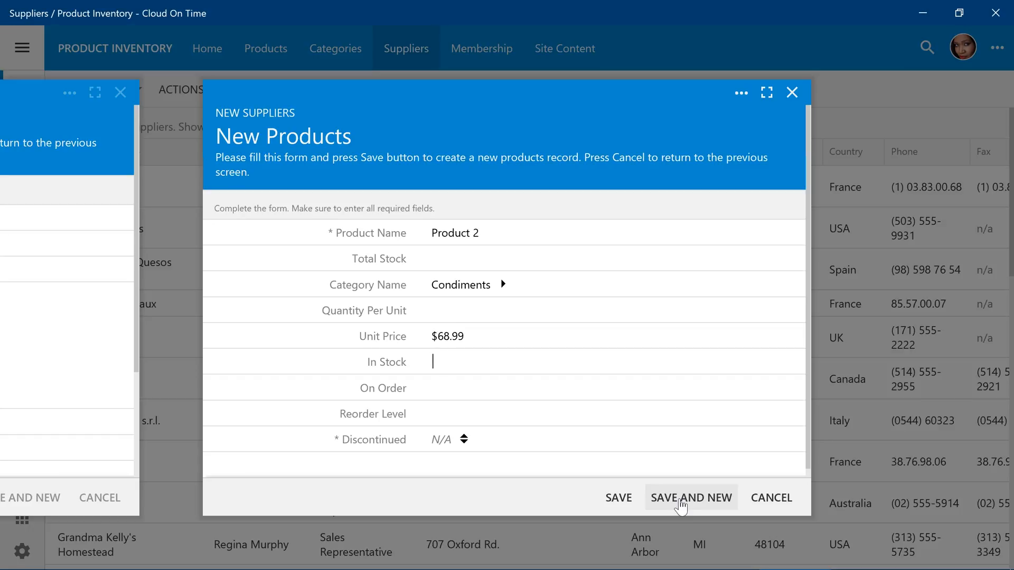
pyautogui.write('2')
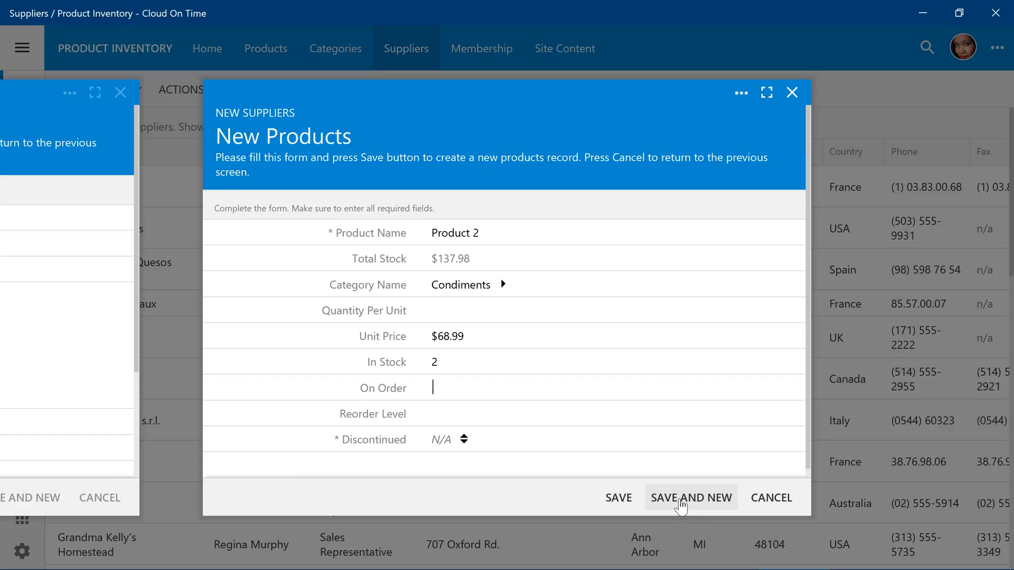
pyautogui.click(691, 498)
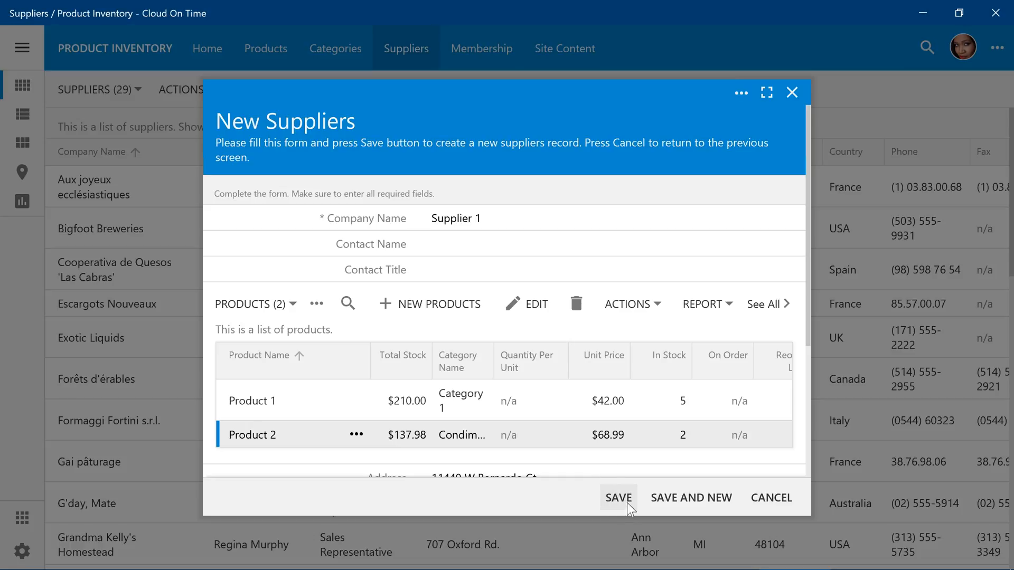
# Save Supplier 1, review it and its Product 1 record, then return to Code On Time.
pyautogui.click(618, 498)
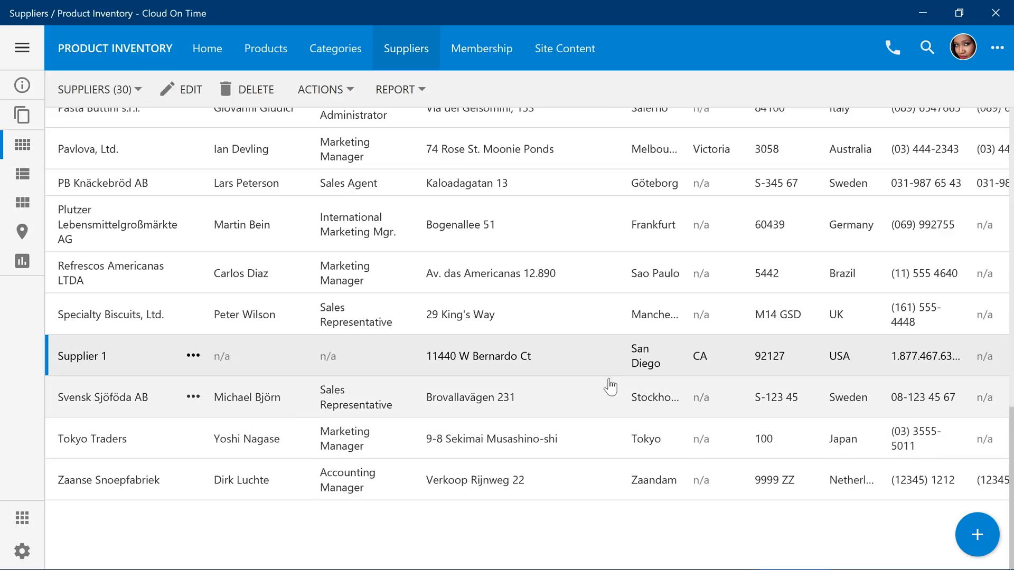
pyautogui.click(83, 356)
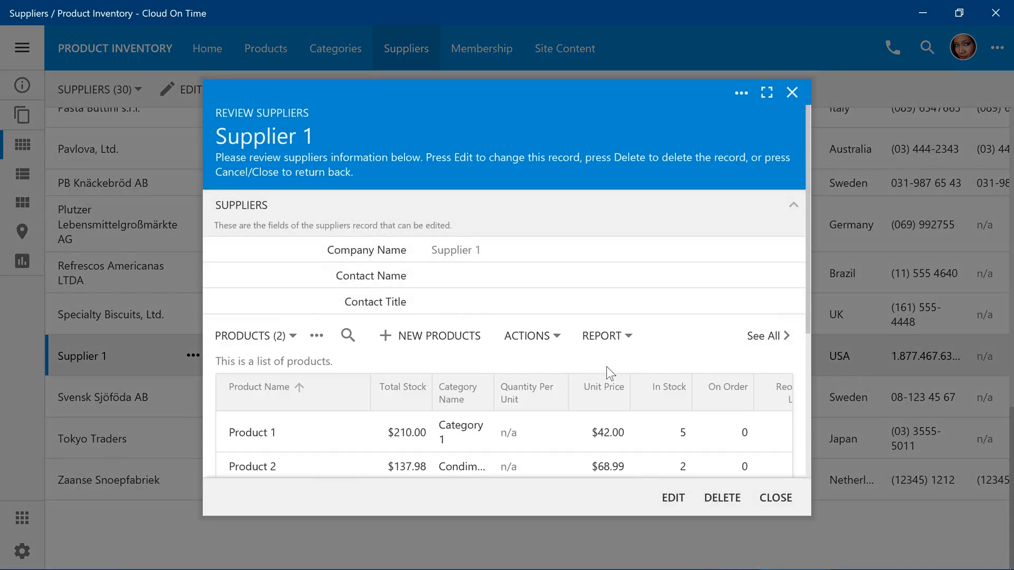
pyautogui.click(253, 432)
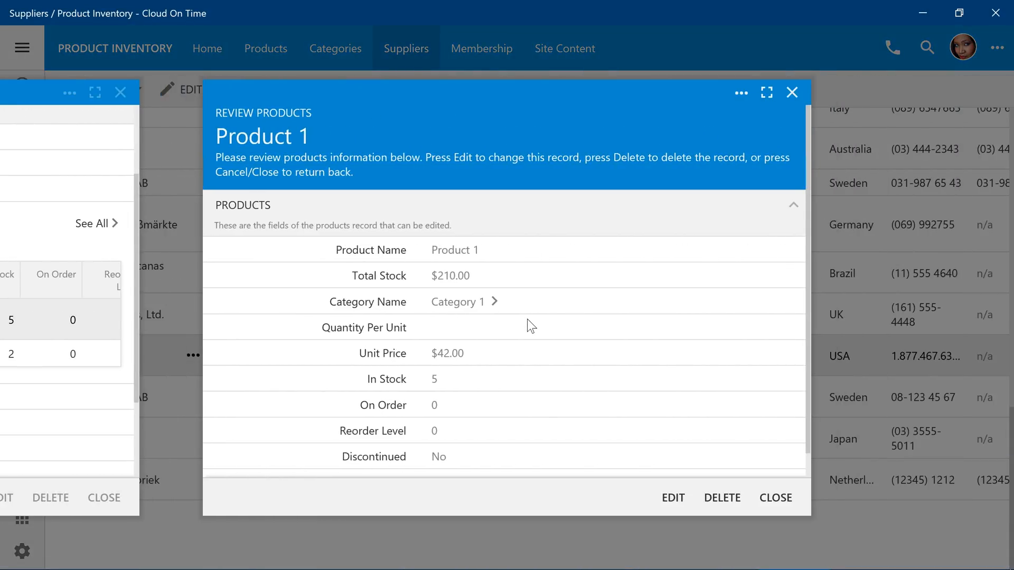
pyautogui.click(455, 301)
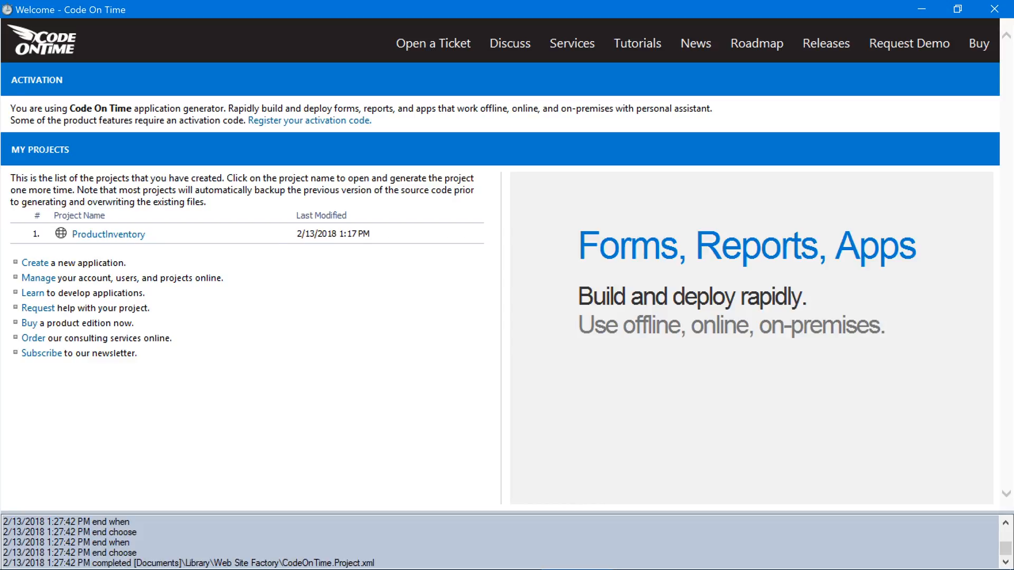
# Publish the ProductInventory project and choose the File System publishing option.
pyautogui.click(109, 233)
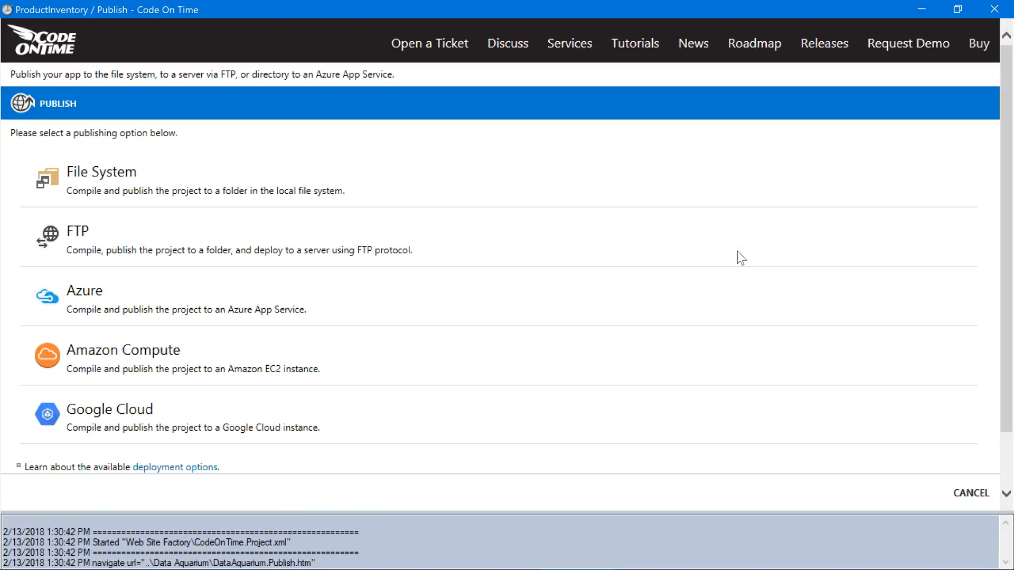
pyautogui.moveTo(730, 276)
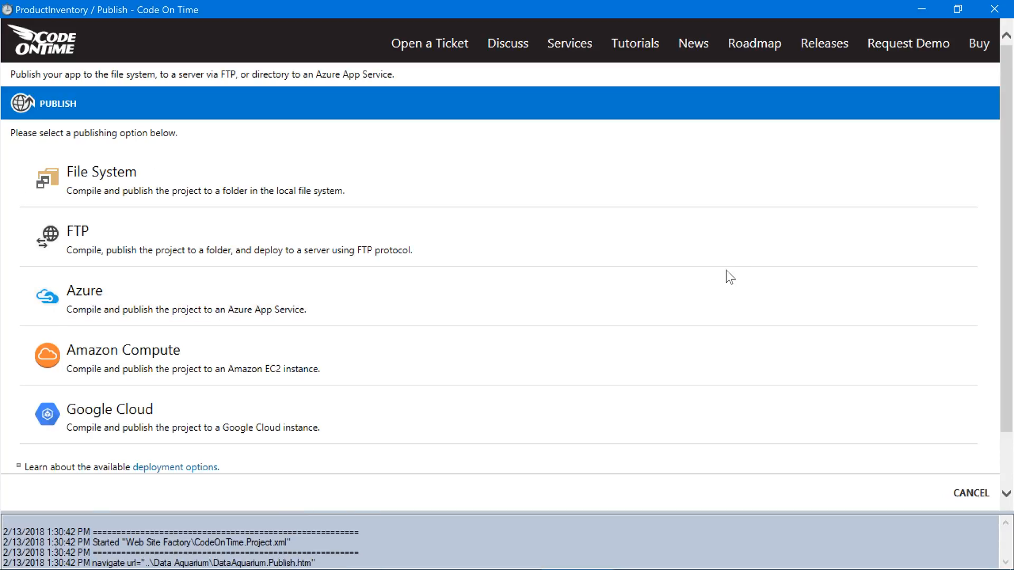
pyautogui.click(85, 290)
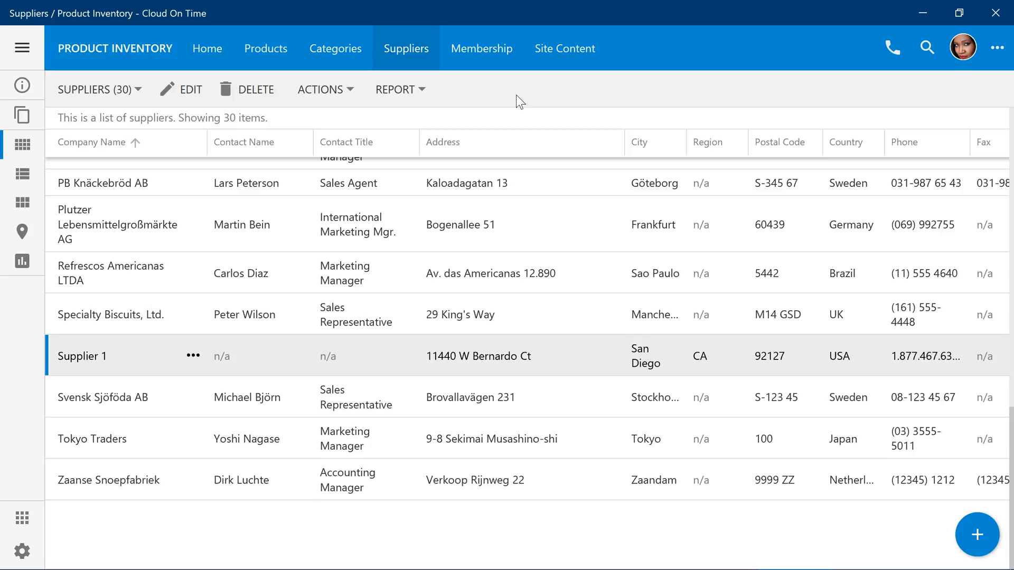
pyautogui.moveTo(962, 48)
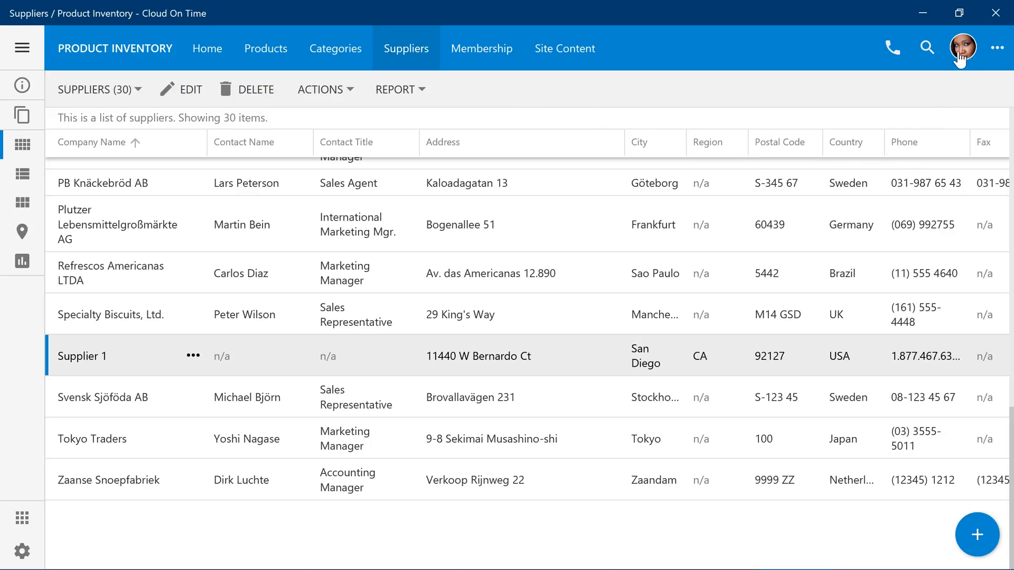
# Exit the Product Inventory app via the avatar menu and peek at the home screen's more (…) options.
pyautogui.click(963, 47)
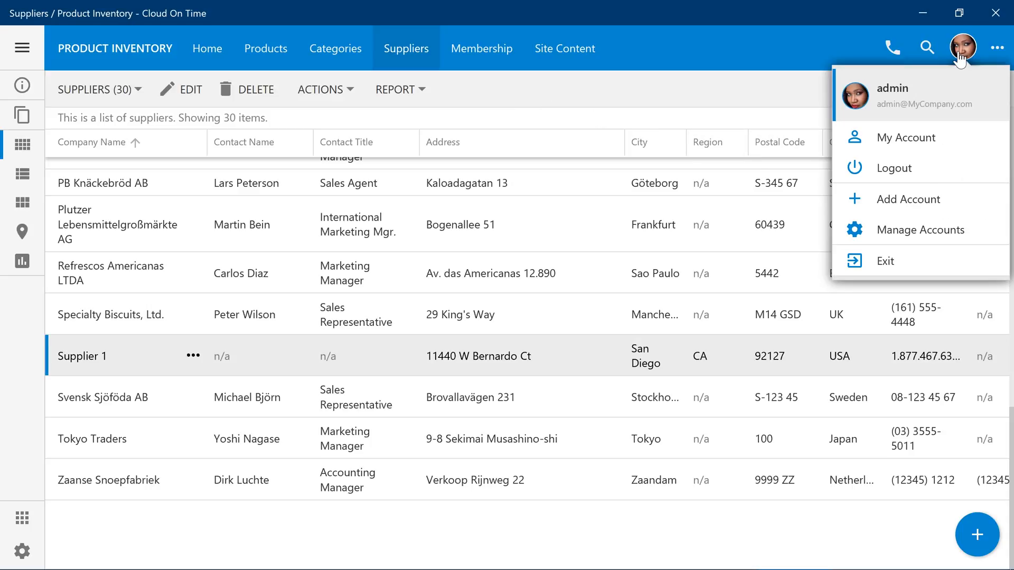
pyautogui.moveTo(940, 263)
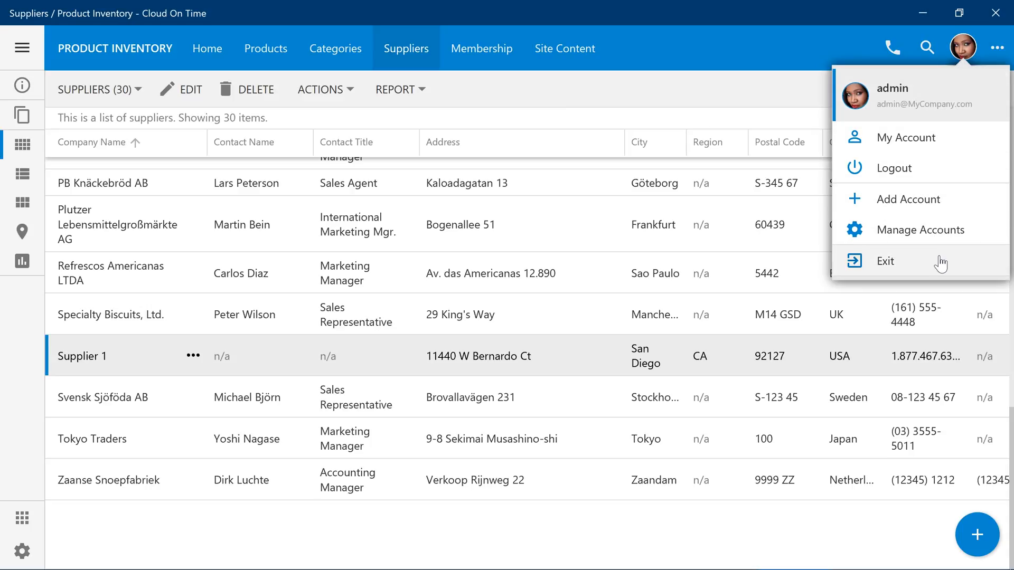
pyautogui.click(884, 261)
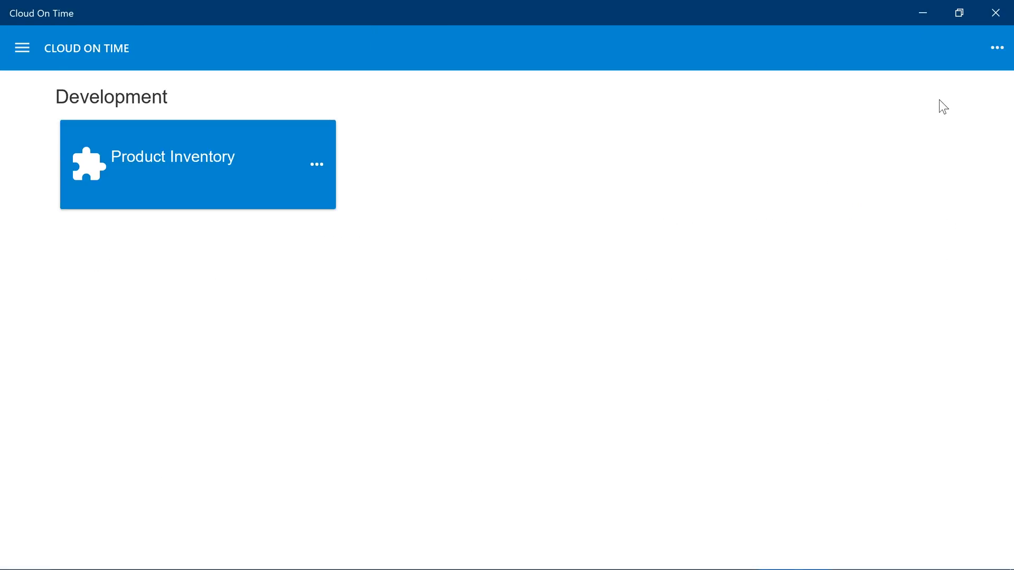
pyautogui.click(996, 47)
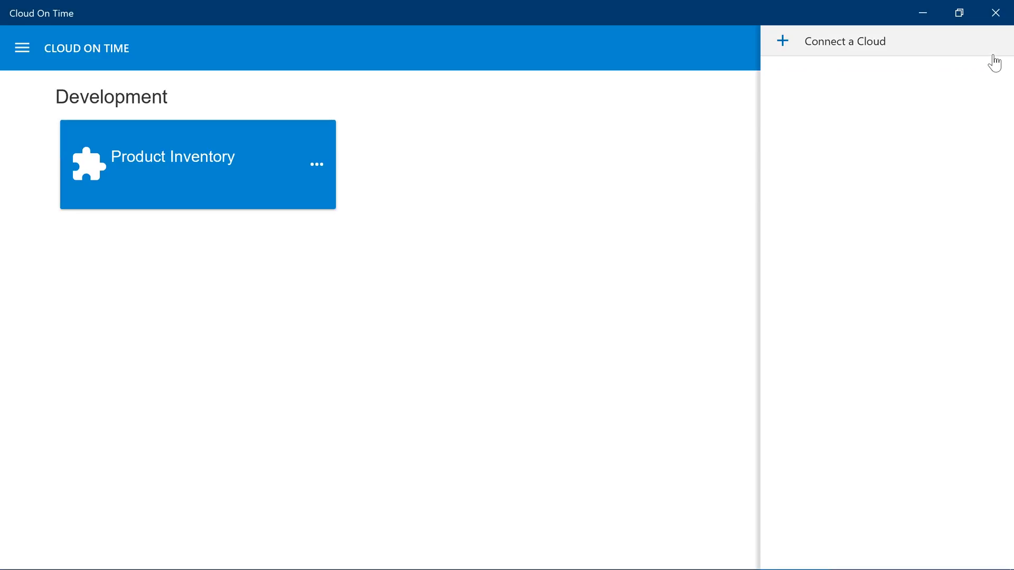
pyautogui.click(997, 47)
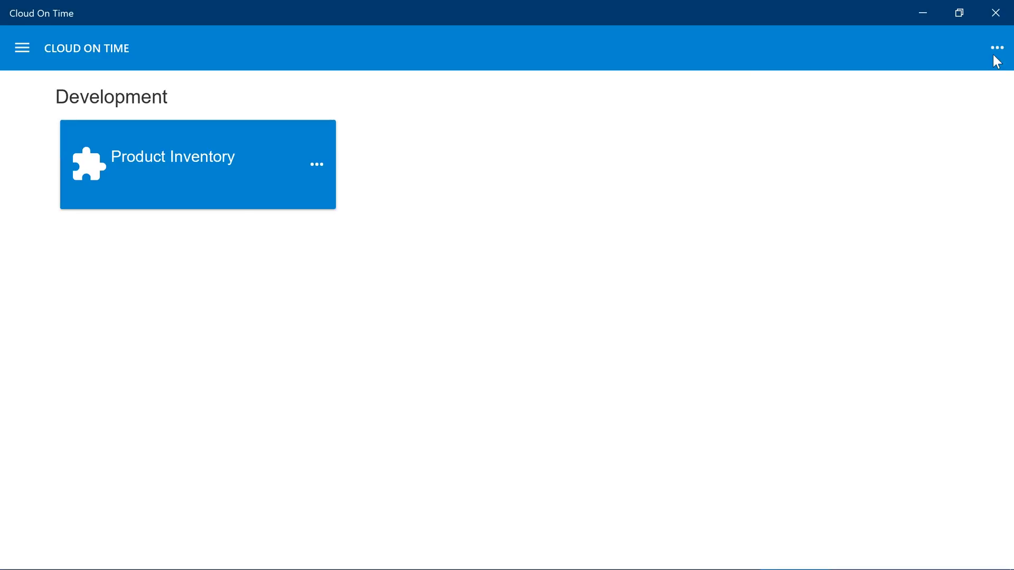
# Connect a cloud named northwind-catalog, save it, and confirm the found Product Inventory cloud.
pyautogui.click(996, 48)
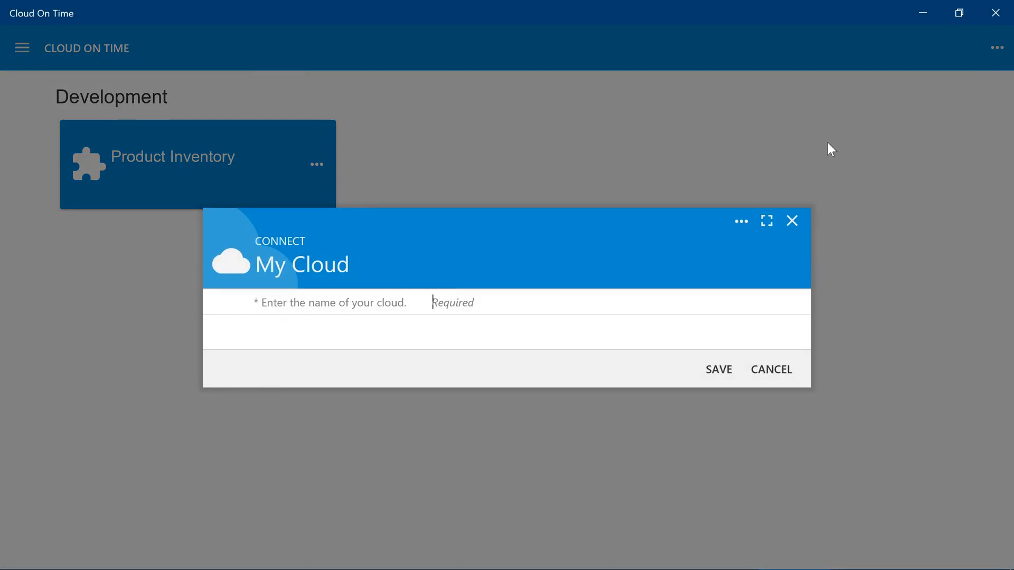
pyautogui.write('northwind')
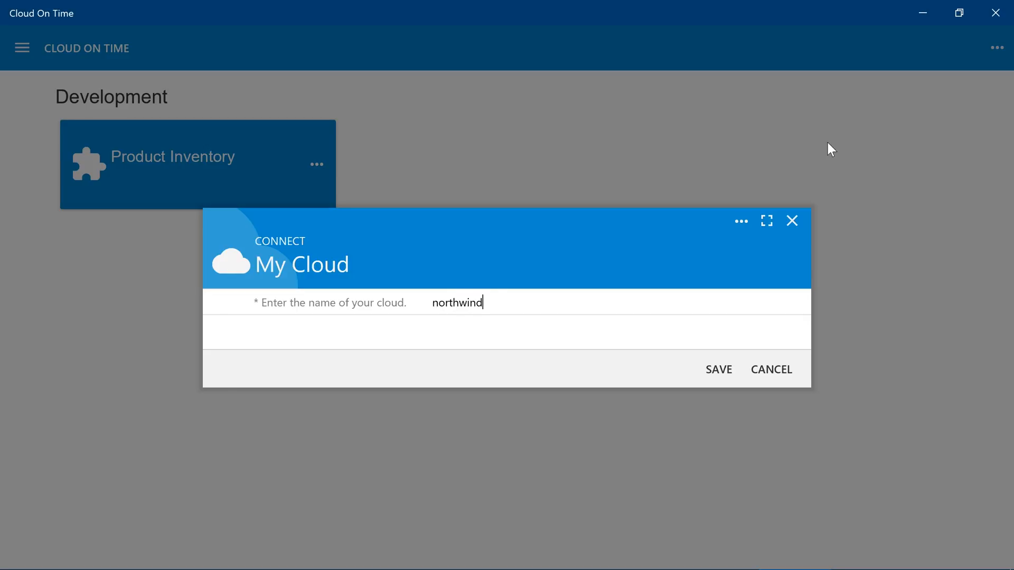
pyautogui.write('-catalog')
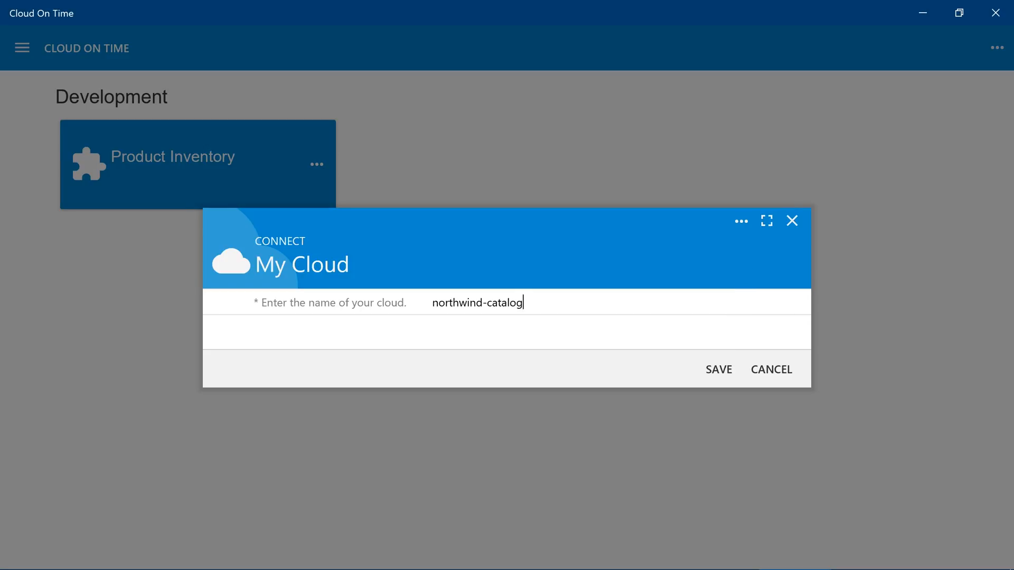
pyautogui.click(718, 370)
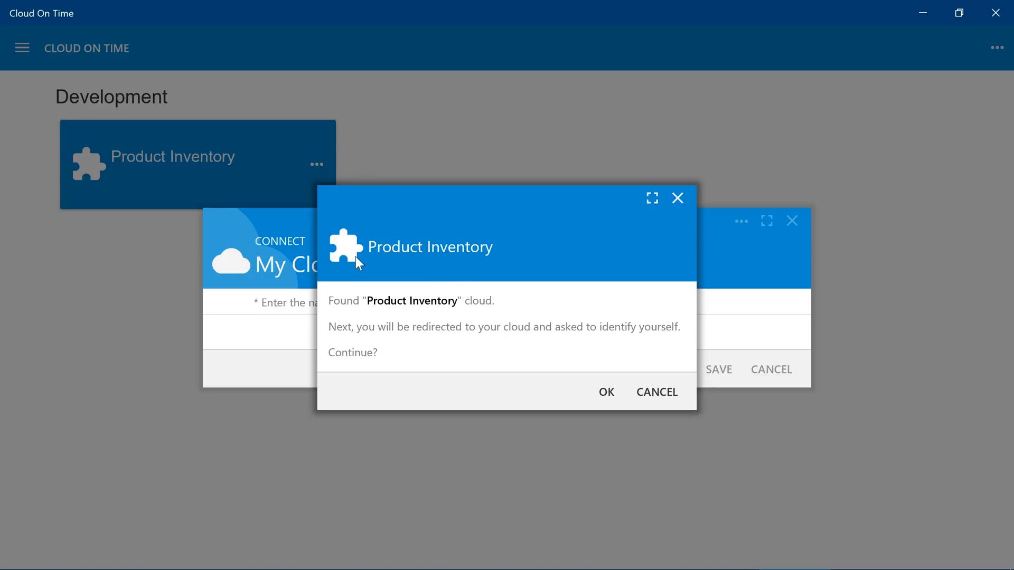
pyautogui.moveTo(356, 268)
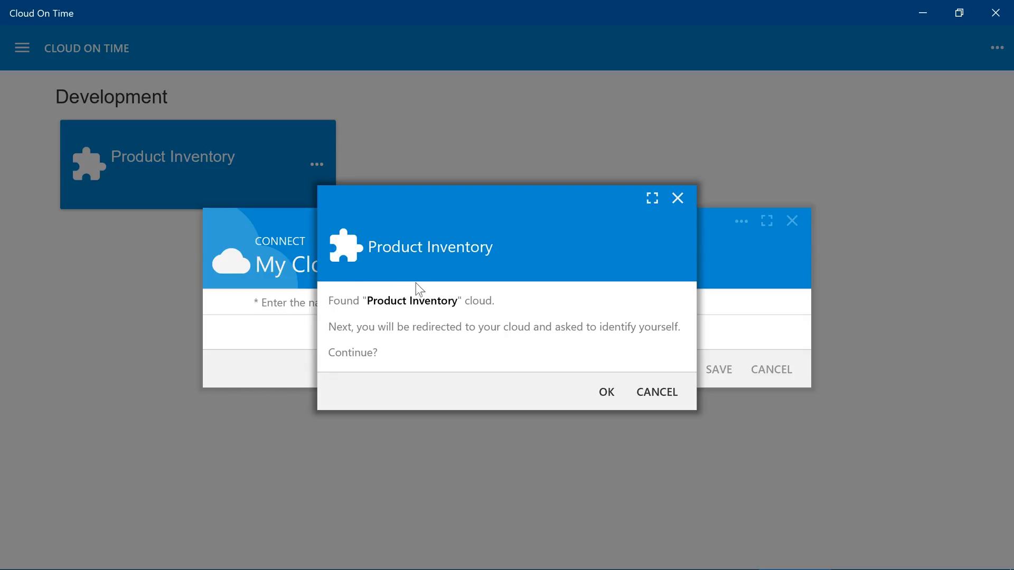
pyautogui.click(605, 392)
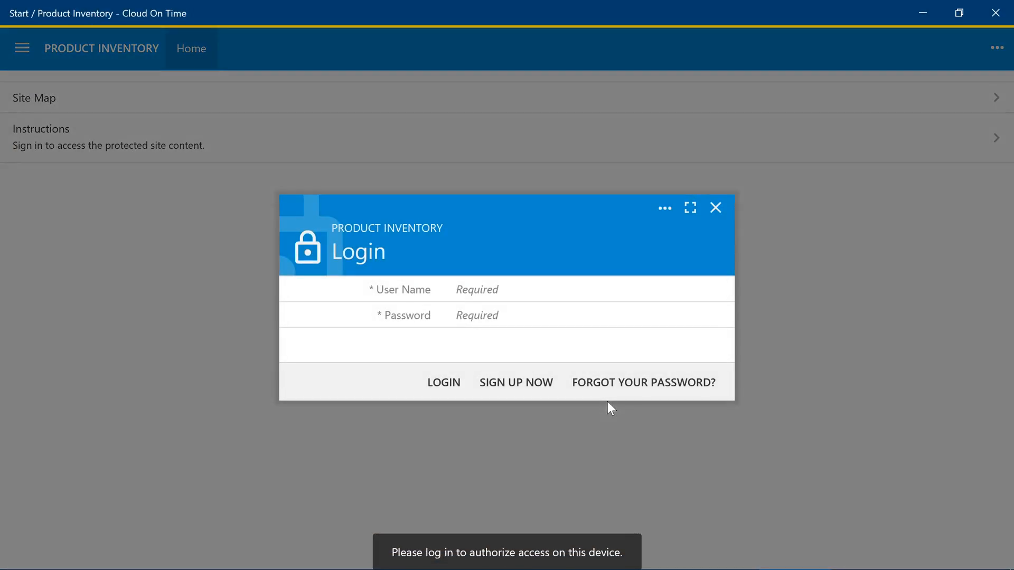
# Log in as admin to the northwind-catalog cloud and show its Suppliers list.
pyautogui.write('admin')
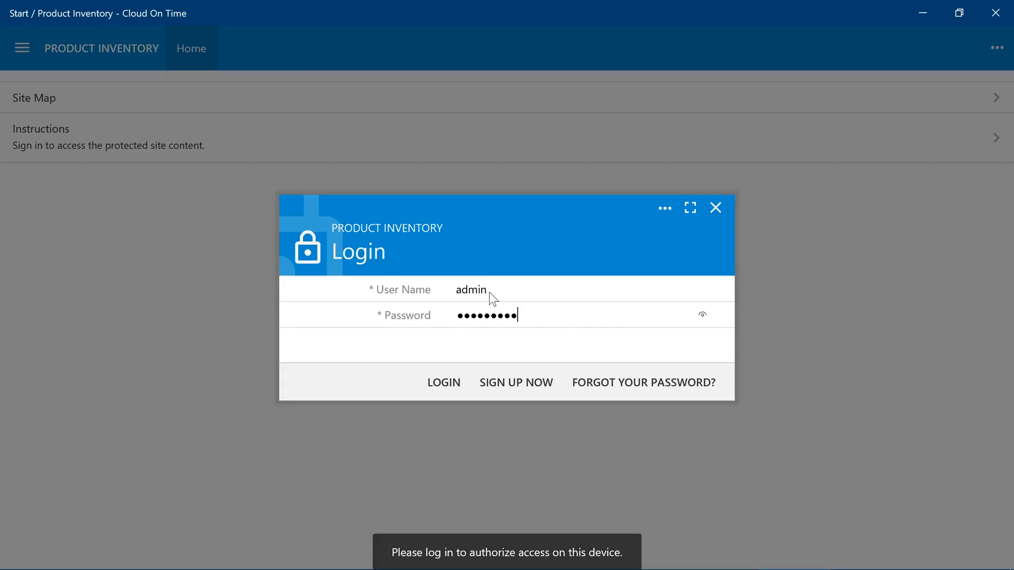
pyautogui.click(442, 382)
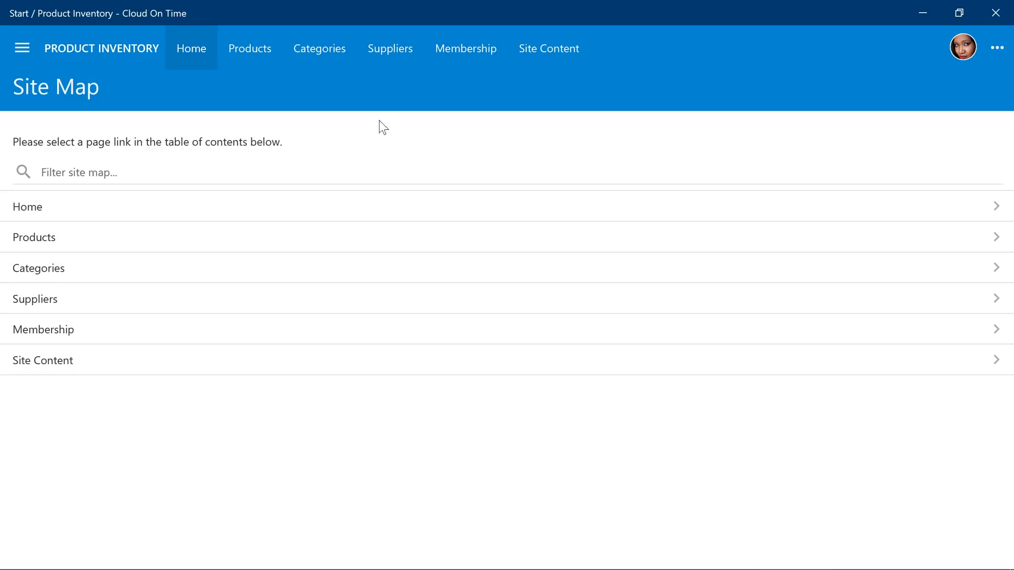
pyautogui.click(390, 48)
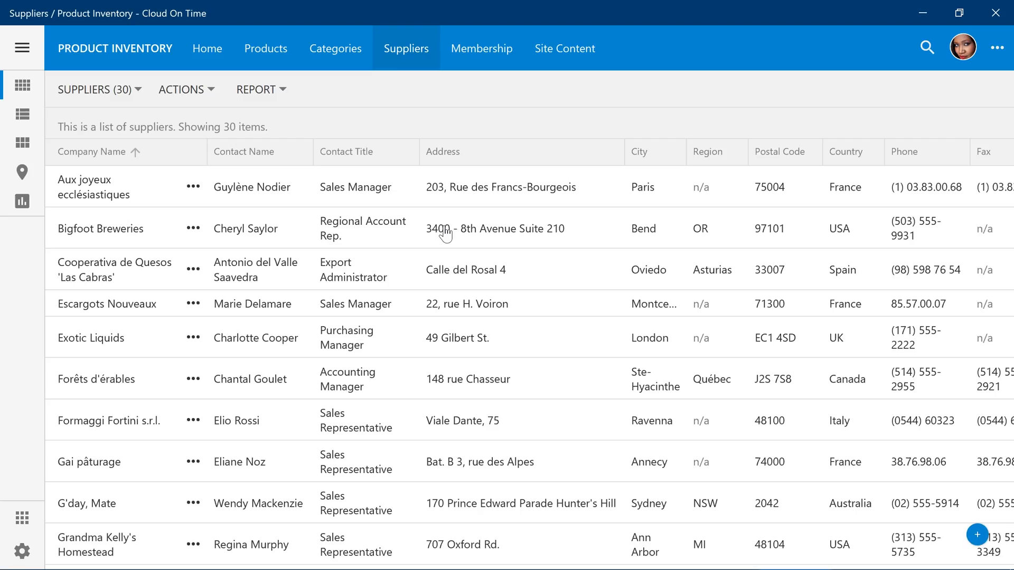
pyautogui.moveTo(444, 139)
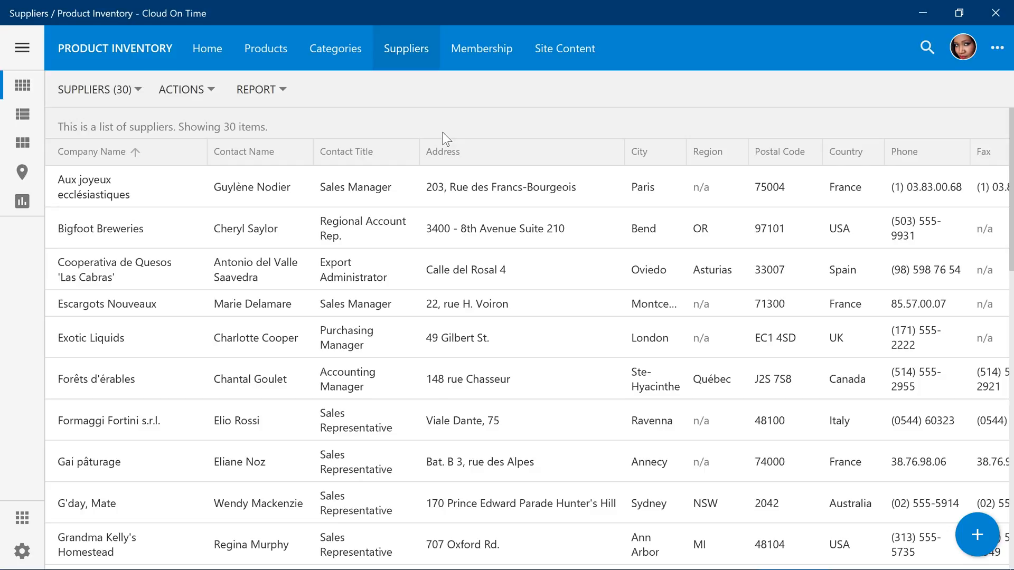
# Filter suppliers by 'uppl' to Supplier 1, then exit to home via the avatar menu.
pyautogui.write('uppl')
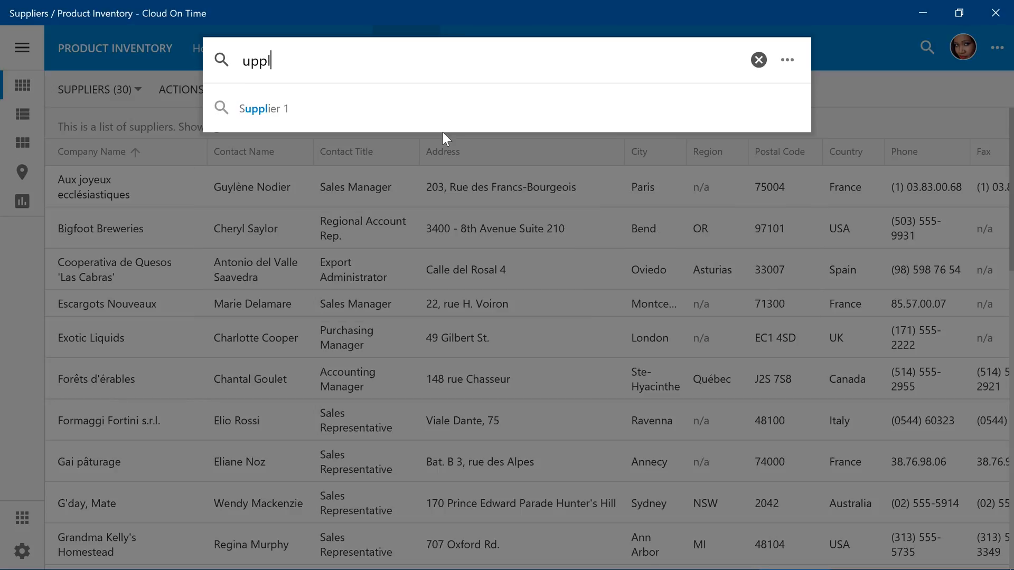
pyautogui.click(264, 108)
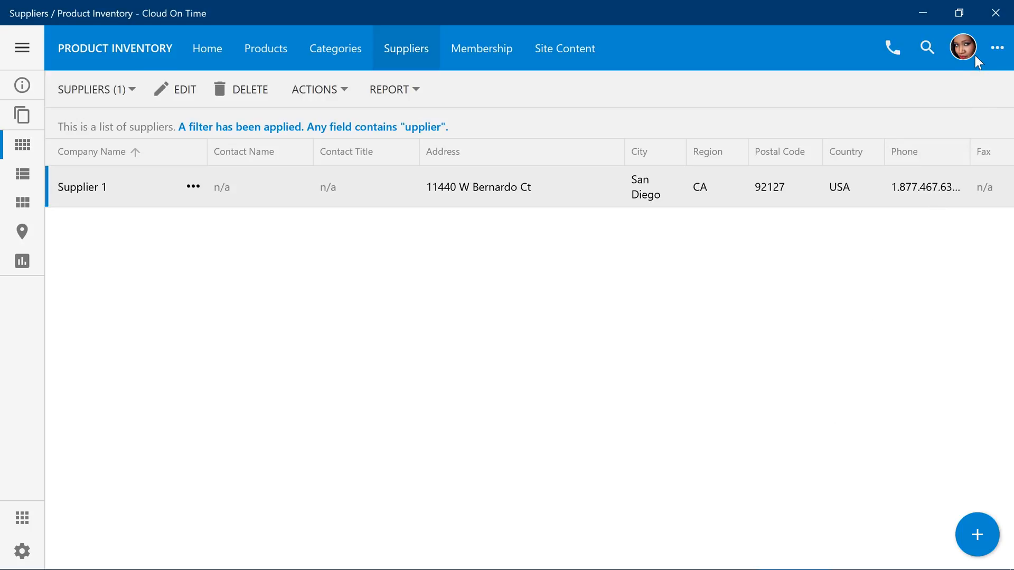
pyautogui.click(963, 47)
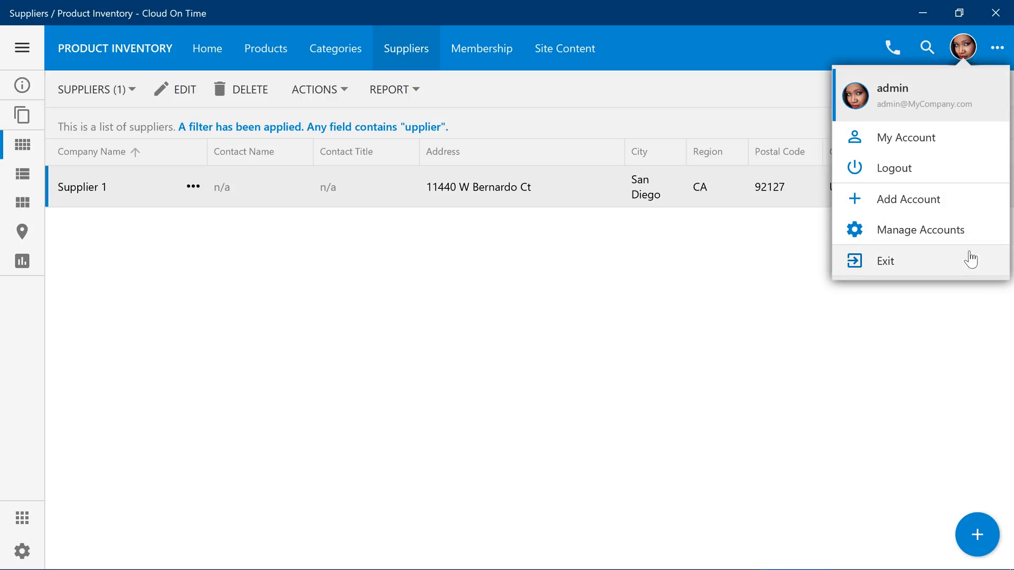
pyautogui.click(885, 261)
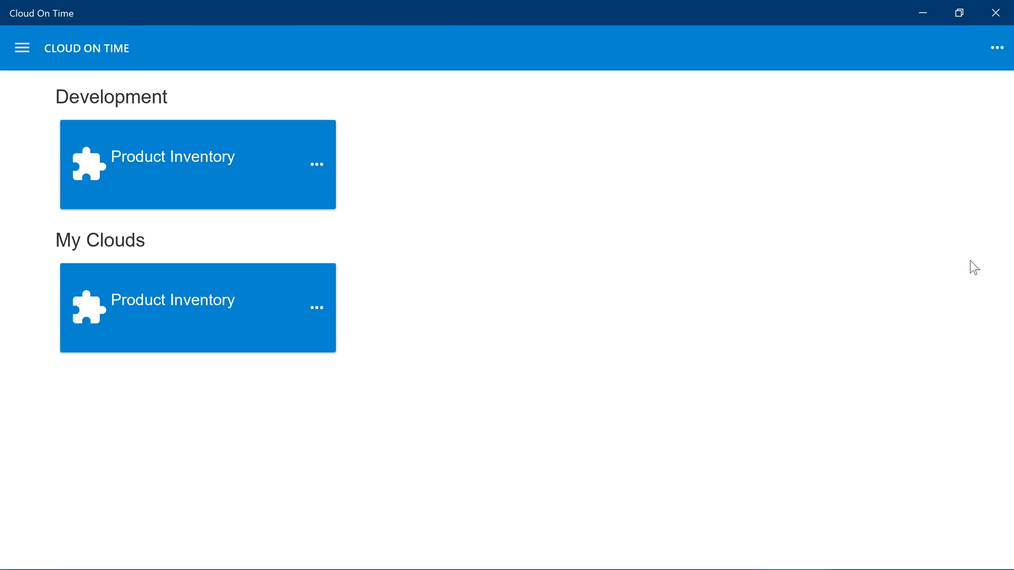